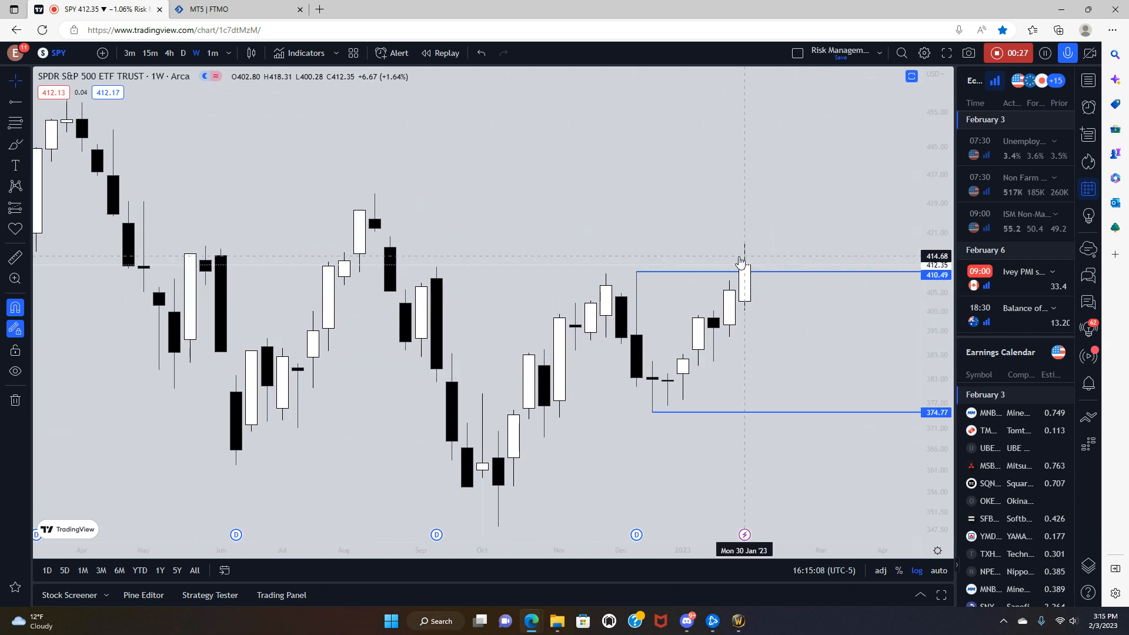
mouse_move(654, 307)
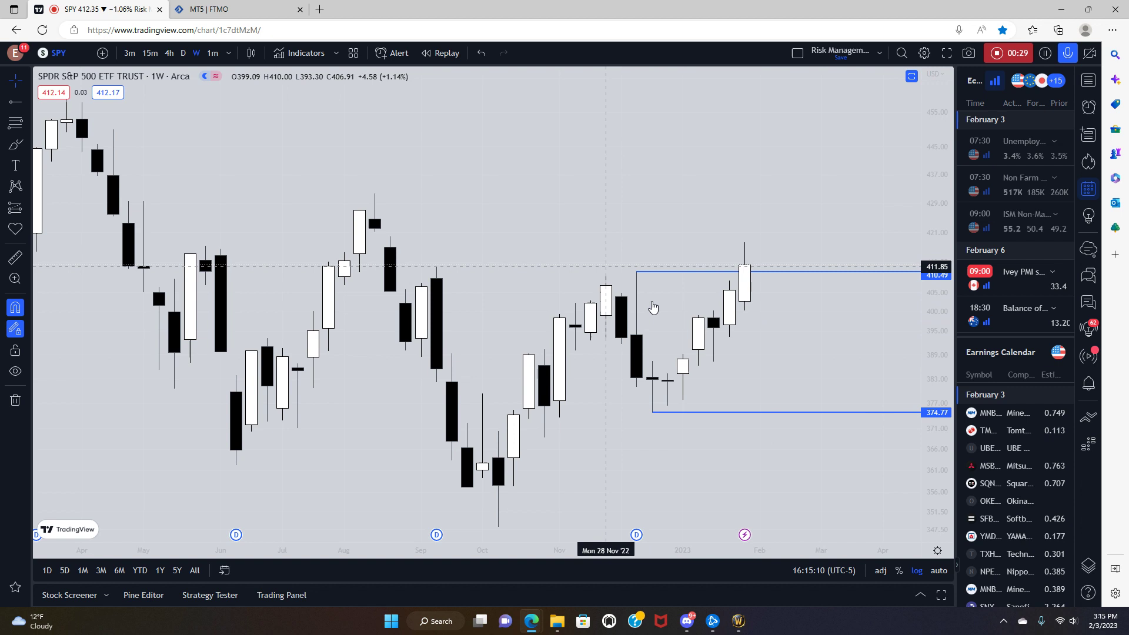
mouse_move(738, 267)
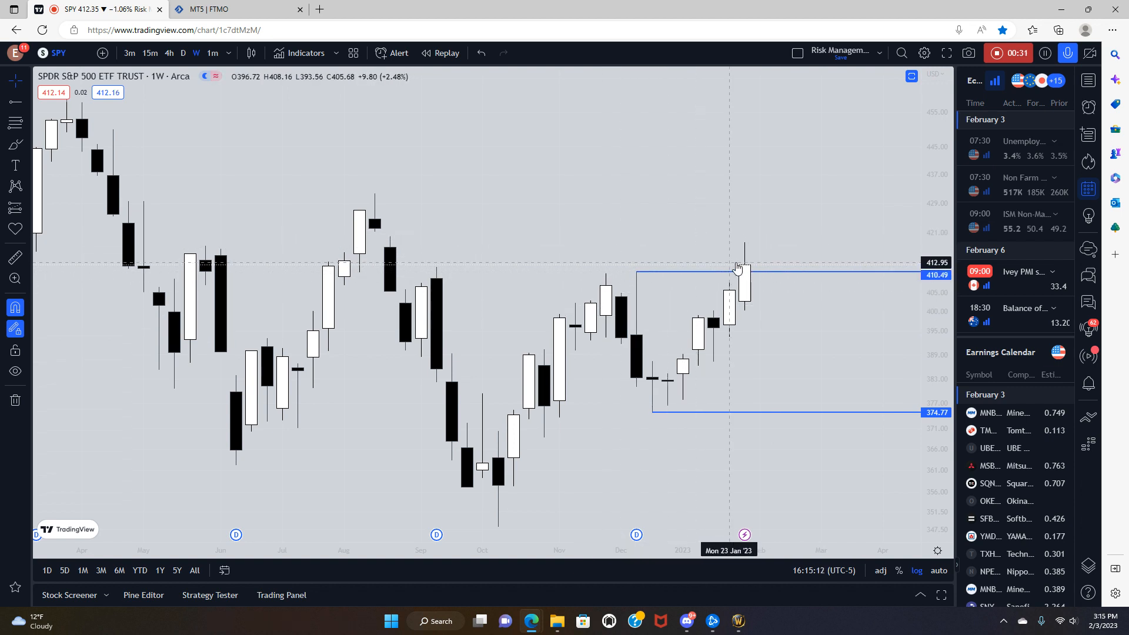
mouse_move(708, 310)
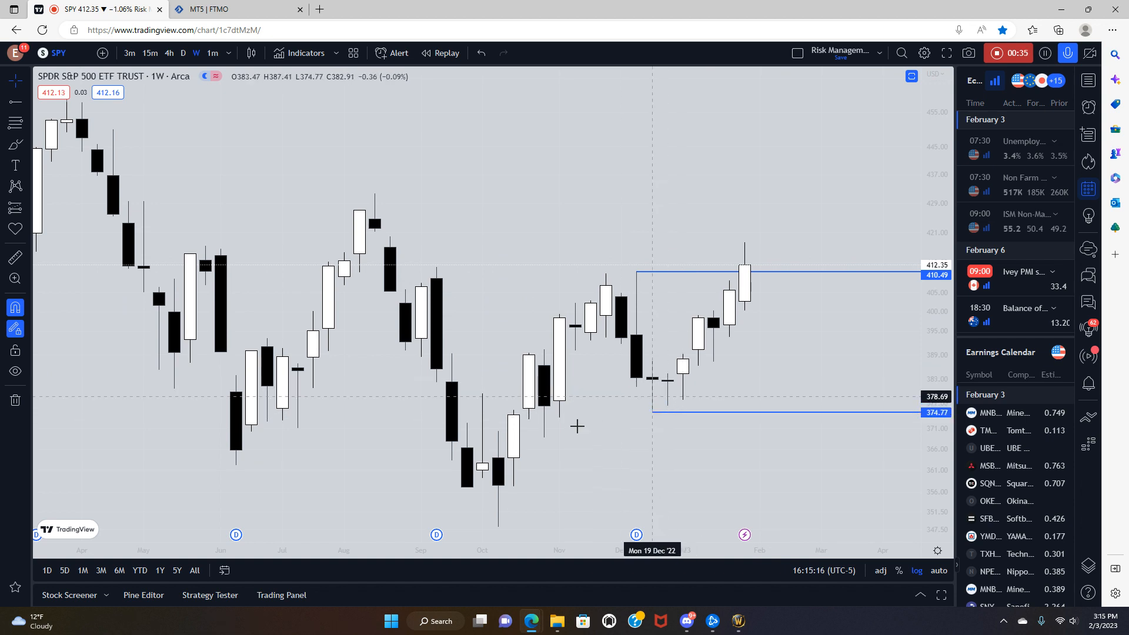
mouse_move(622, 237)
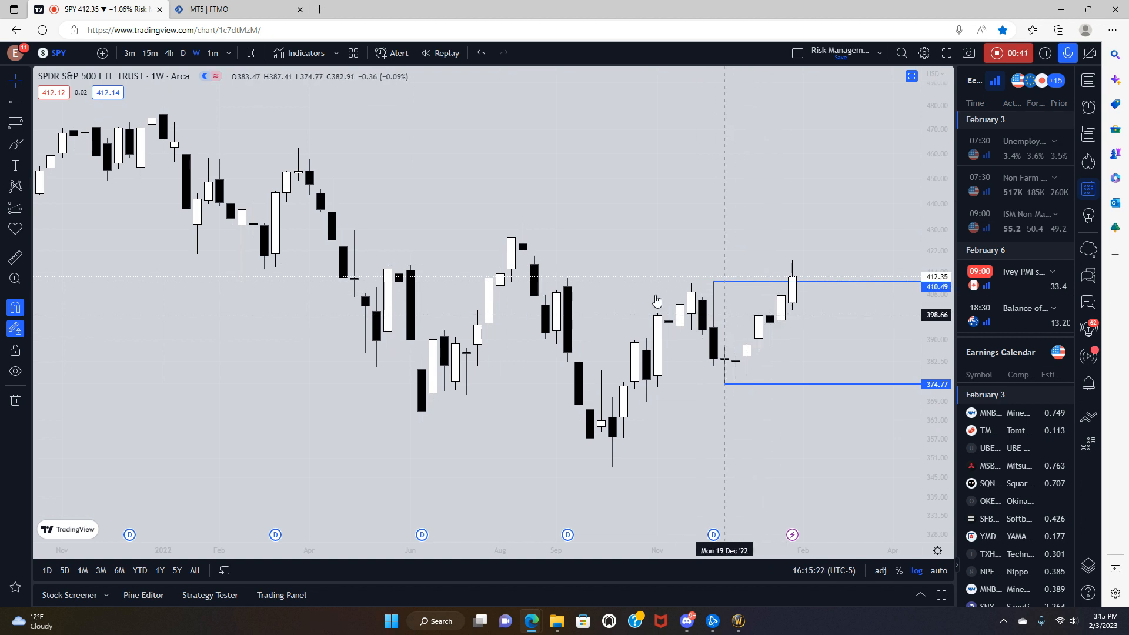
mouse_move(657, 302)
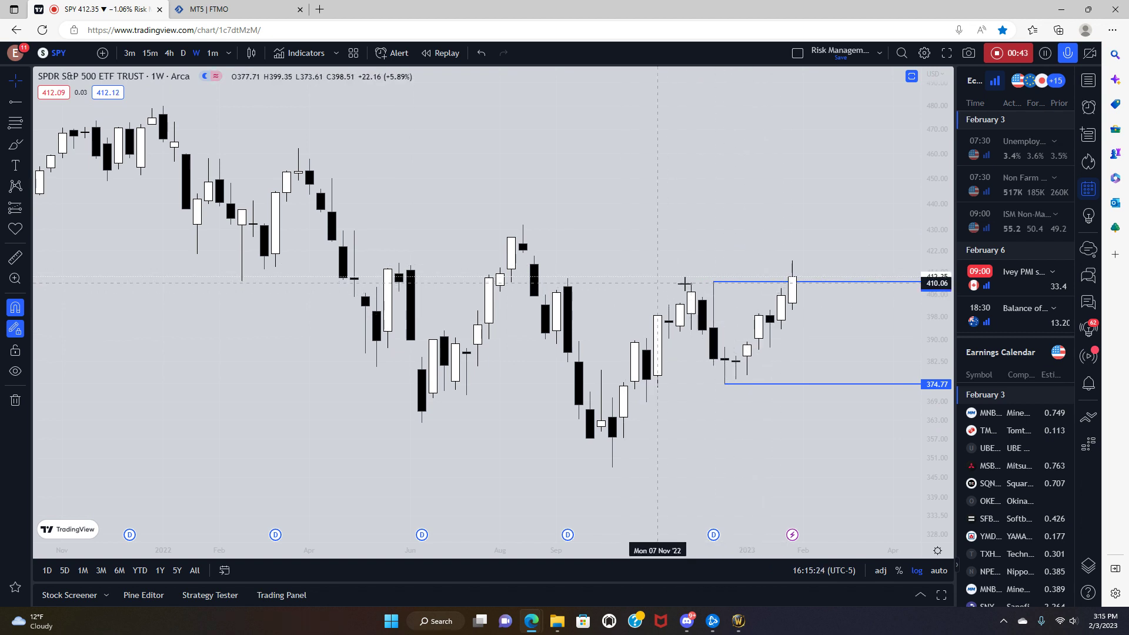
mouse_move(698, 338)
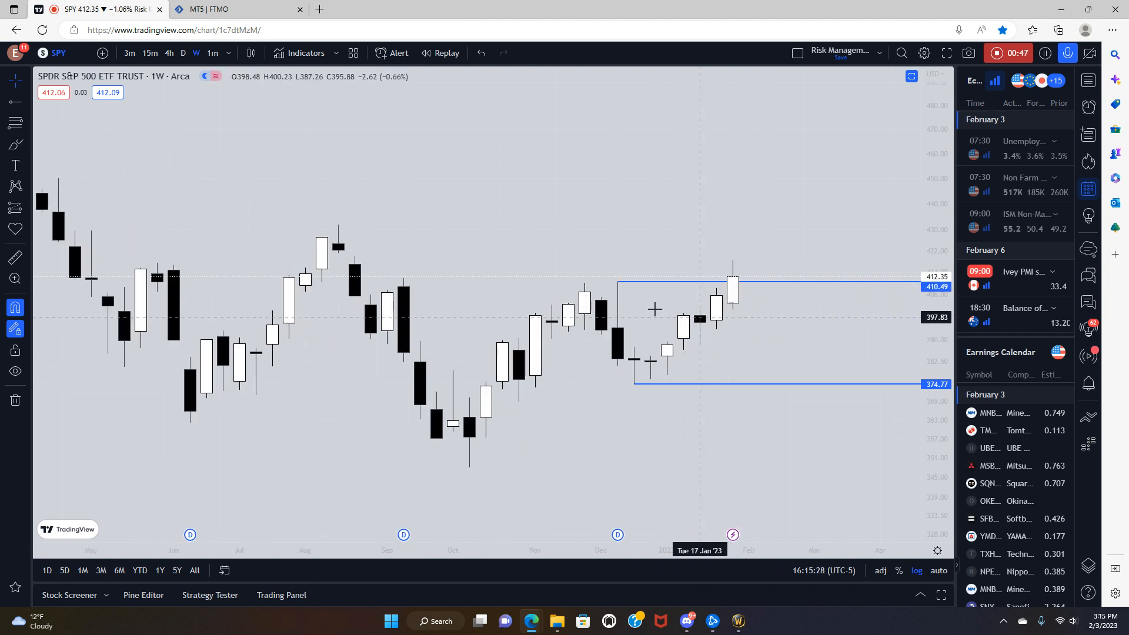
mouse_move(730, 289)
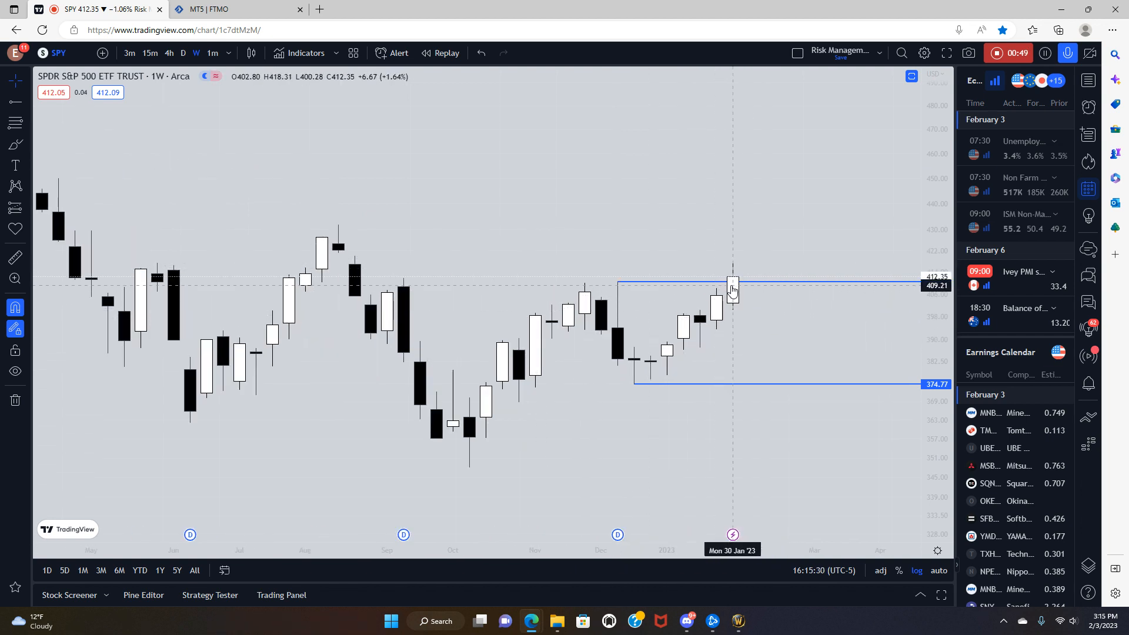
mouse_move(723, 299)
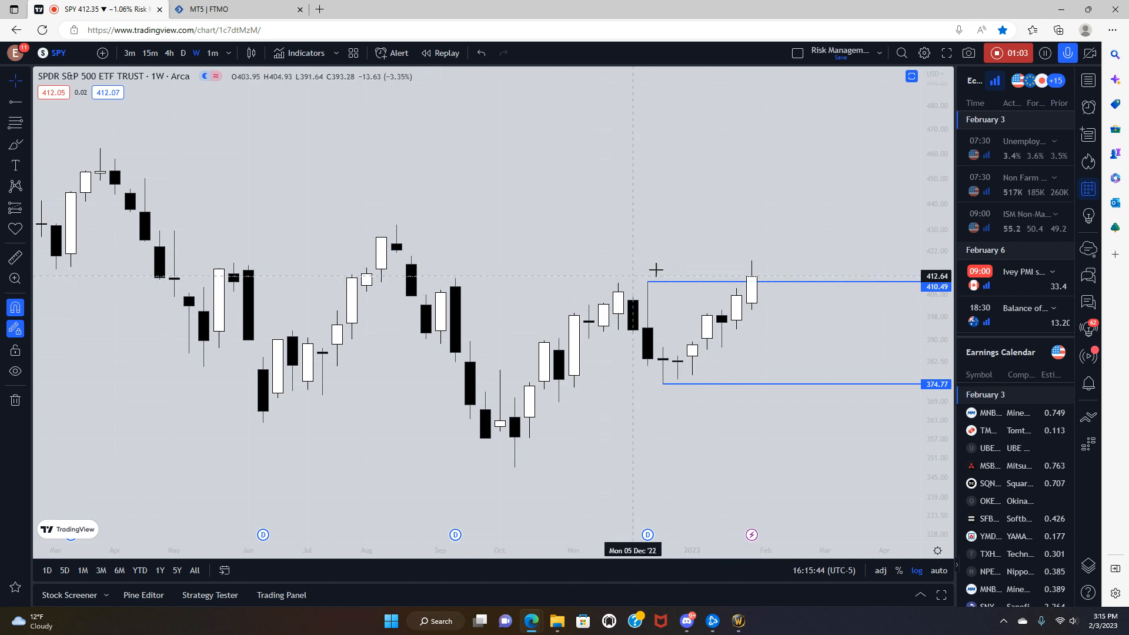
mouse_move(234, 107)
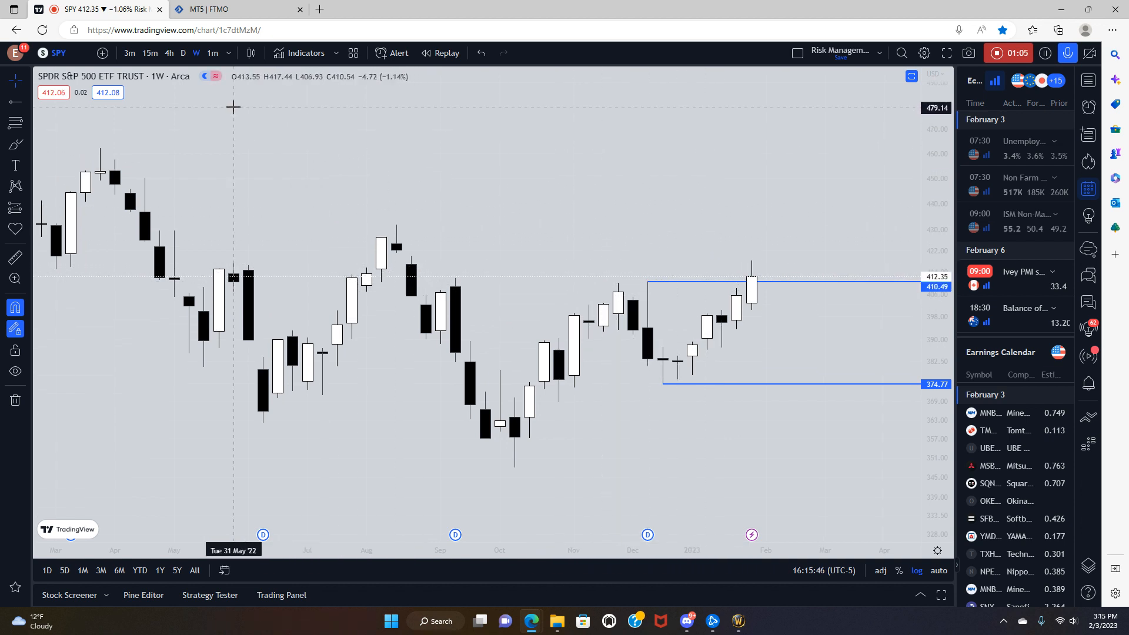
mouse_move(669, 225)
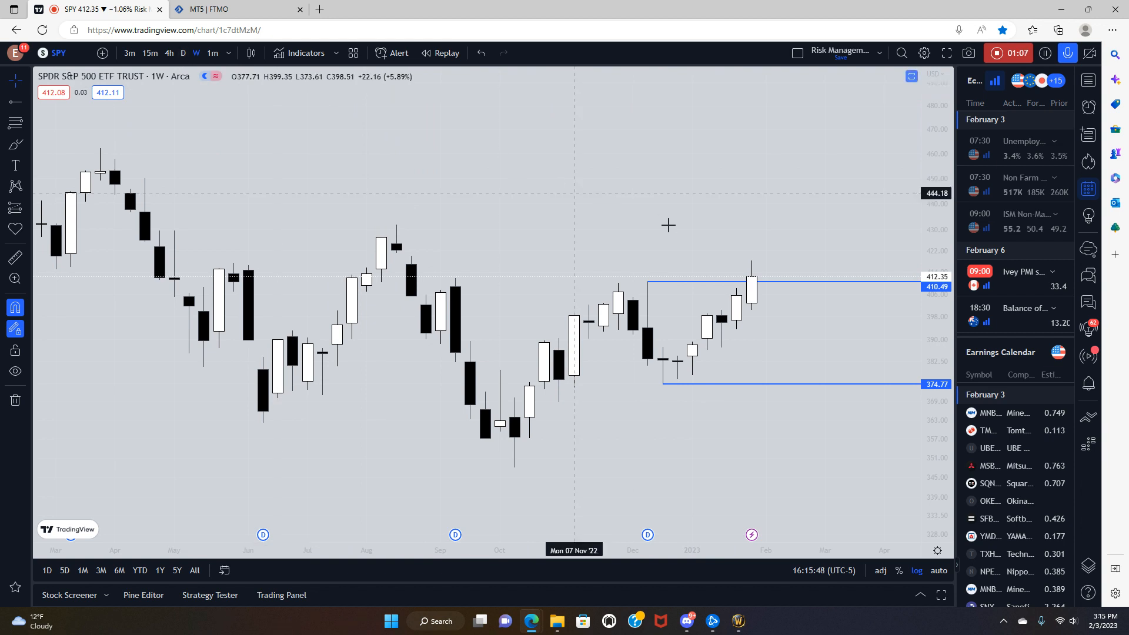
mouse_move(642, 244)
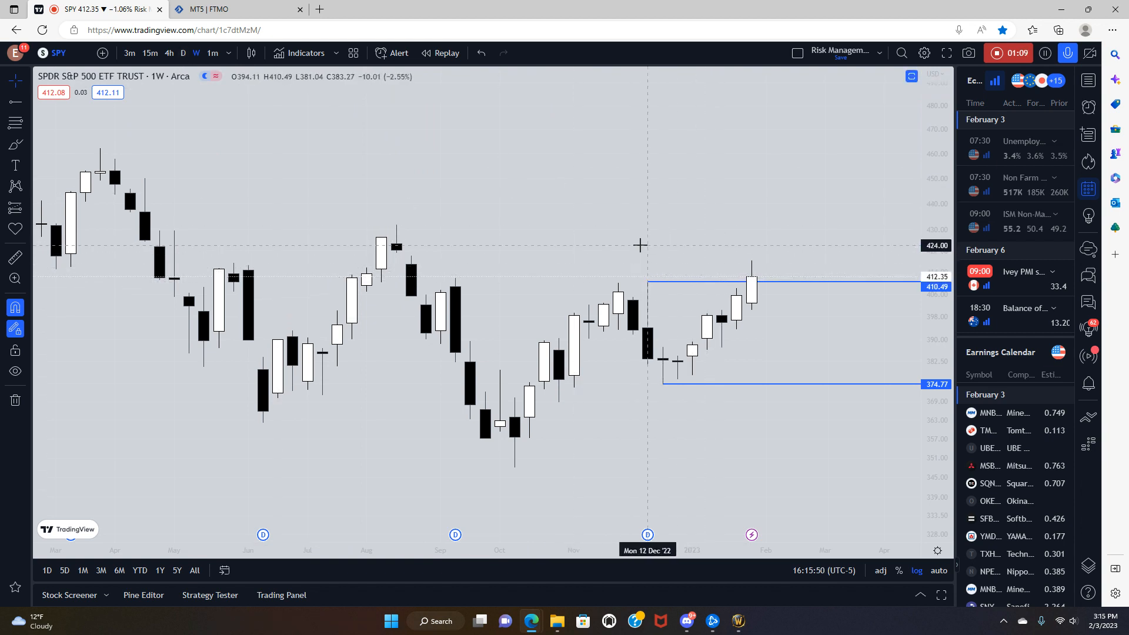
mouse_move(671, 256)
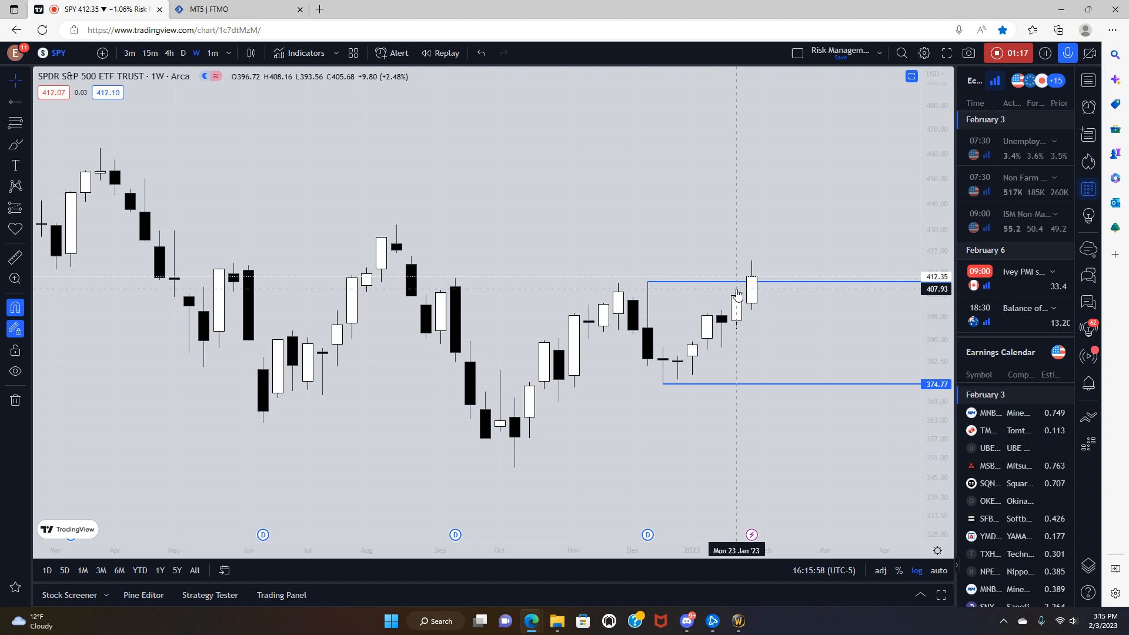
mouse_move(776, 308)
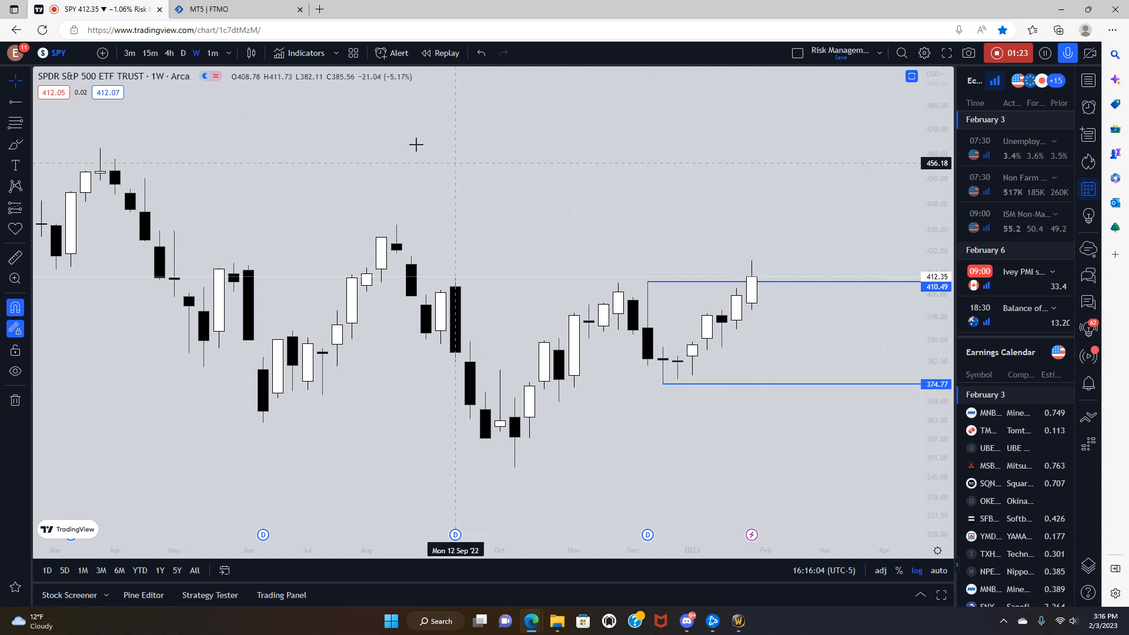
Step SPY from daily to 4-hour to 15-minute candles, framing the breakout above 410.49
click(184, 53)
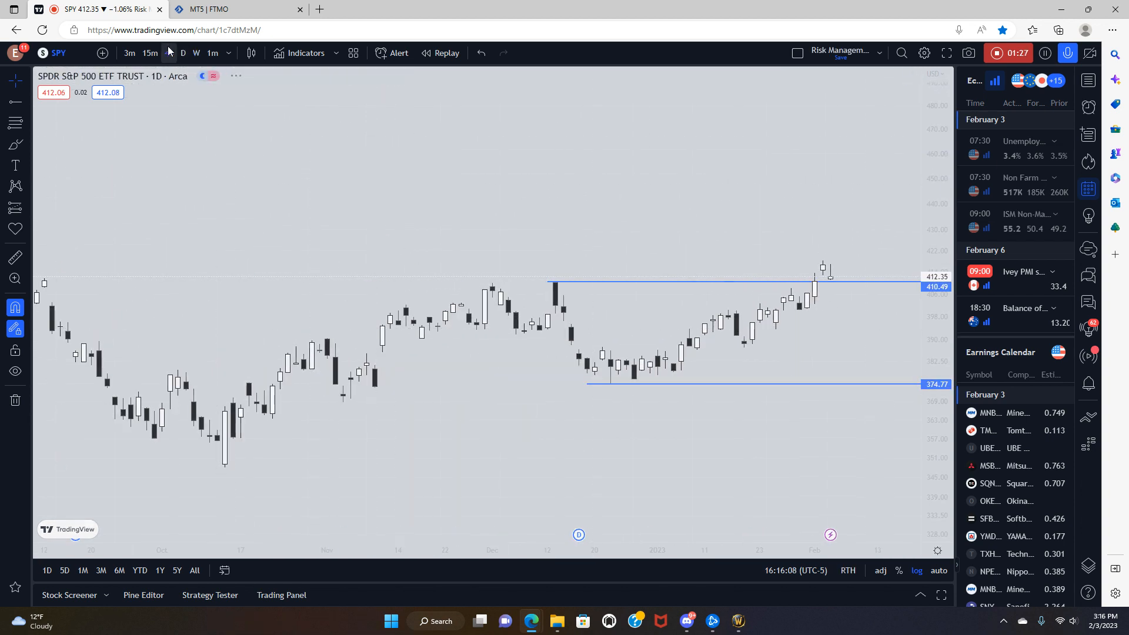
click(170, 53)
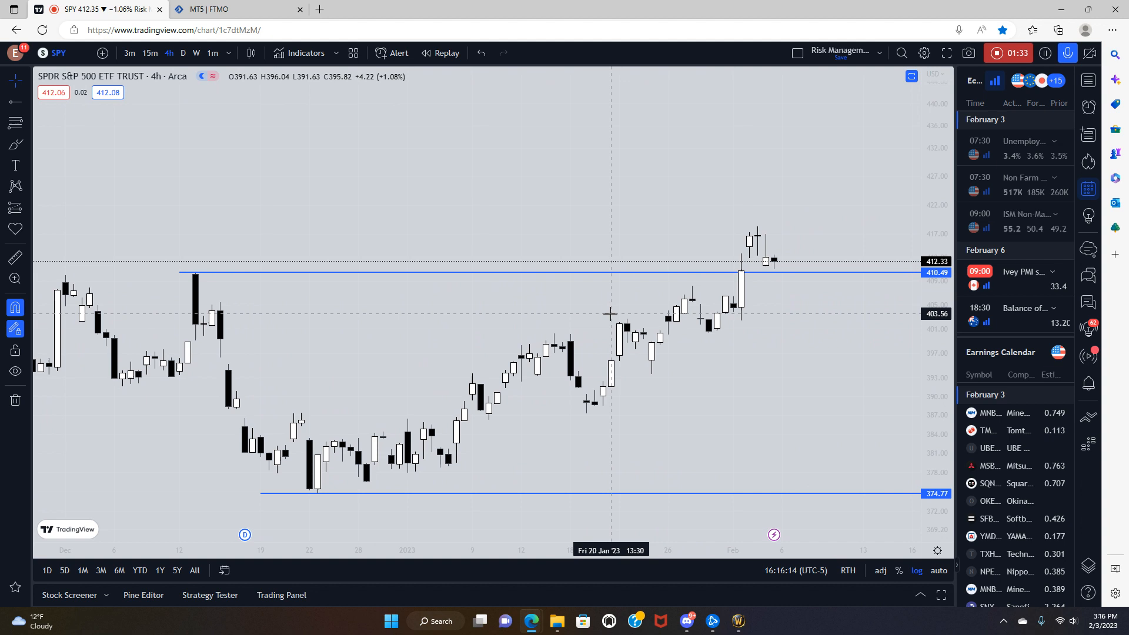
mouse_move(657, 322)
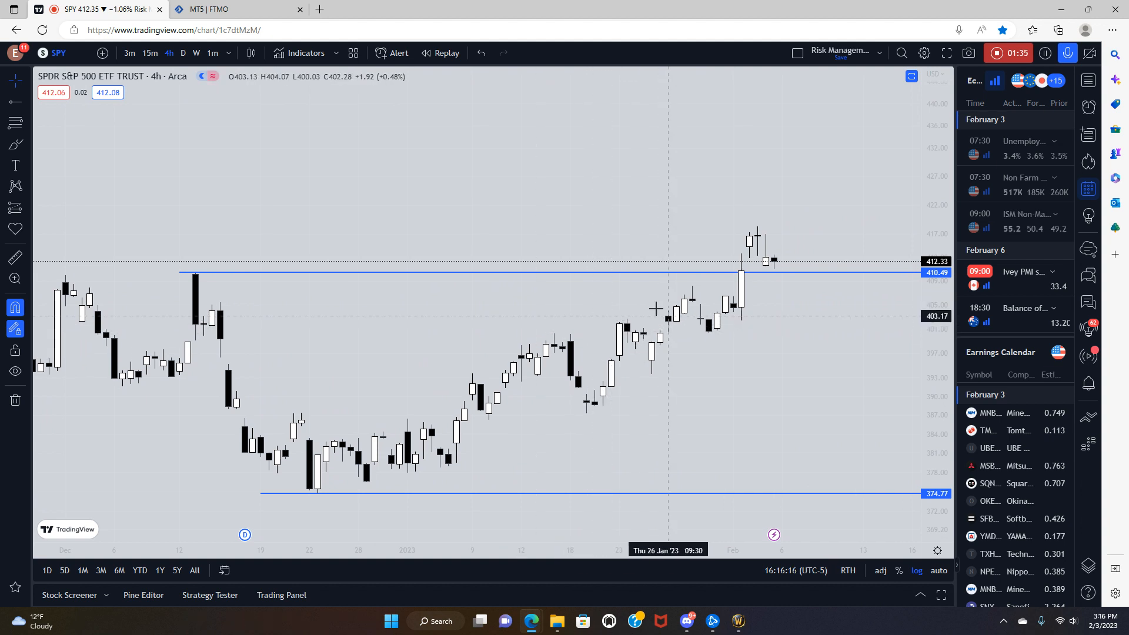
mouse_move(544, 242)
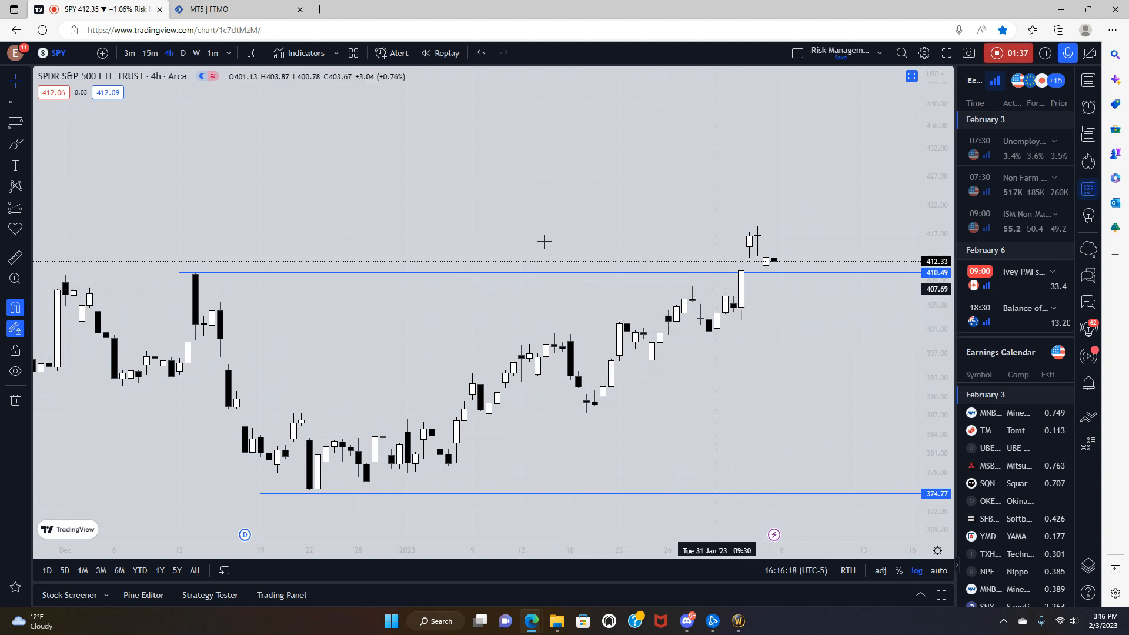
click(149, 53)
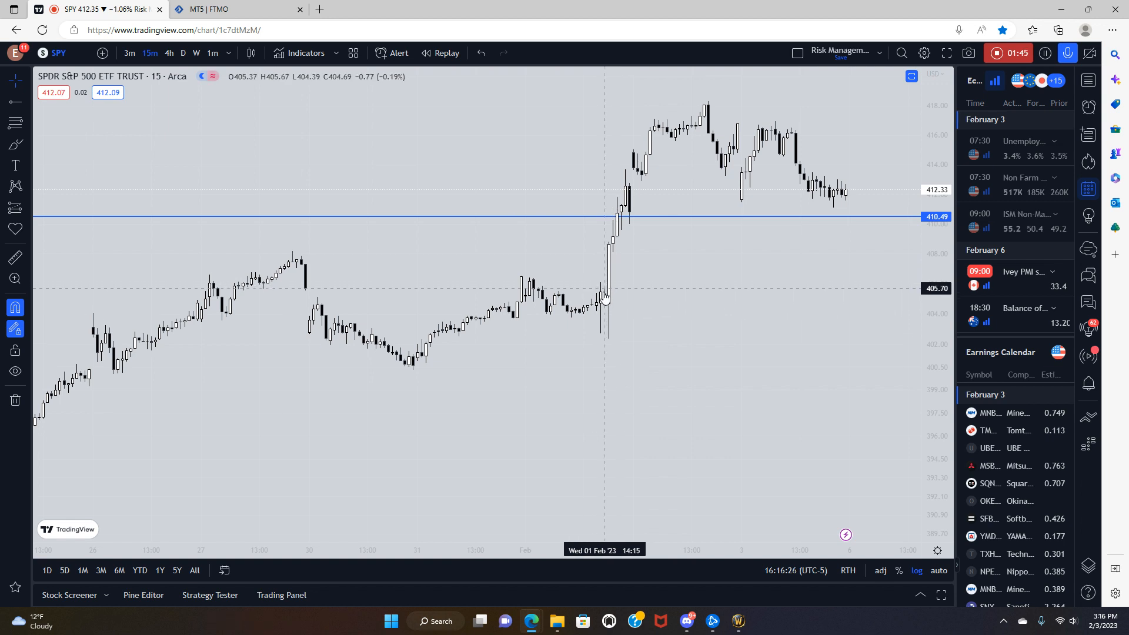
mouse_move(744, 266)
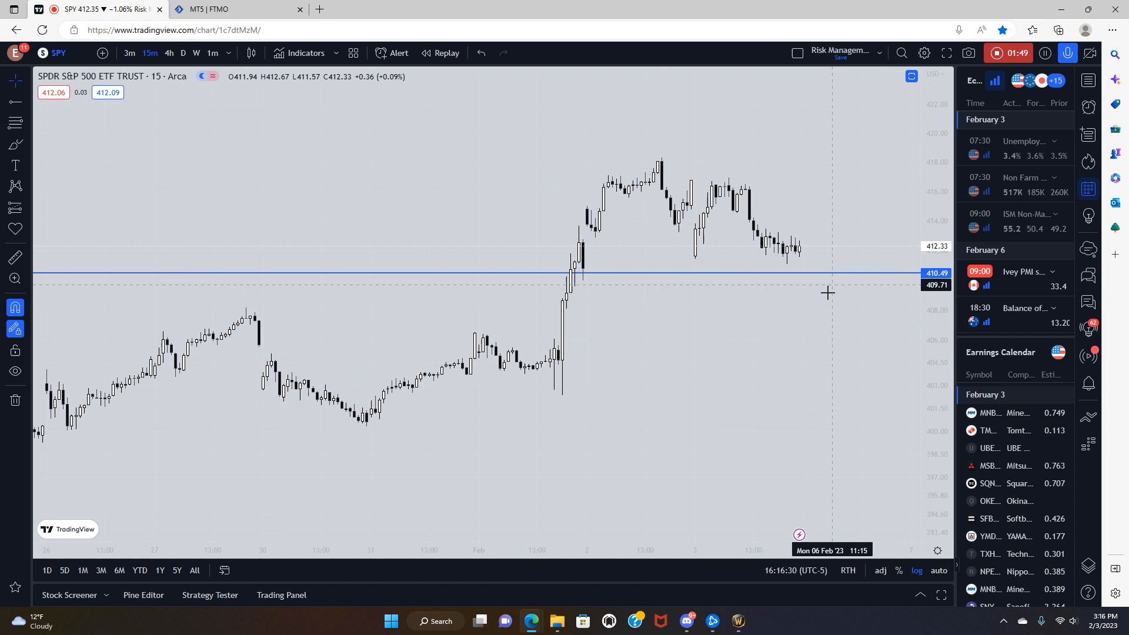
drag(827, 292, 737, 379)
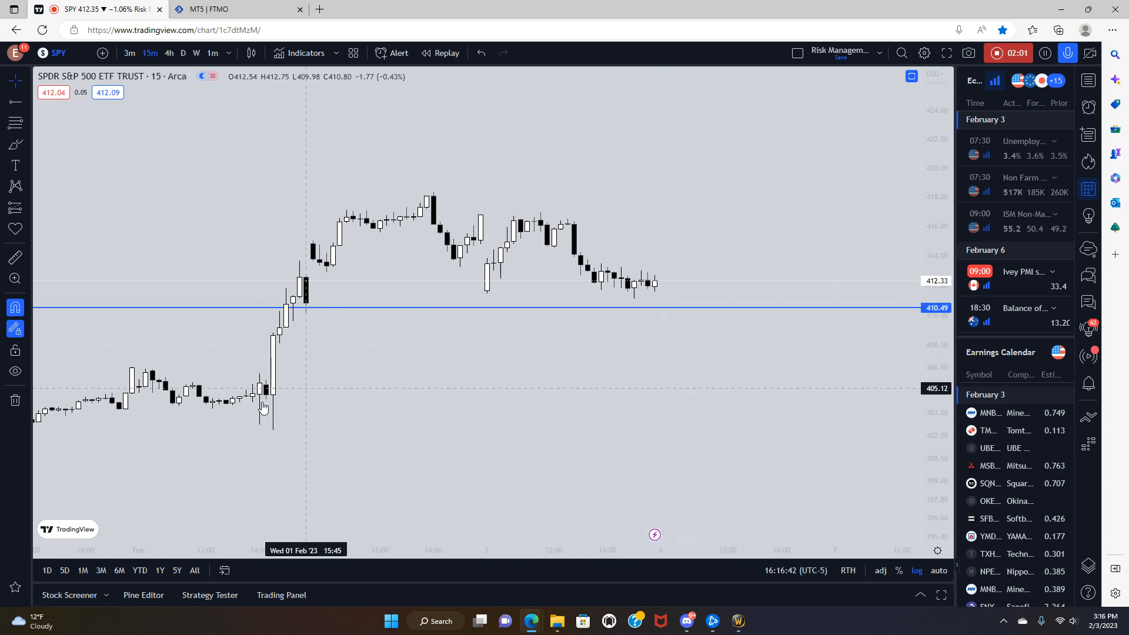
mouse_move(738, 337)
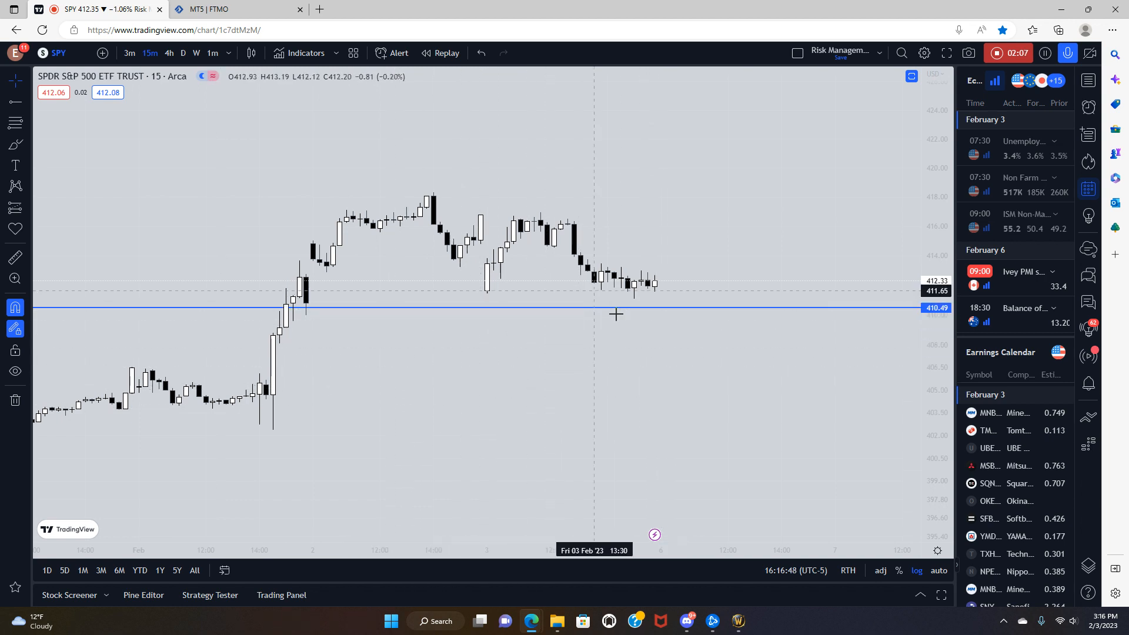
mouse_move(292, 359)
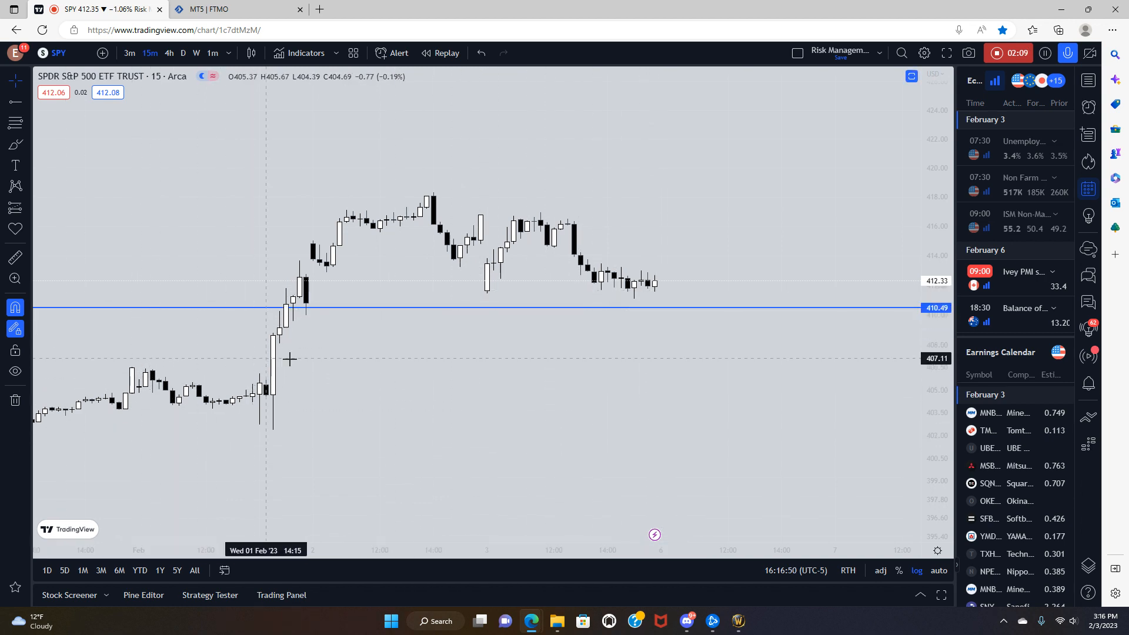
mouse_move(354, 274)
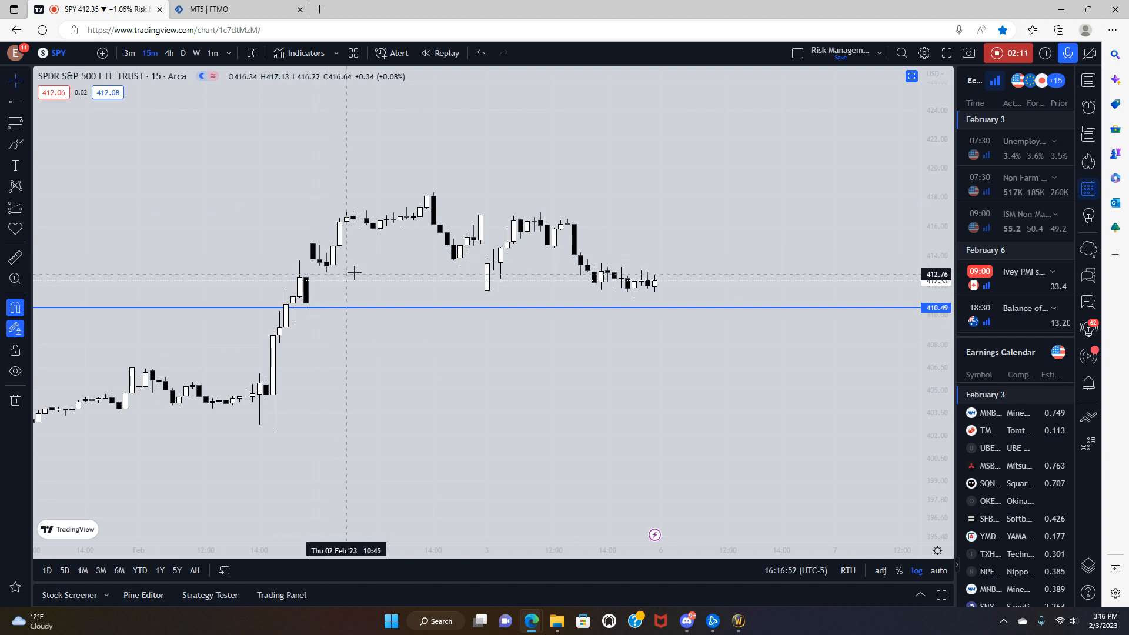
Load the weekly DXY chart and pan to recent weeks above the 99.418 level
text(DXY)
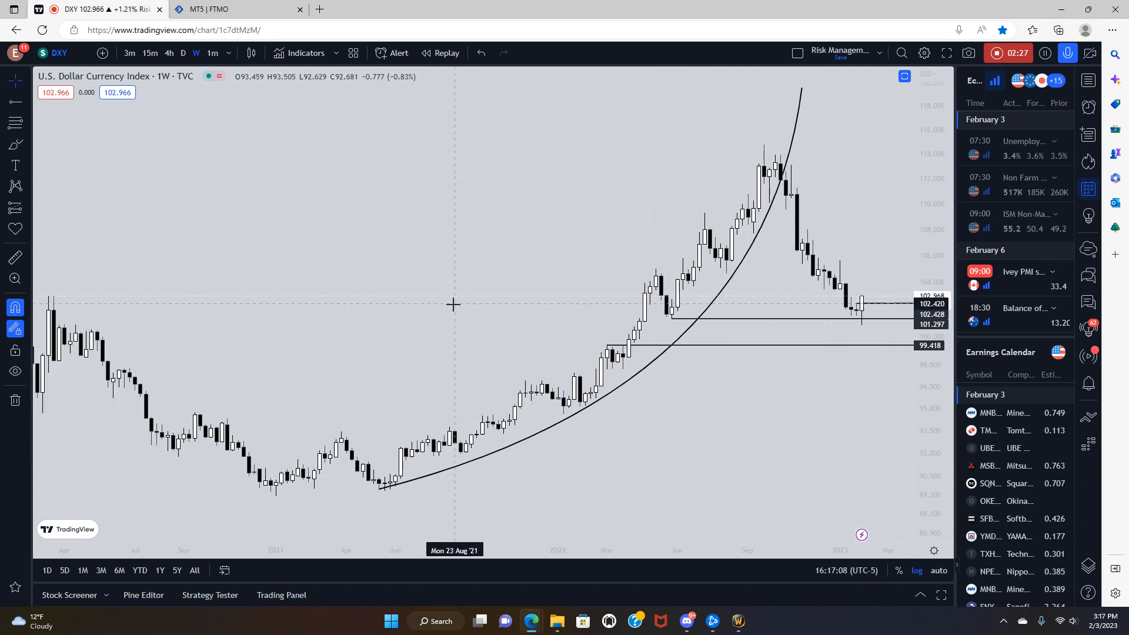
drag(453, 304, 331, 496)
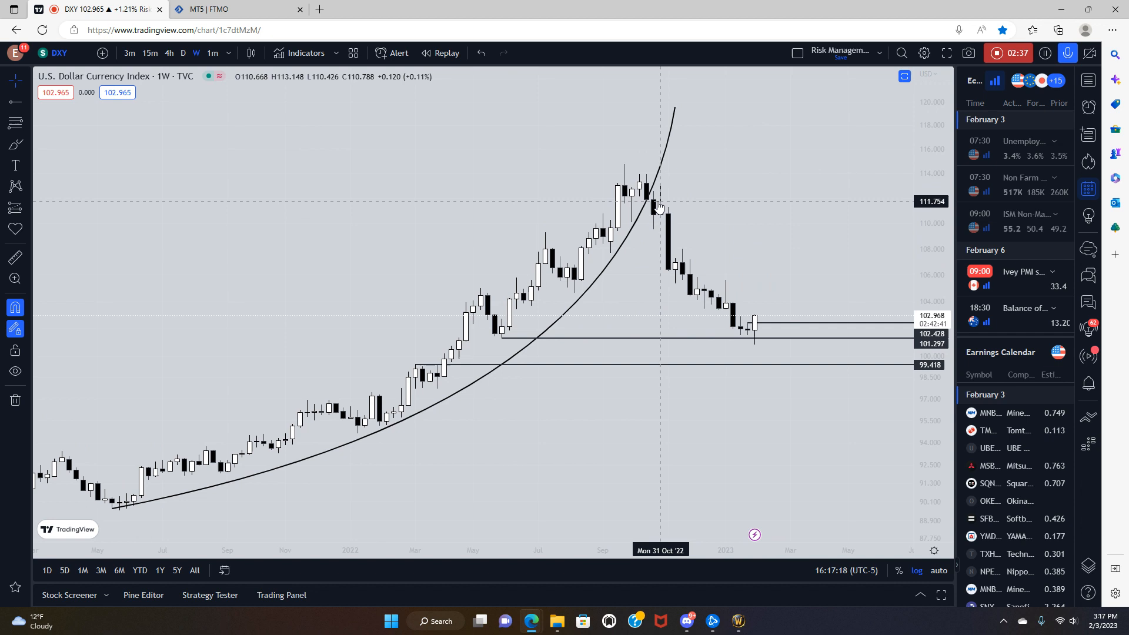
mouse_move(698, 346)
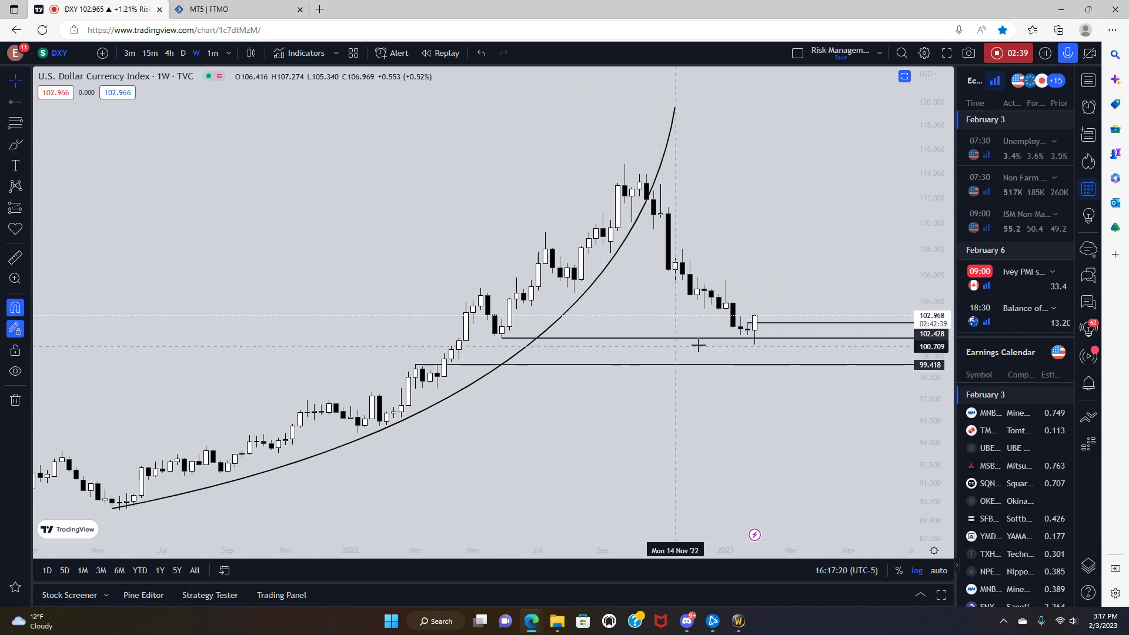
mouse_move(488, 344)
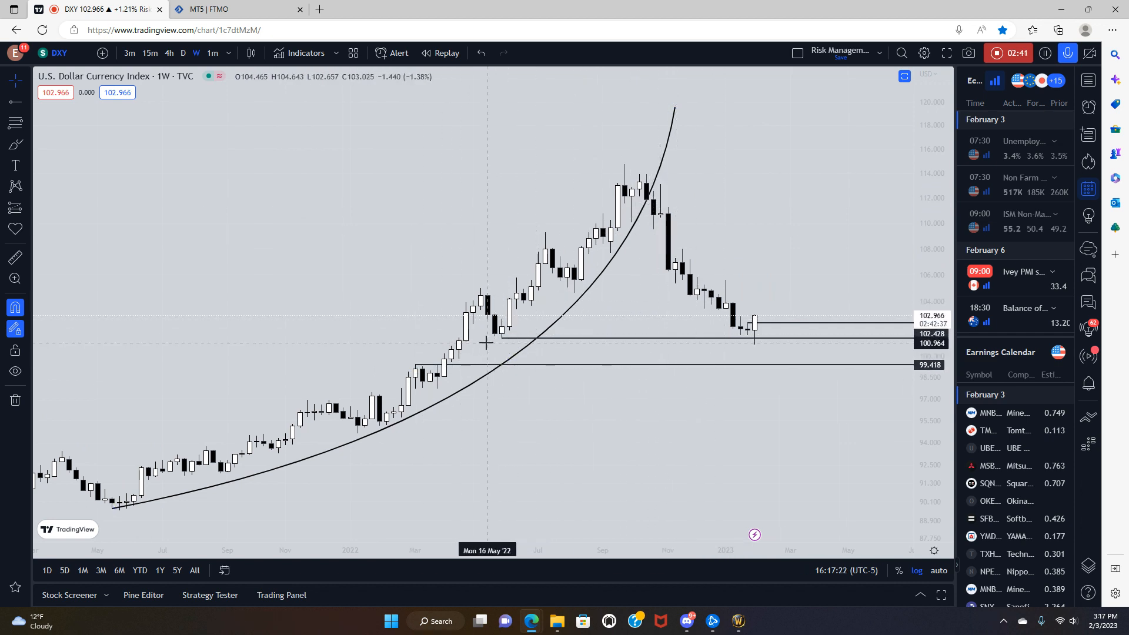
mouse_move(754, 350)
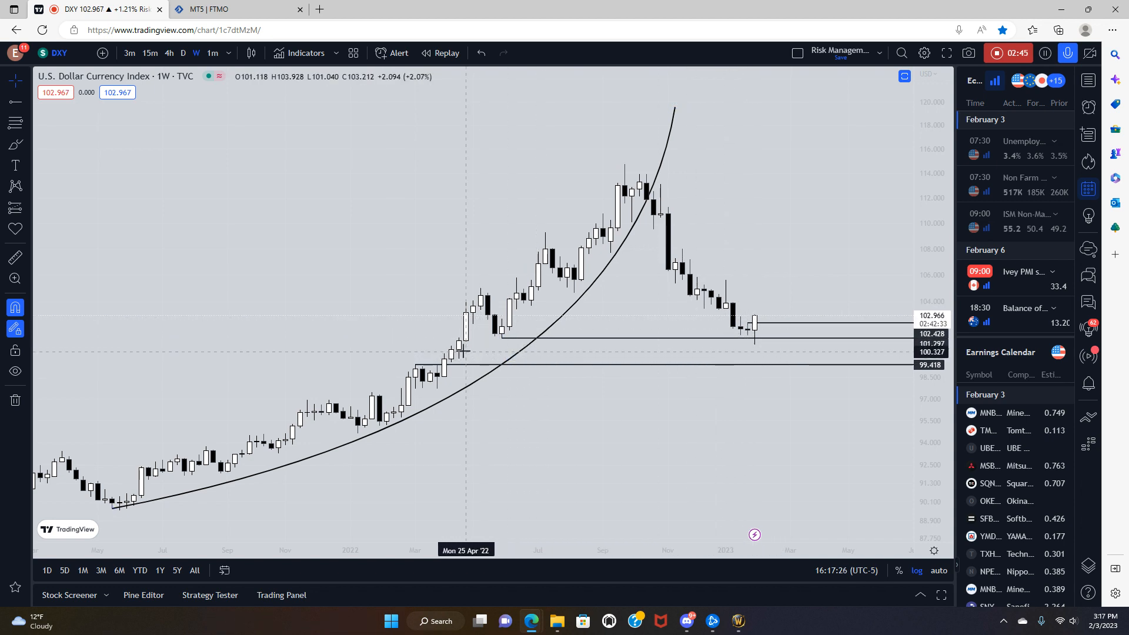
mouse_move(433, 379)
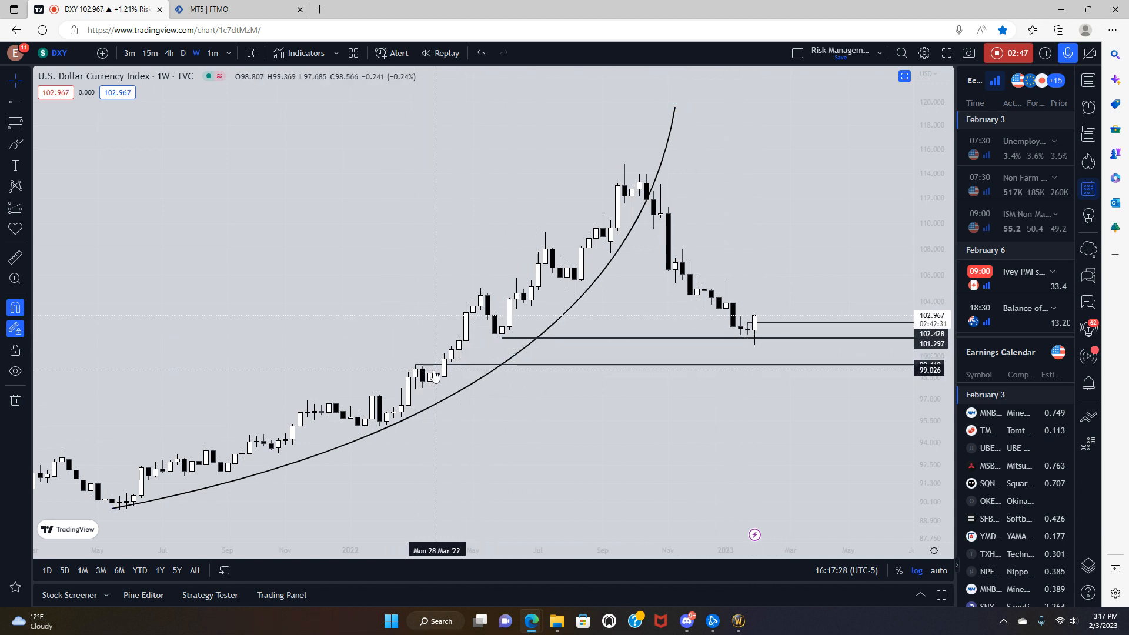
mouse_move(630, 177)
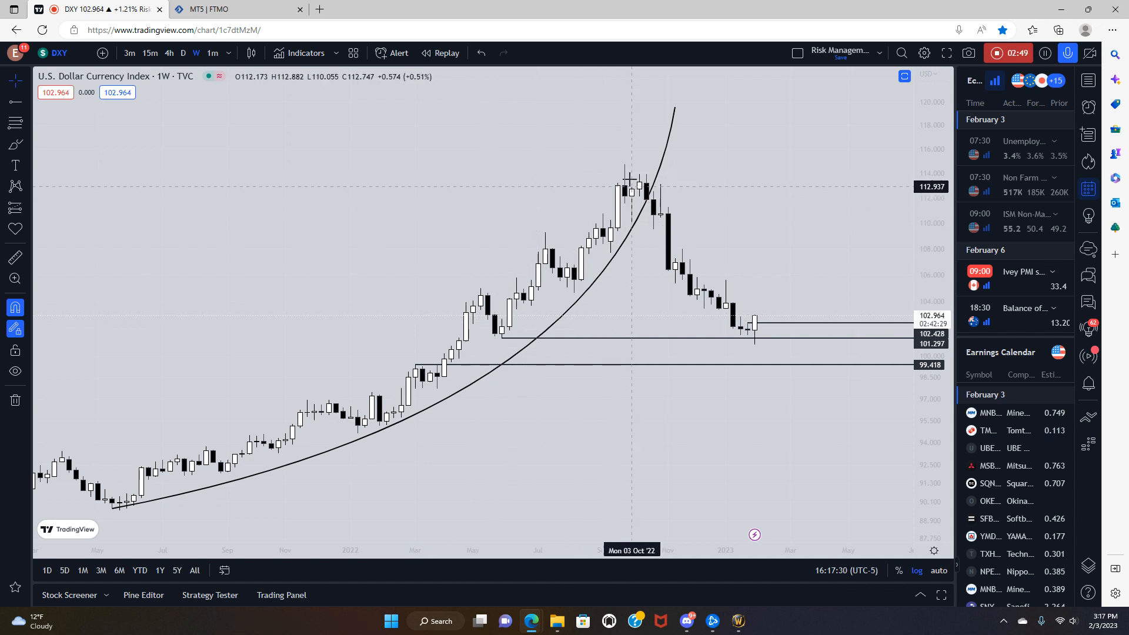
mouse_move(450, 347)
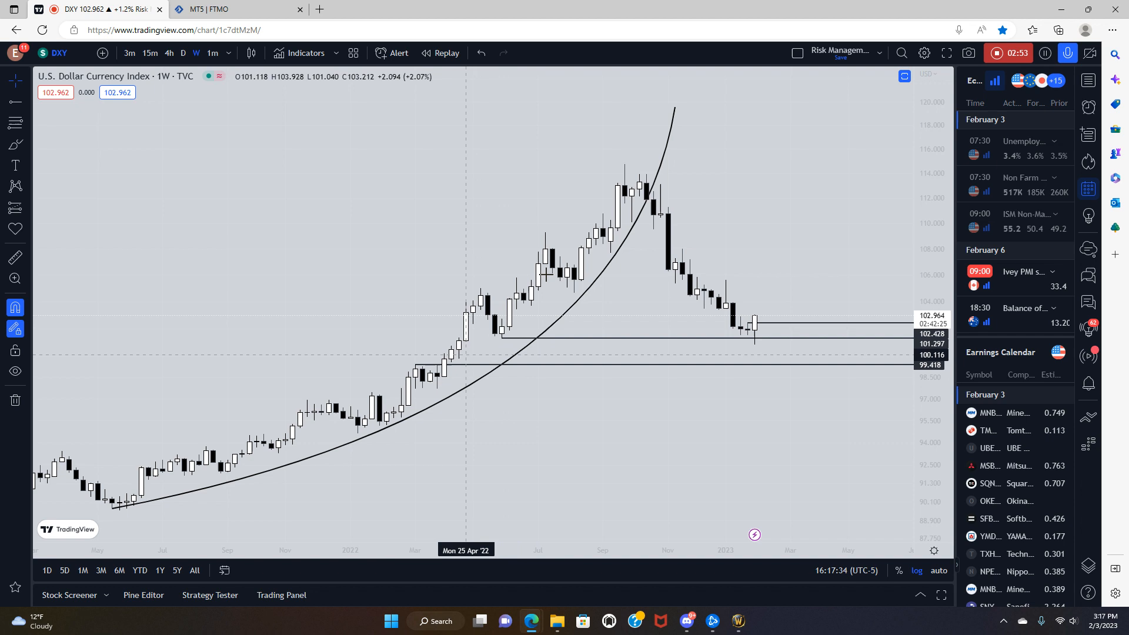
mouse_move(759, 343)
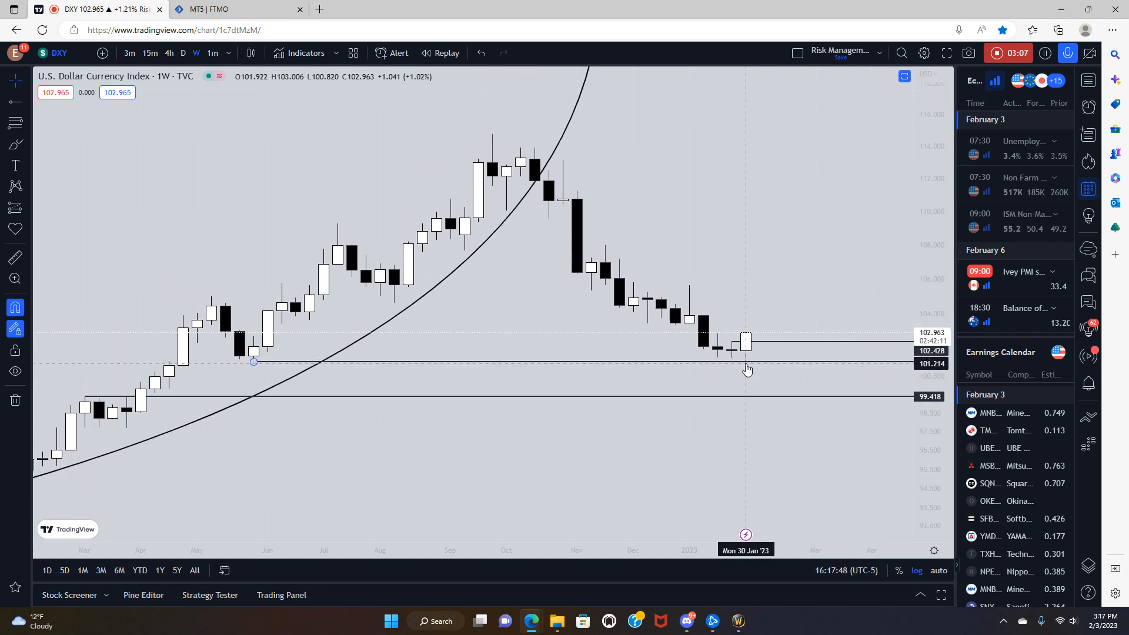
Add a 100.820 level at the wick low, checking it on weekly, daily, 4-hour, then weekly
click(183, 53)
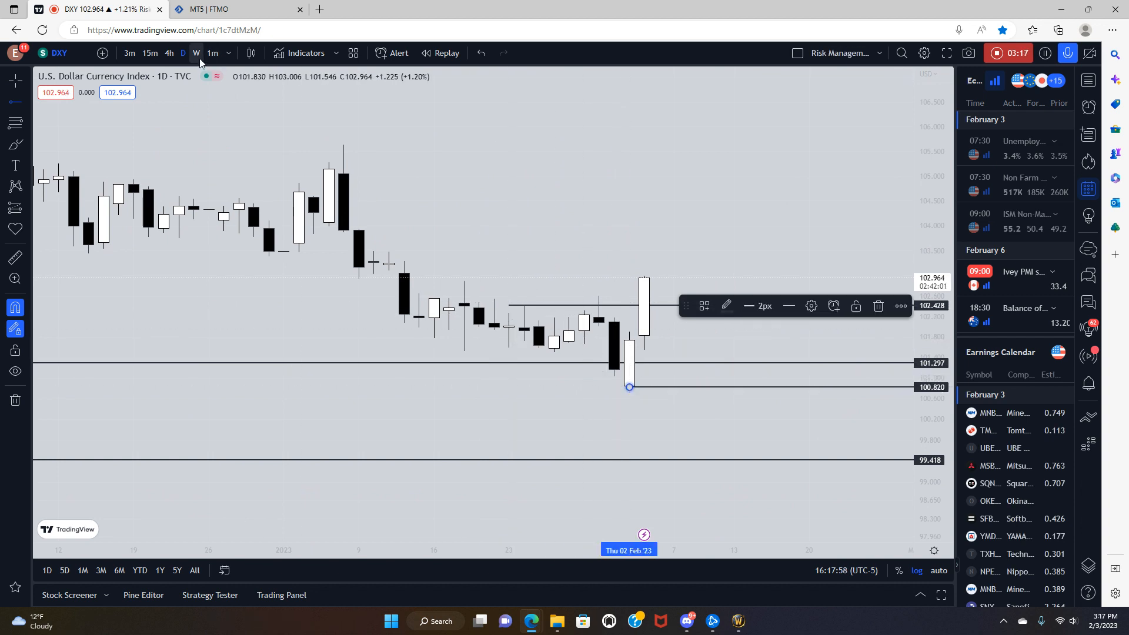
click(196, 53)
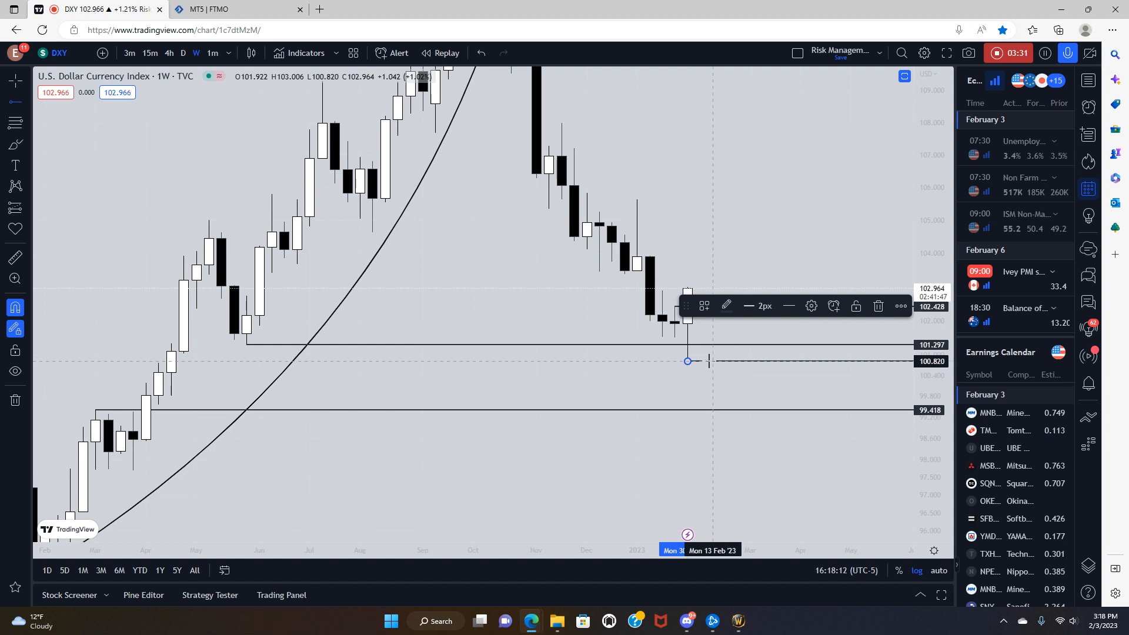
mouse_move(93, 389)
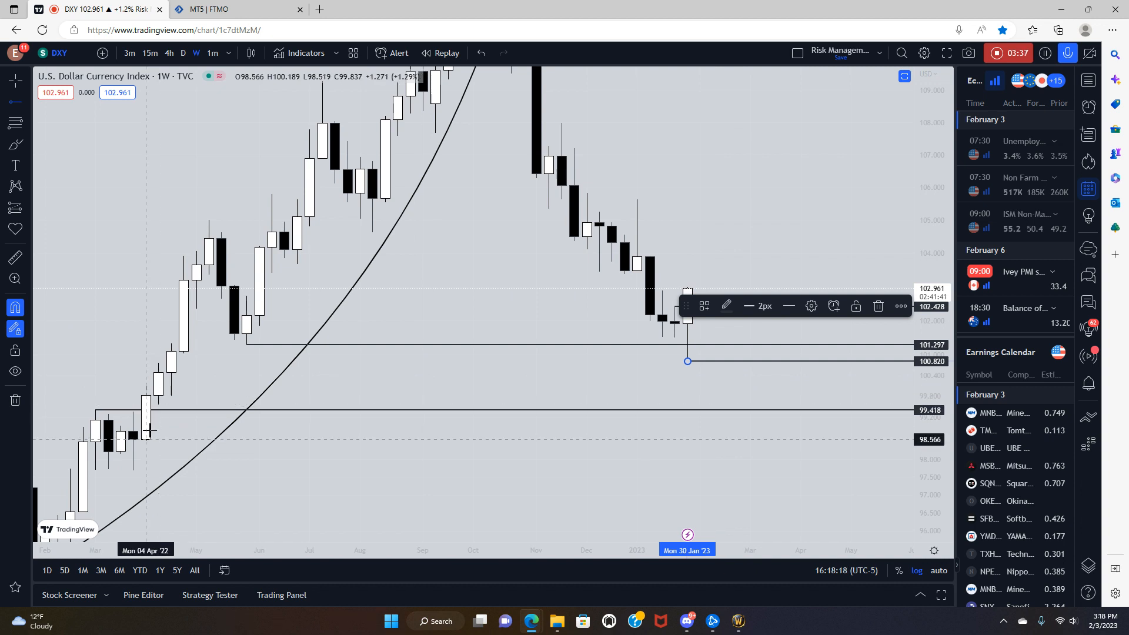
mouse_move(312, 414)
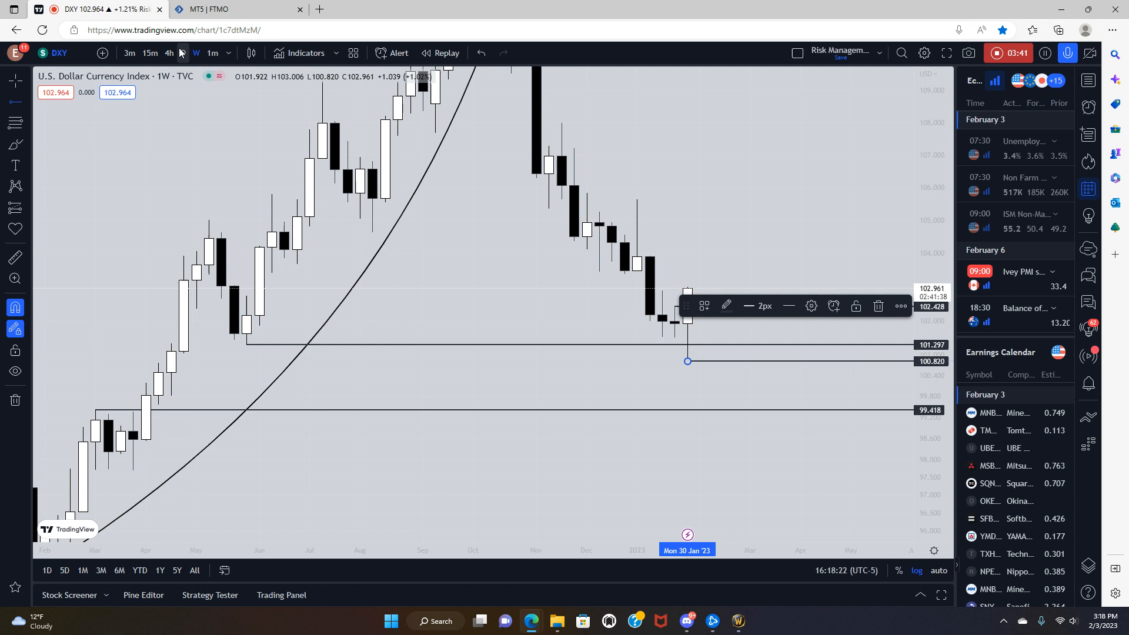
click(182, 53)
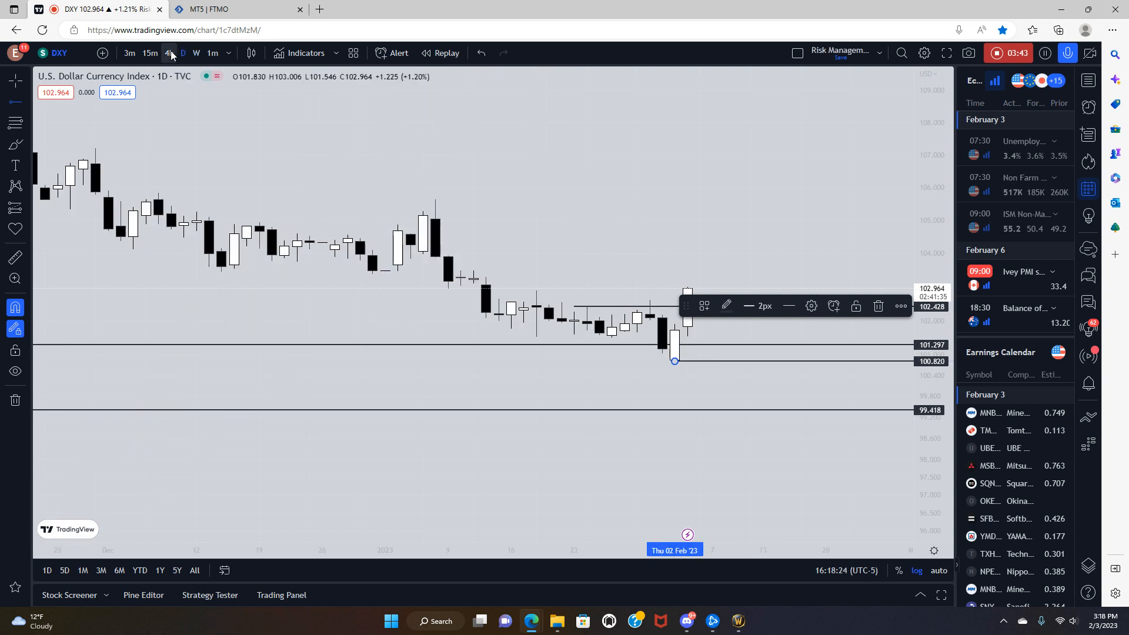
click(169, 53)
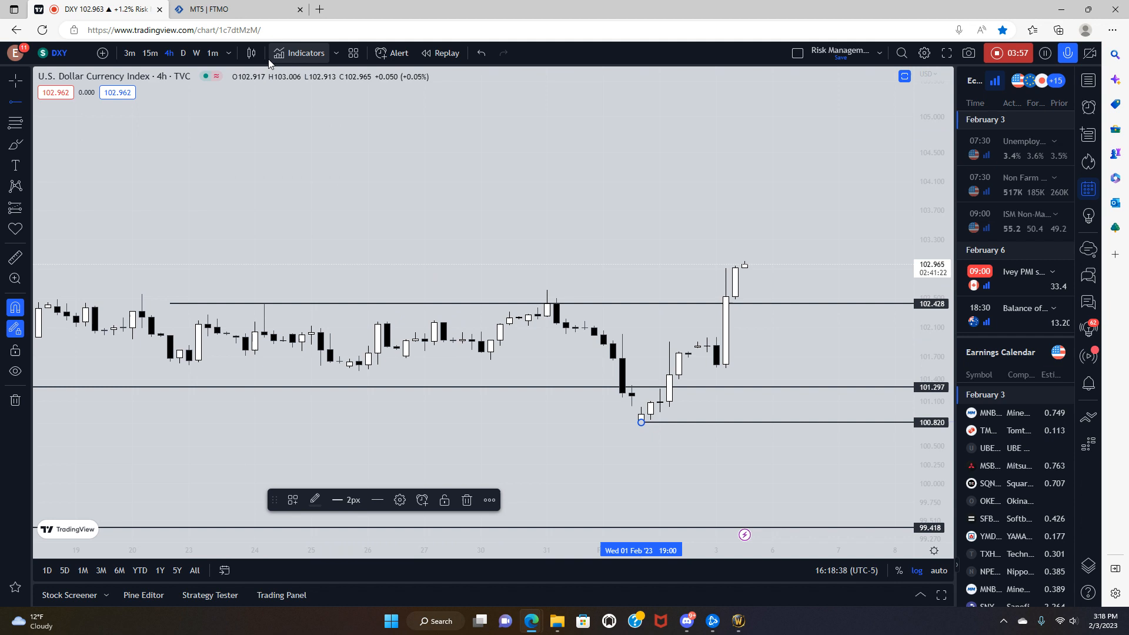
click(197, 53)
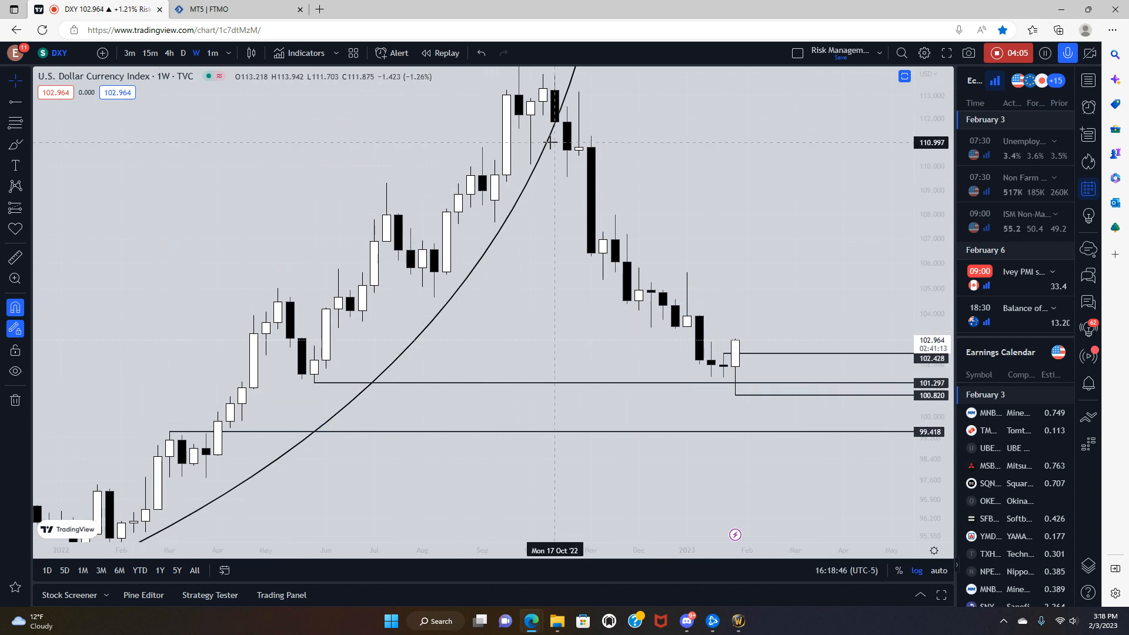
mouse_move(548, 285)
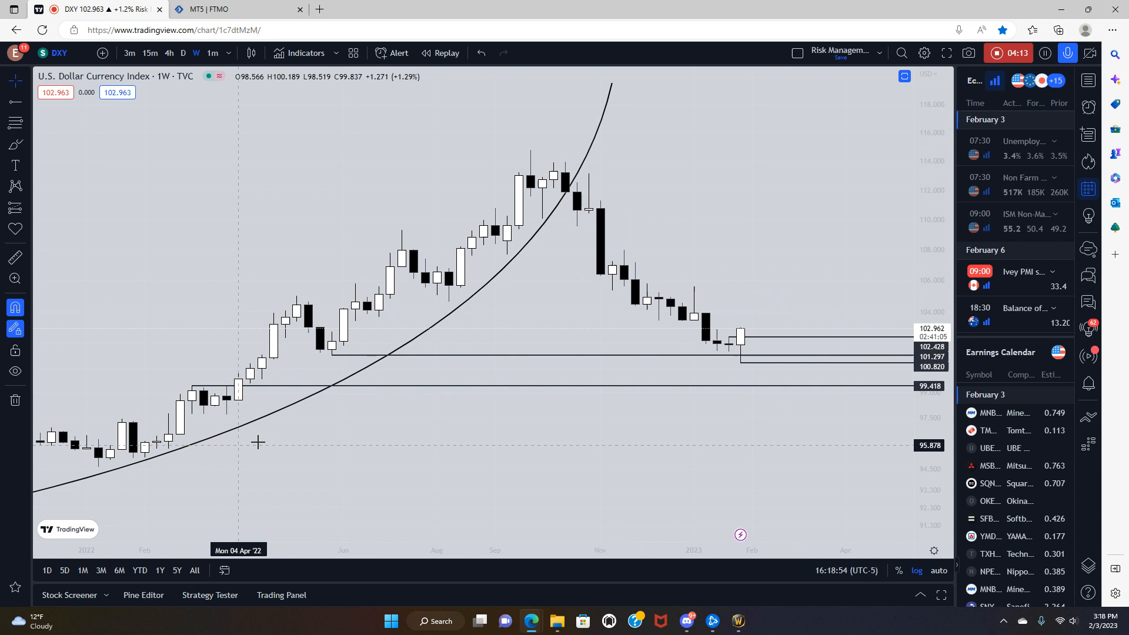
Add resistance levels at 109.366 and 108.440 on DXY, then view 4-hour candles
click(196, 53)
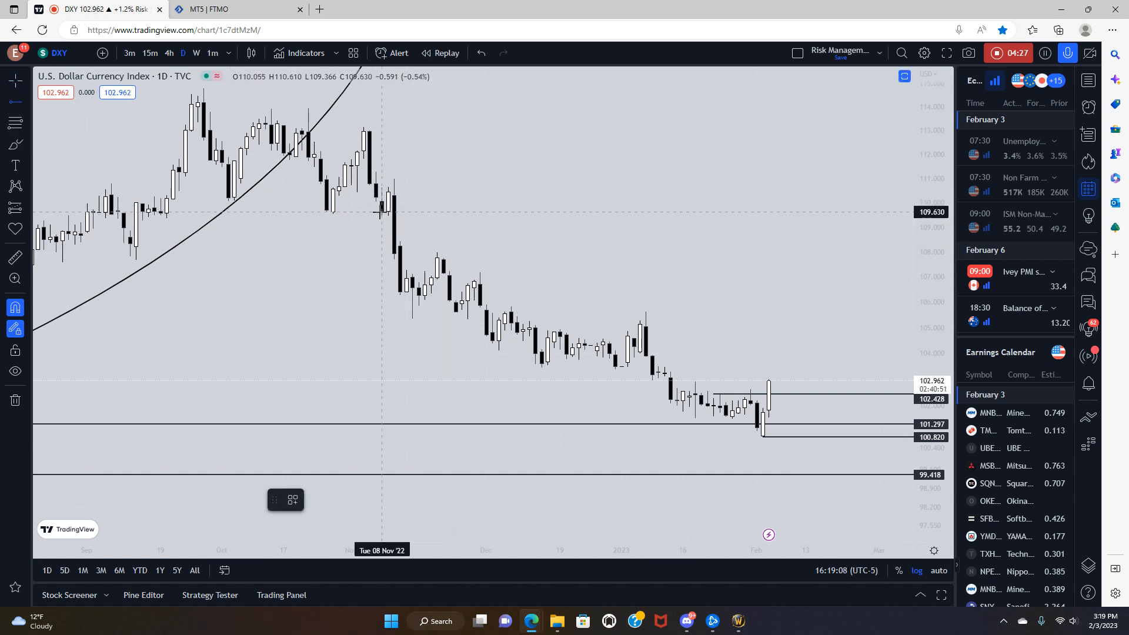
click(381, 218)
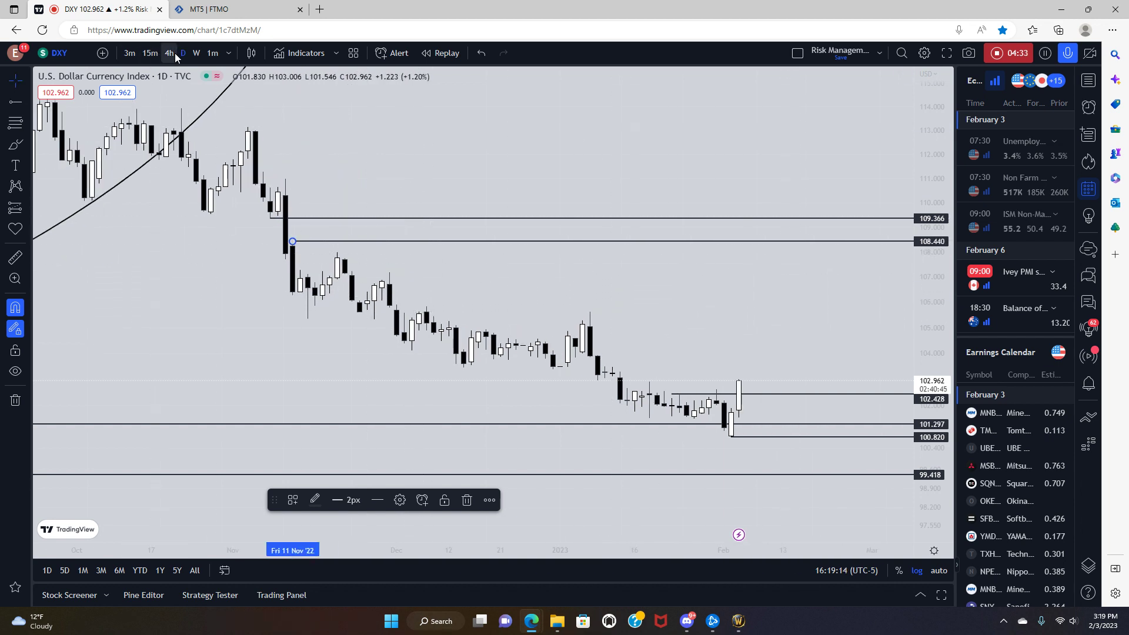
click(169, 53)
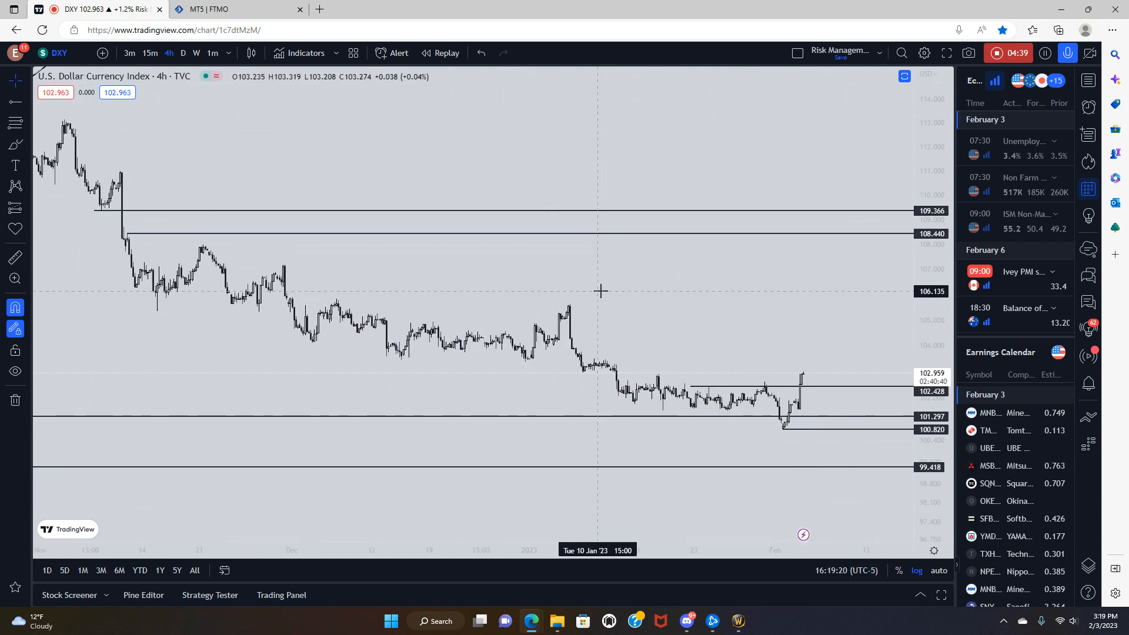
mouse_move(638, 300)
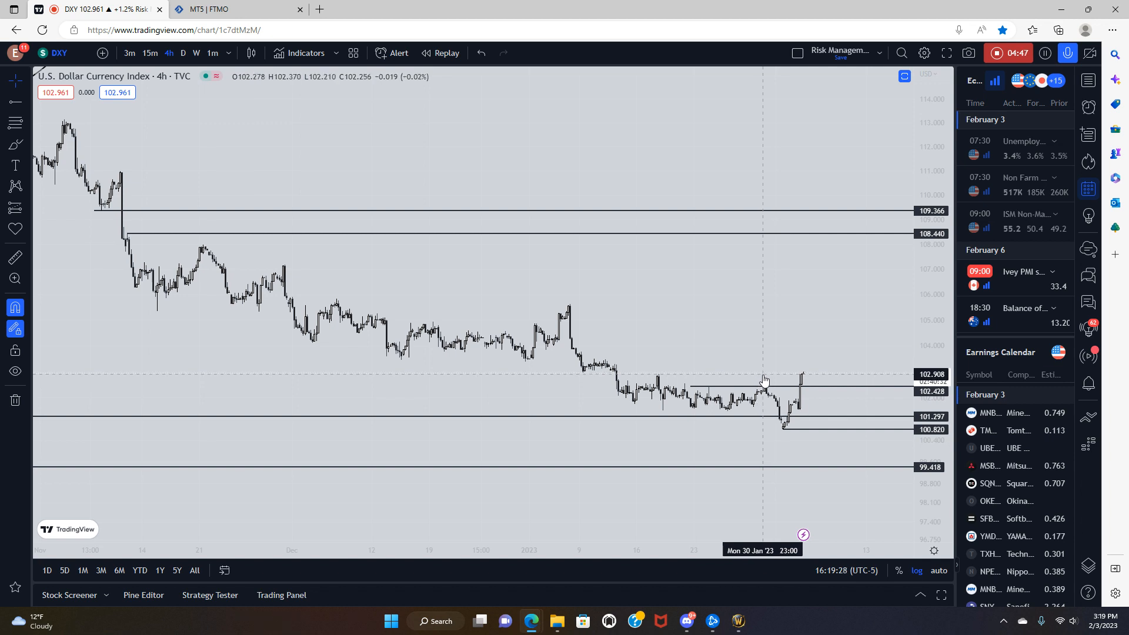
mouse_move(764, 375)
text(B)
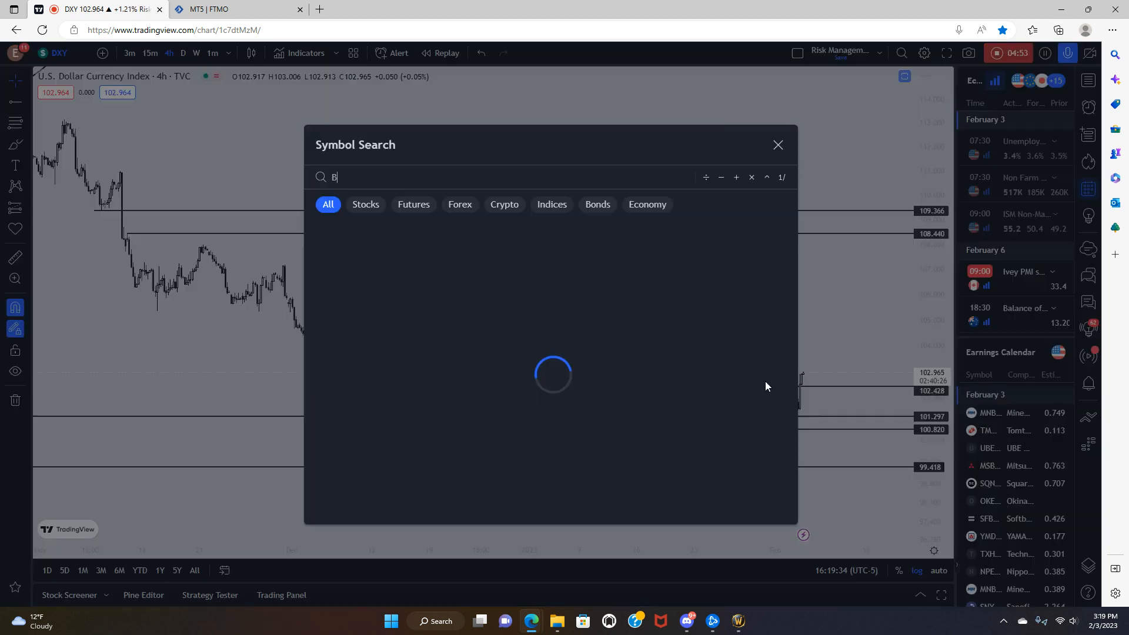
Load the Coinbase BTCUSD 4-hour chart and show the broker trading panel
text(TCU)
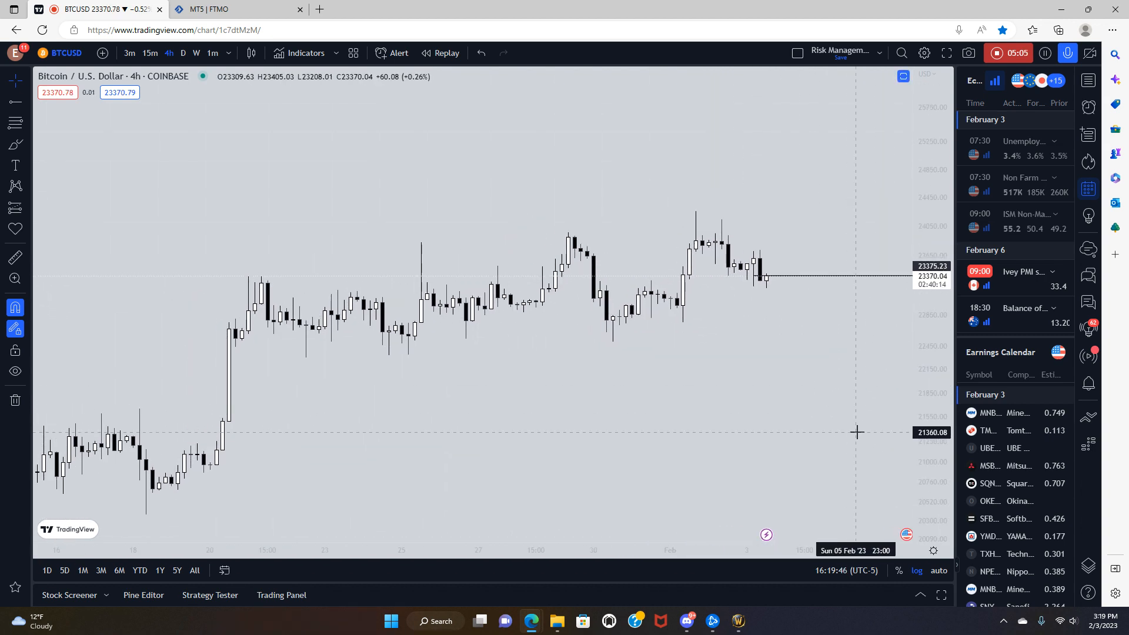
mouse_move(761, 435)
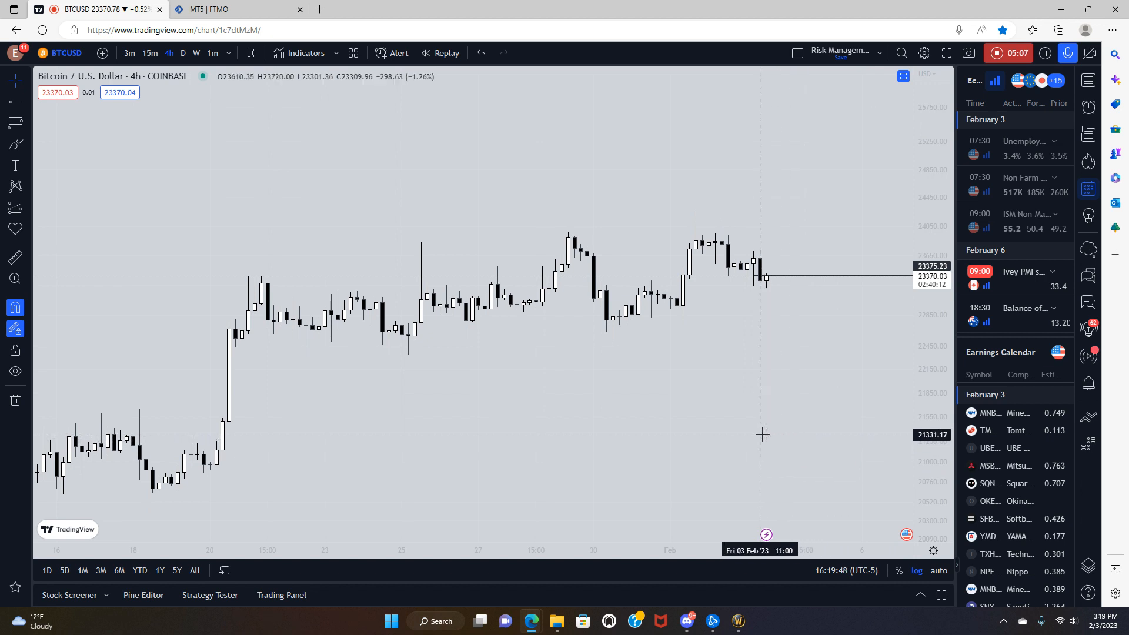
mouse_move(757, 455)
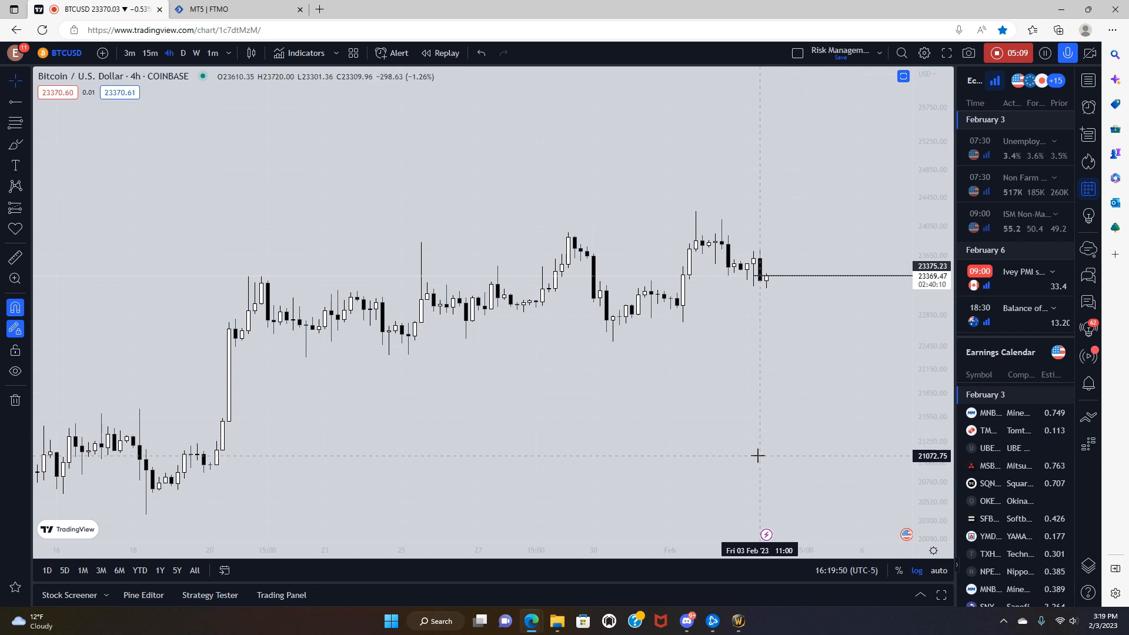
mouse_move(763, 467)
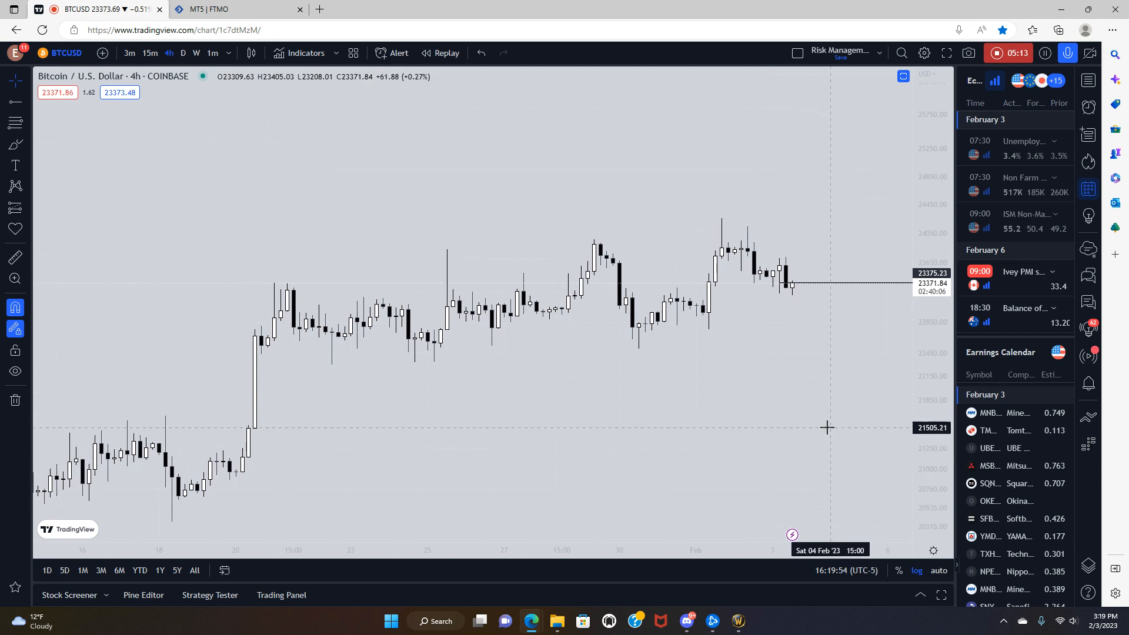
mouse_move(812, 418)
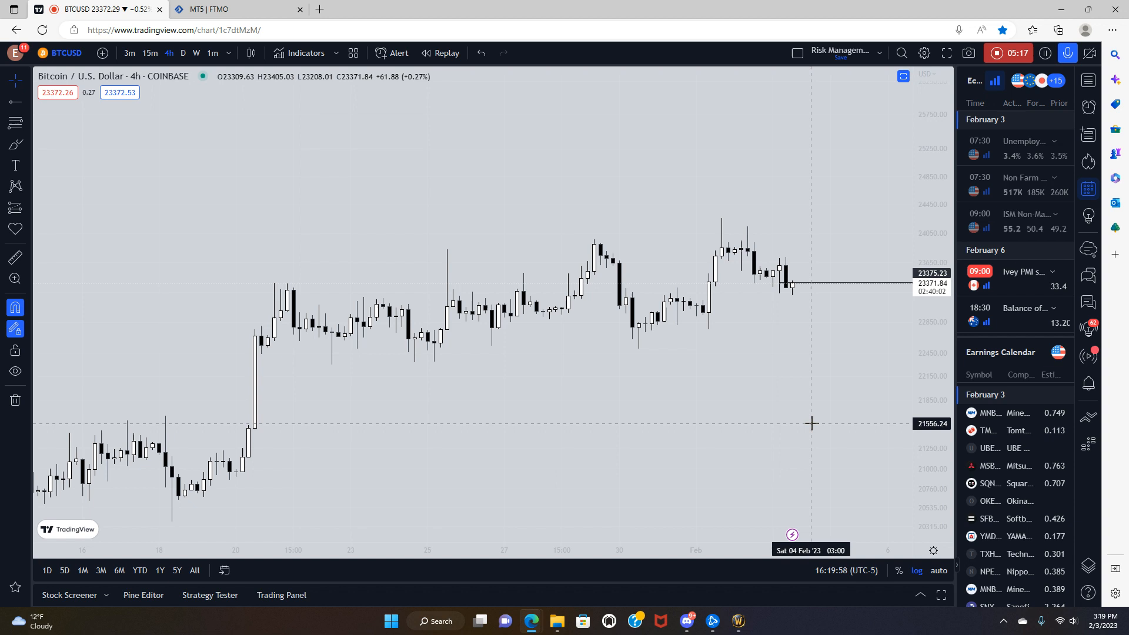
mouse_move(821, 424)
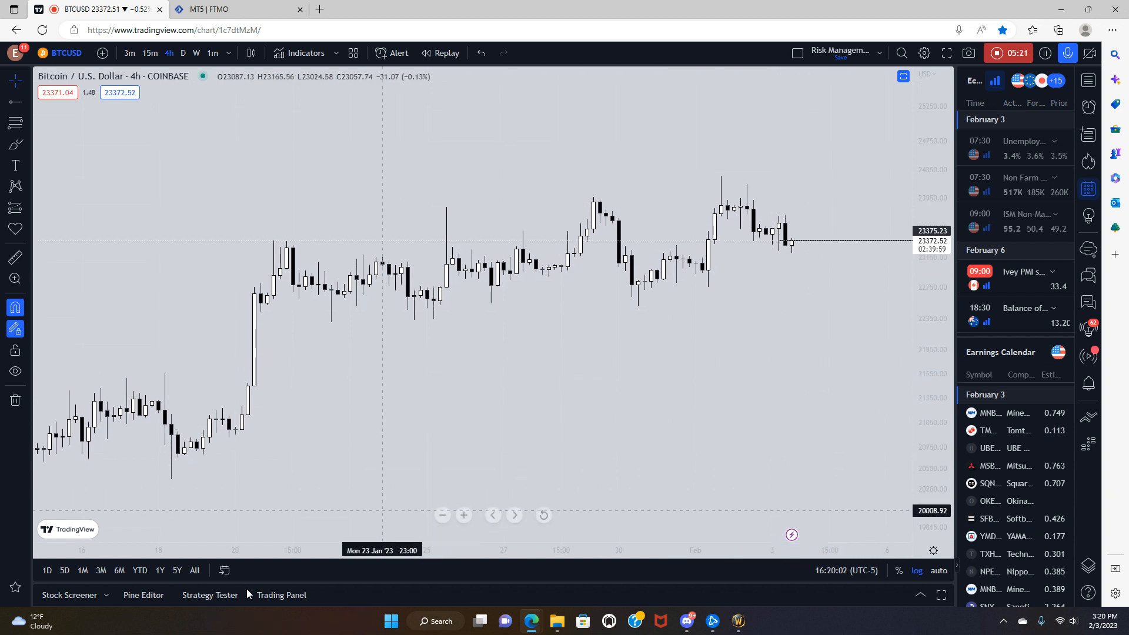
mouse_move(483, 387)
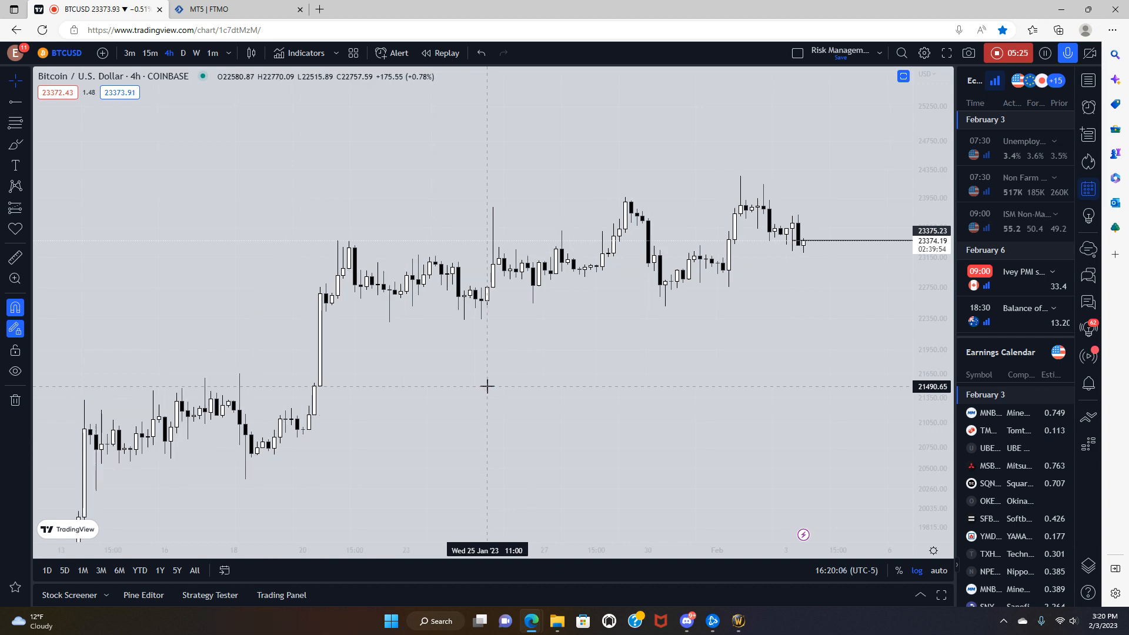
mouse_move(494, 404)
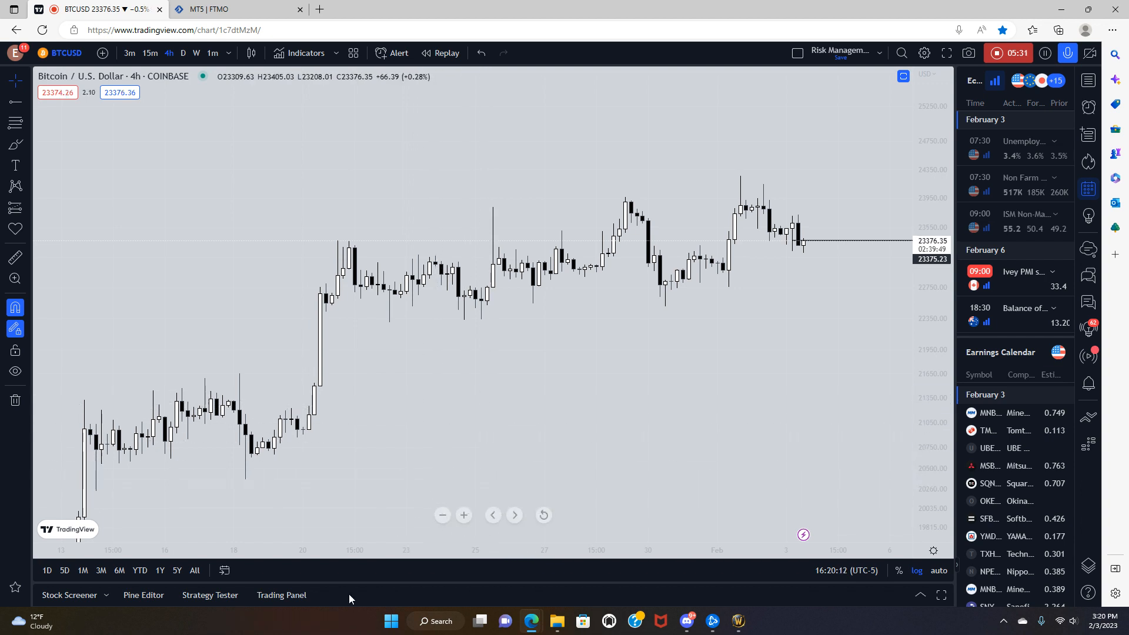
click(281, 595)
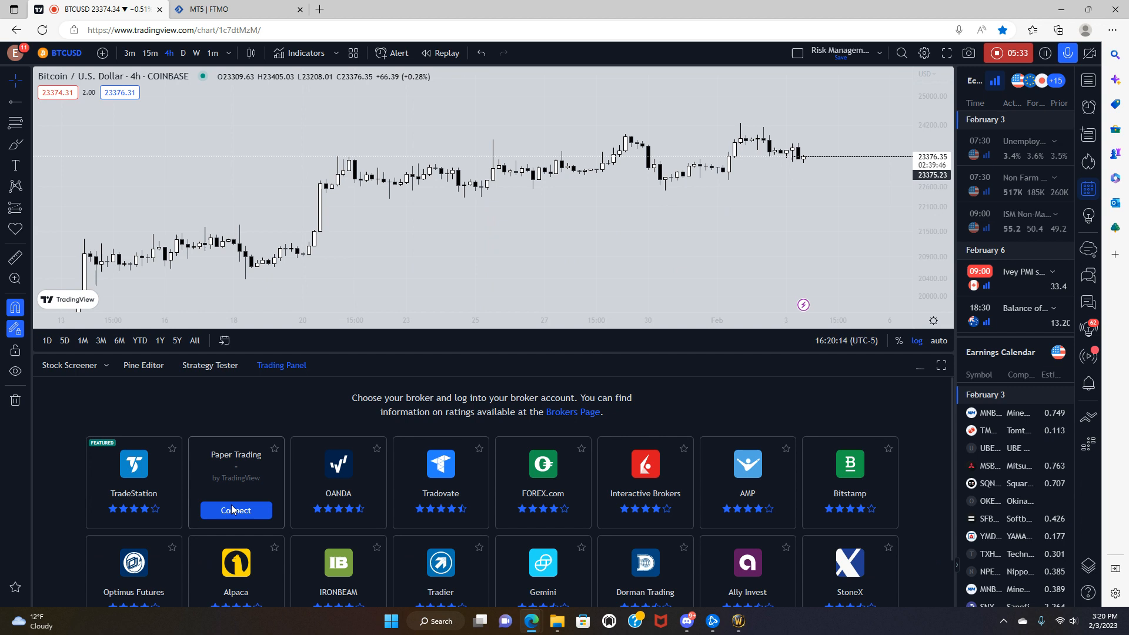
Connect Paper Trading and review the BTCUSD positions and closed-trade history
click(236, 510)
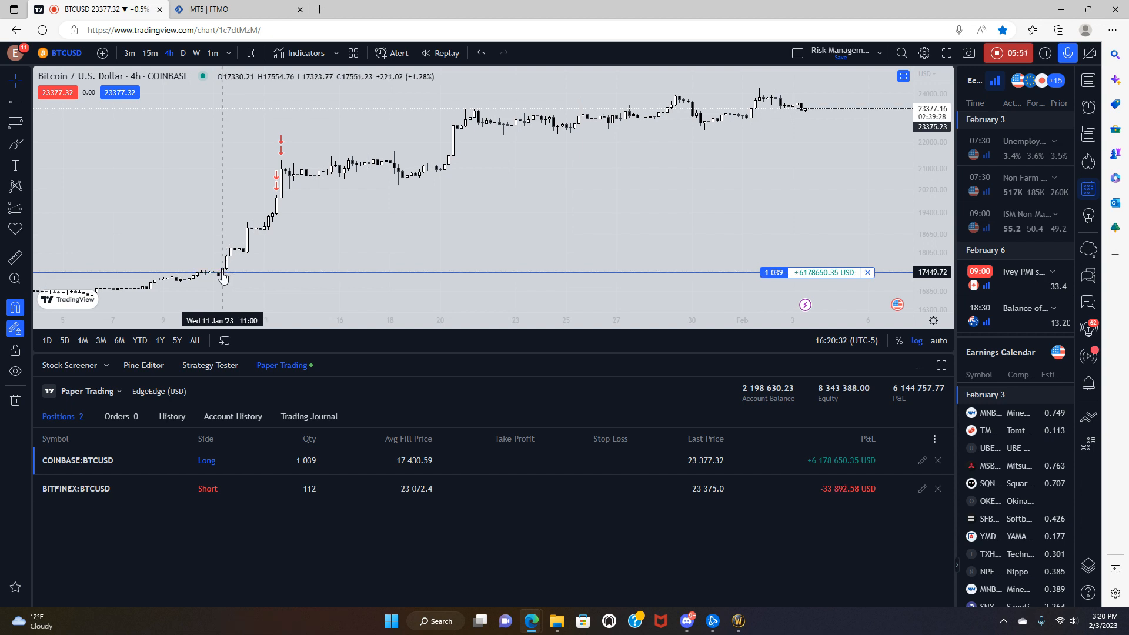
mouse_move(202, 284)
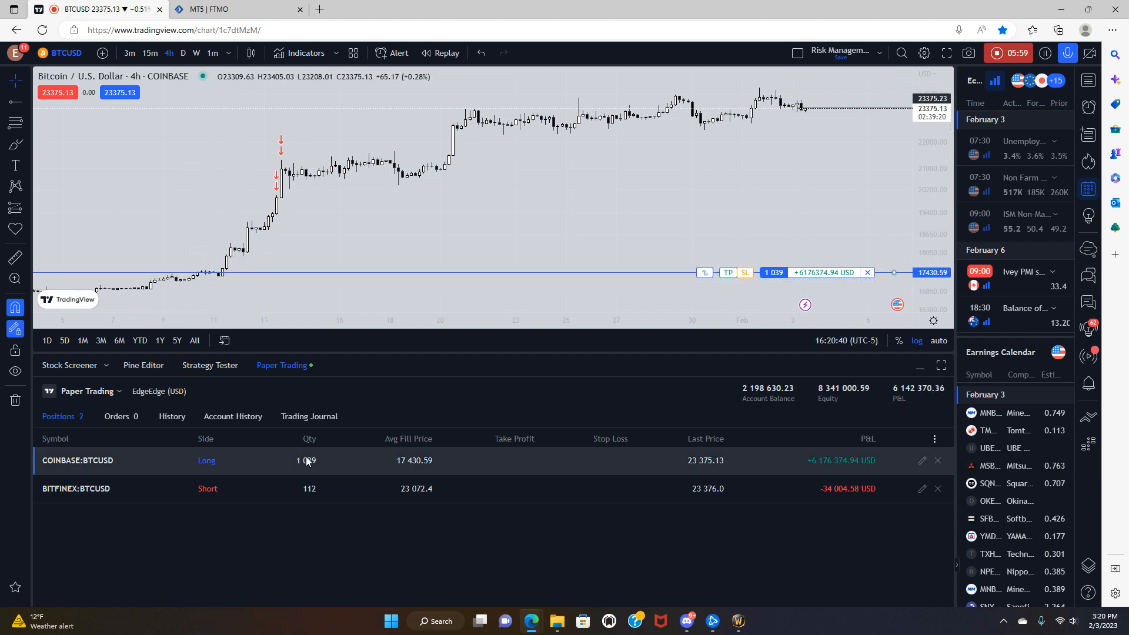
mouse_move(315, 470)
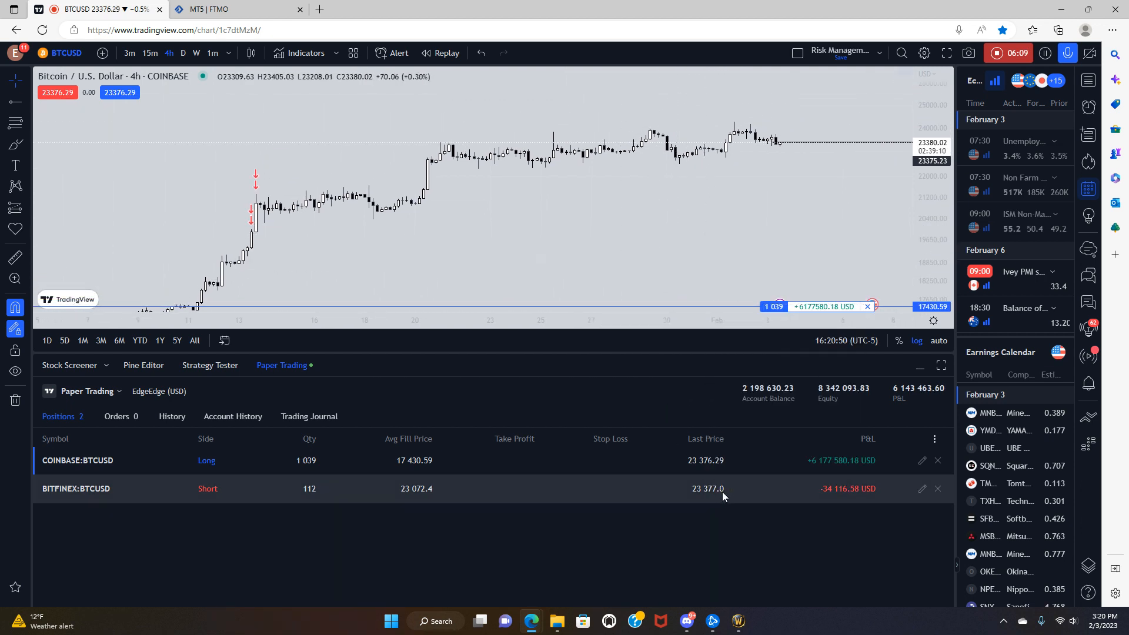
mouse_move(794, 187)
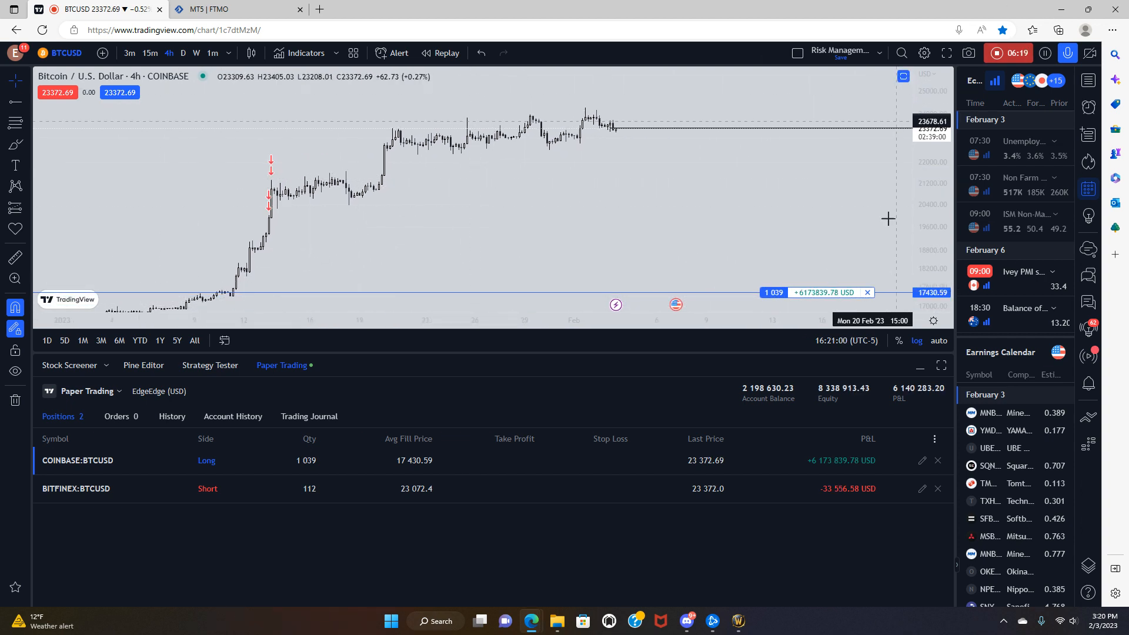
click(232, 416)
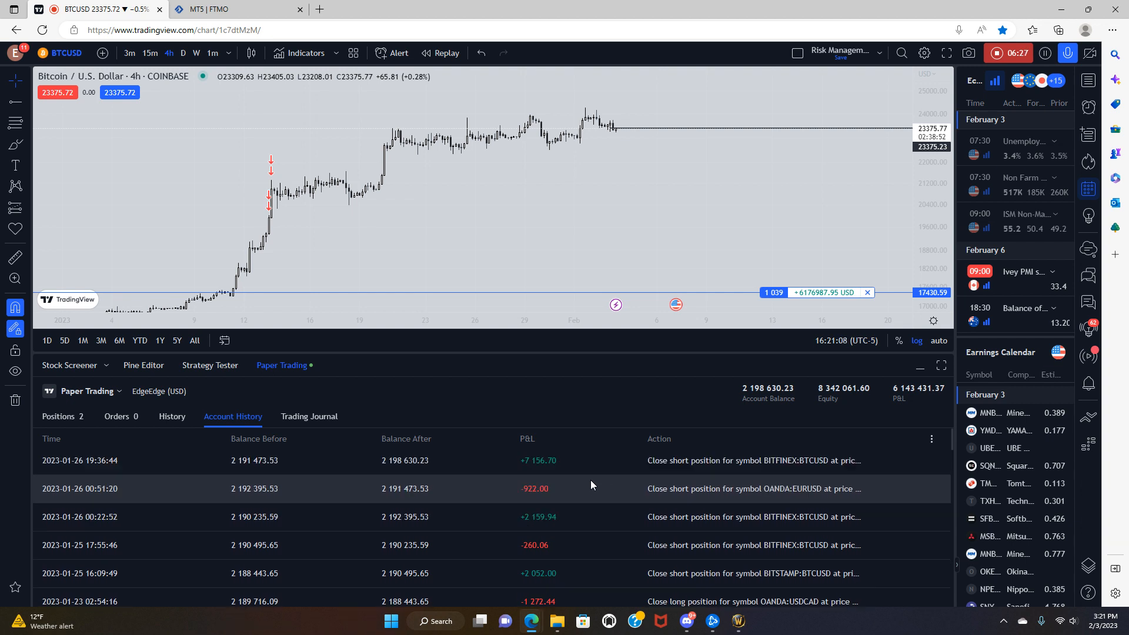
scroll(down, 3)
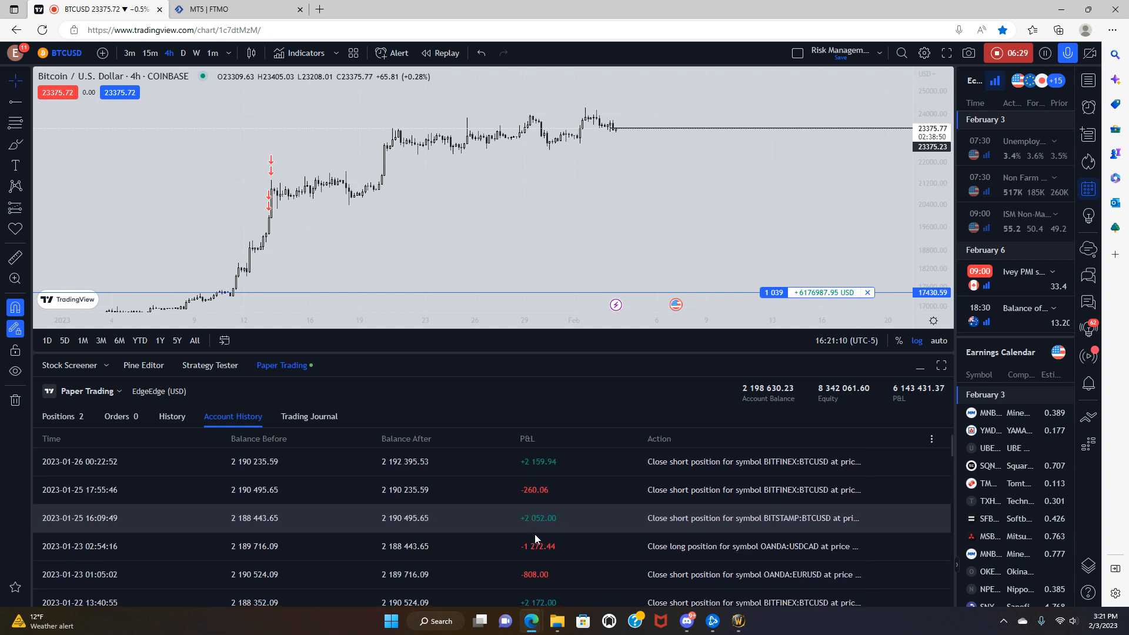
scroll(down, 3)
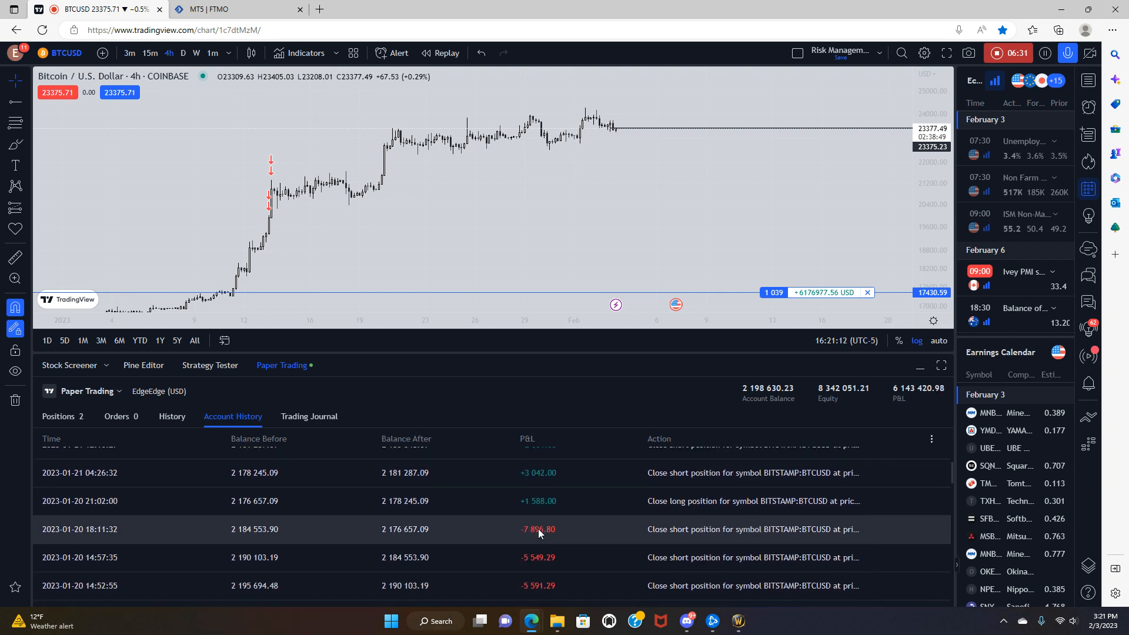
scroll(down, 3)
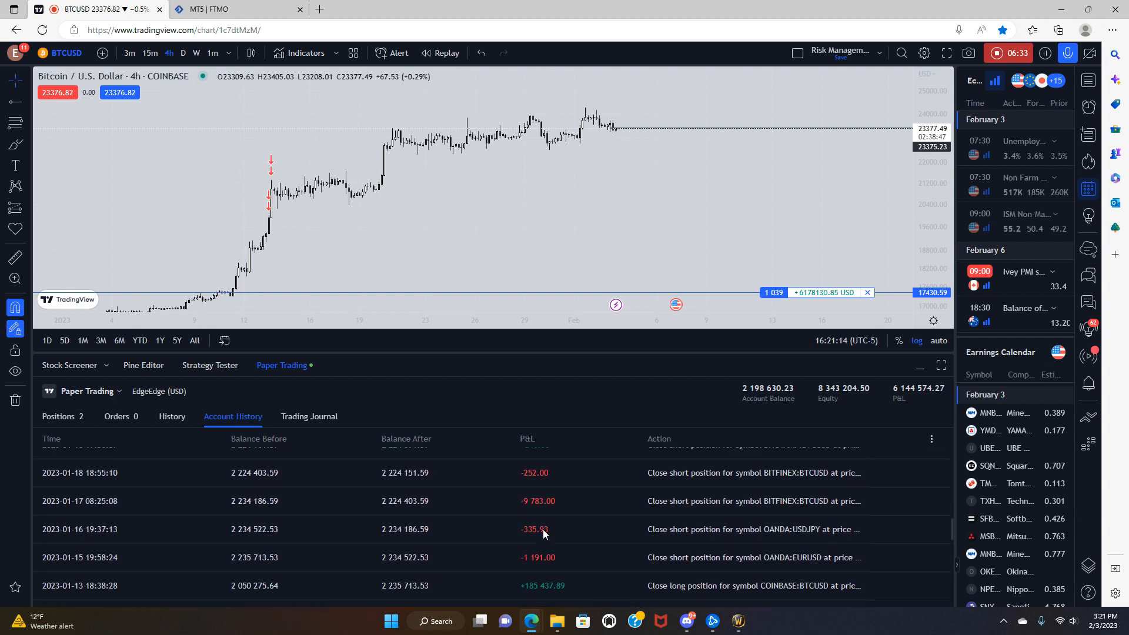
scroll(down, 3)
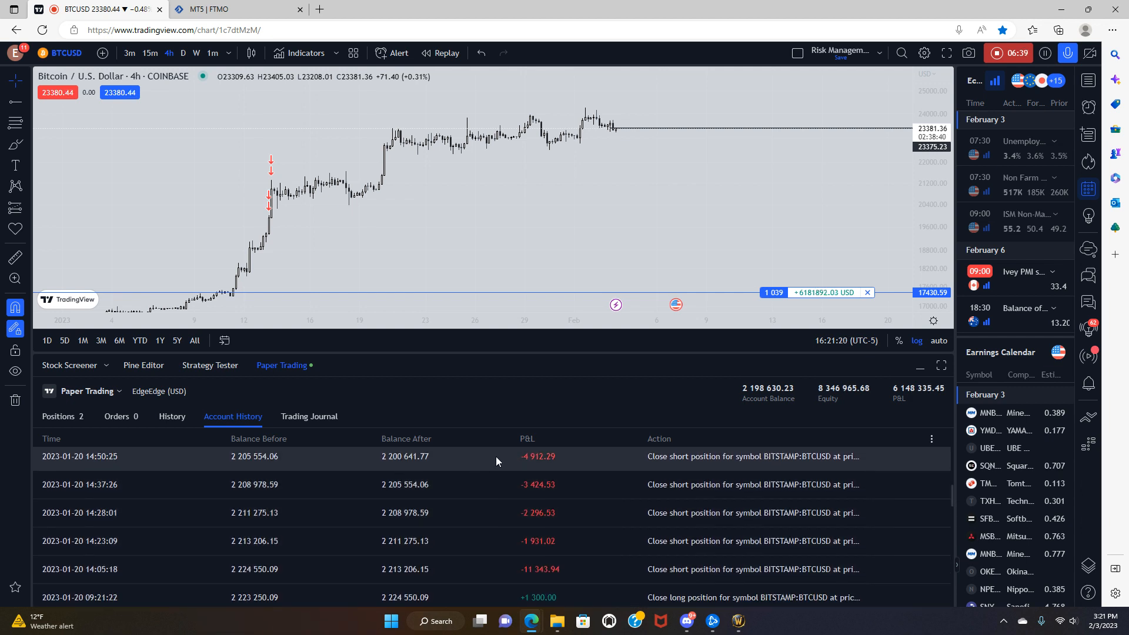
mouse_move(446, 507)
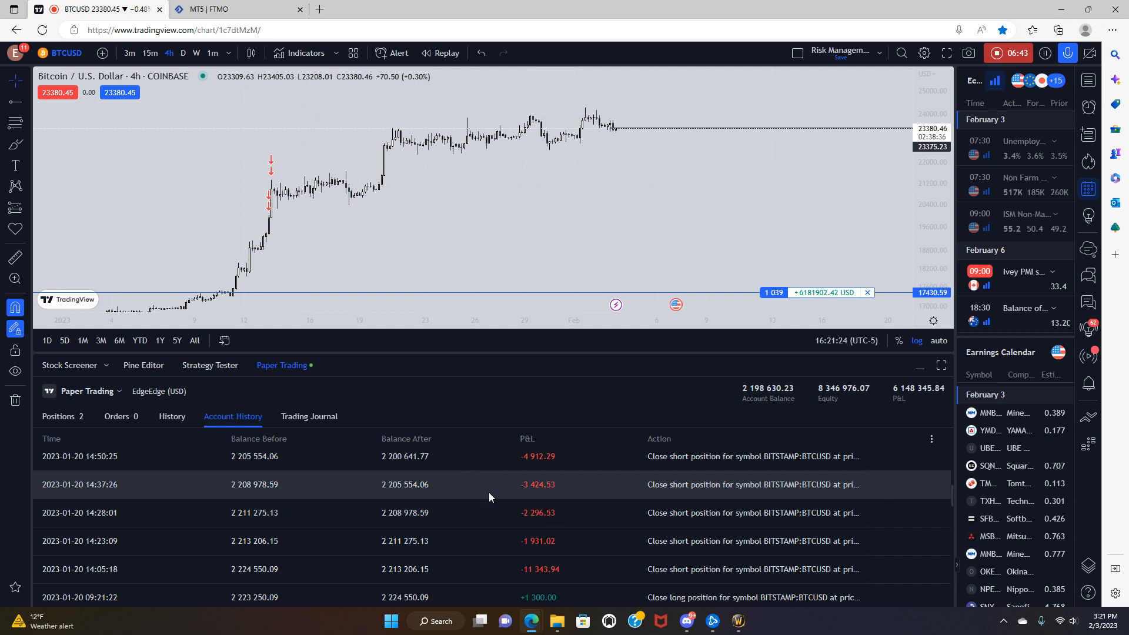
mouse_move(499, 460)
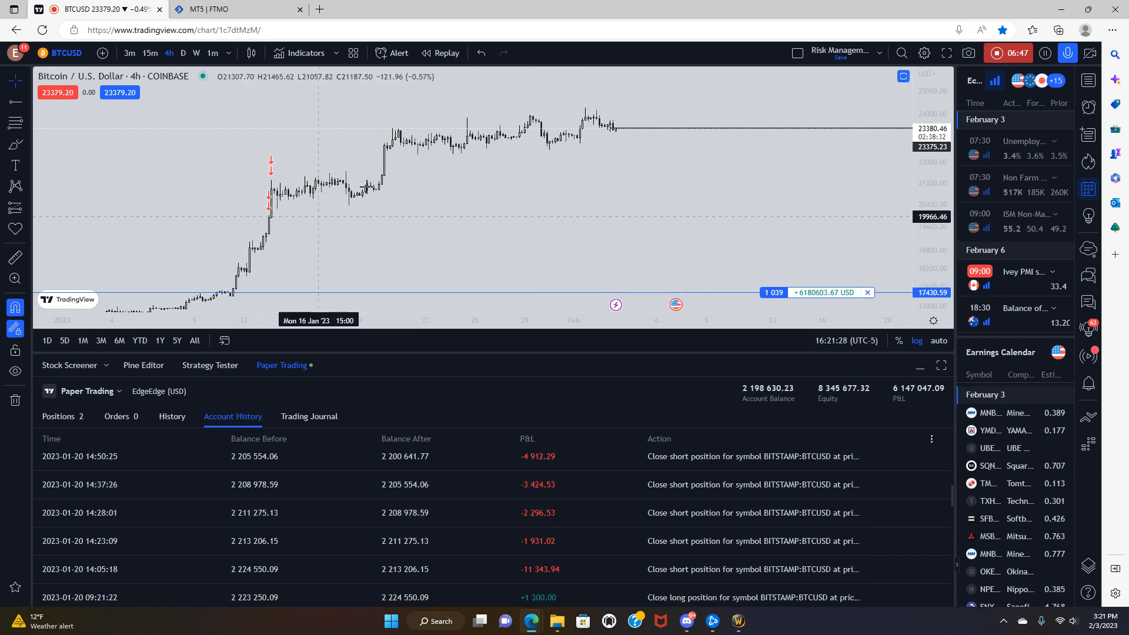
mouse_move(379, 198)
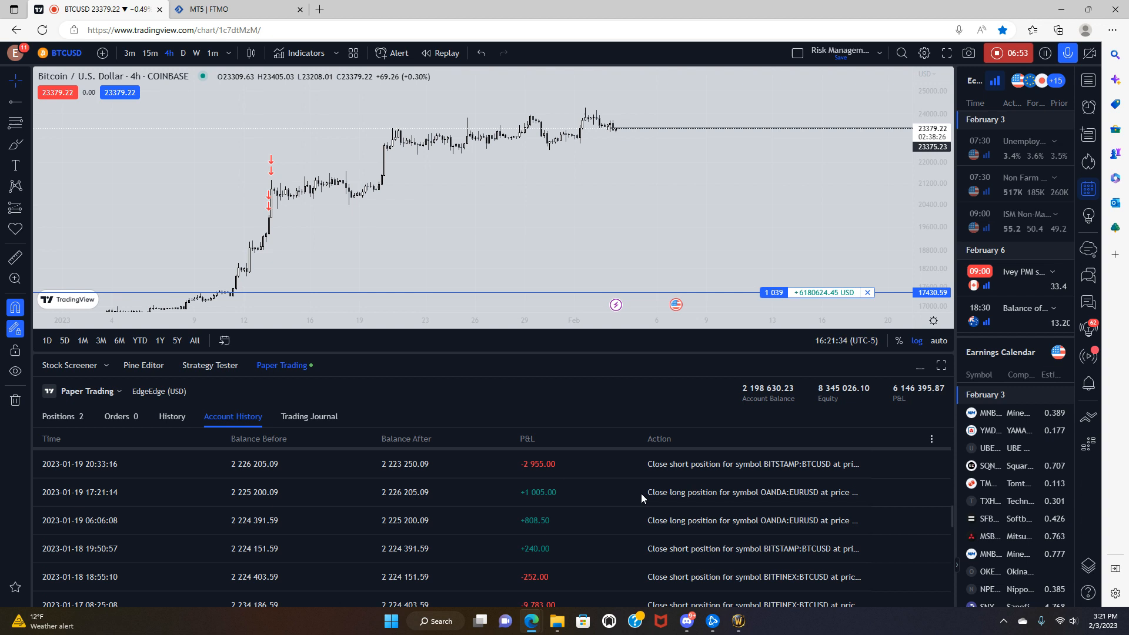
scroll(down, 3)
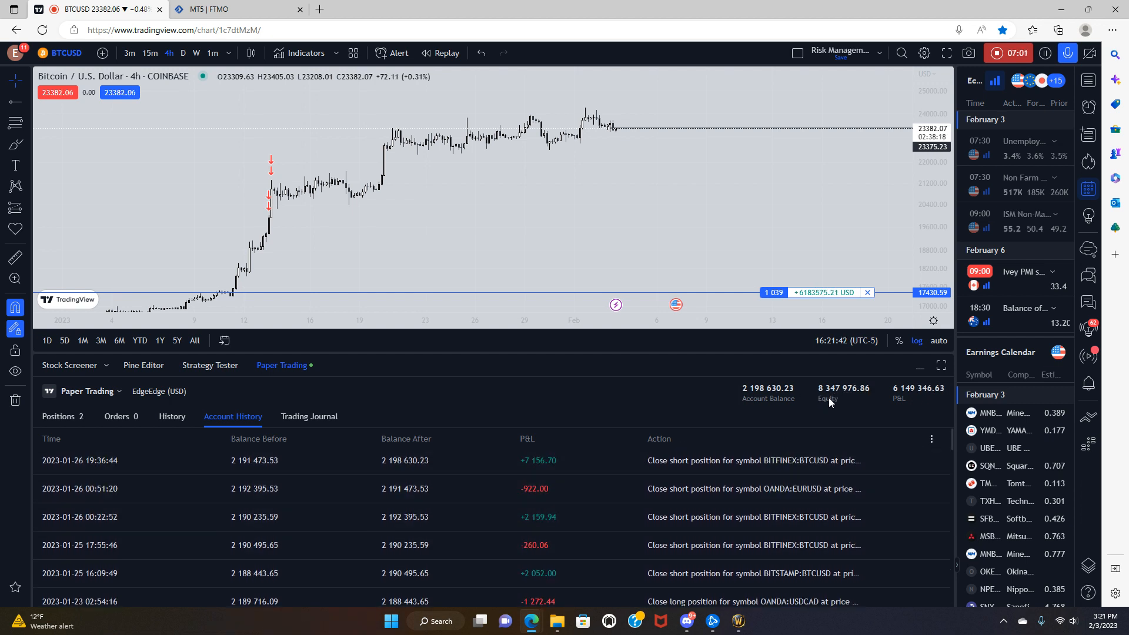
mouse_move(883, 406)
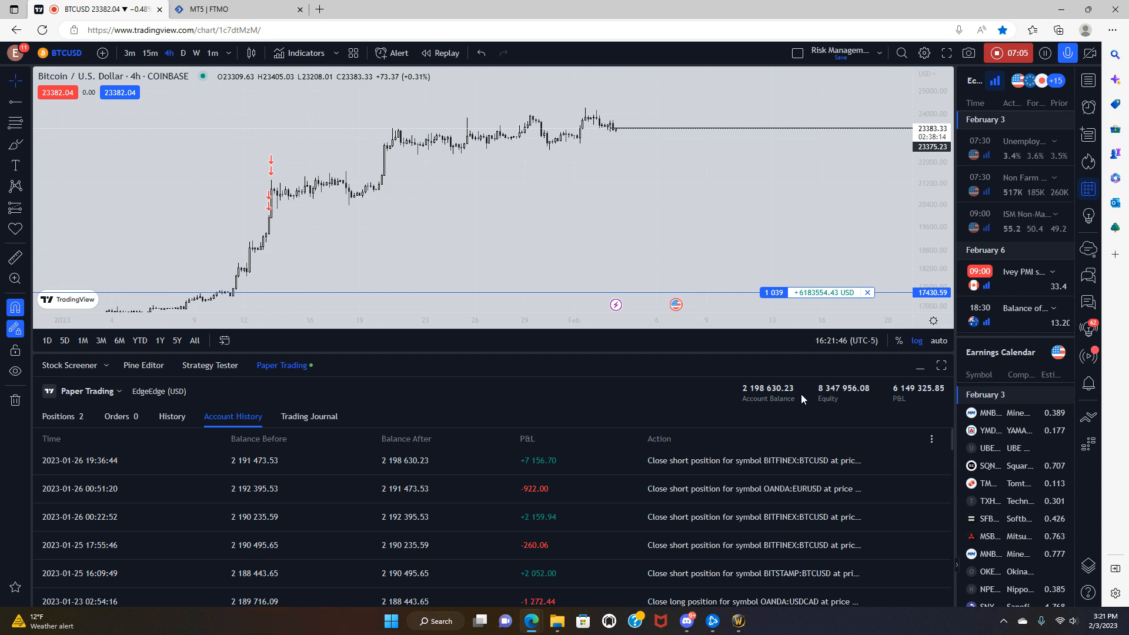
mouse_move(730, 284)
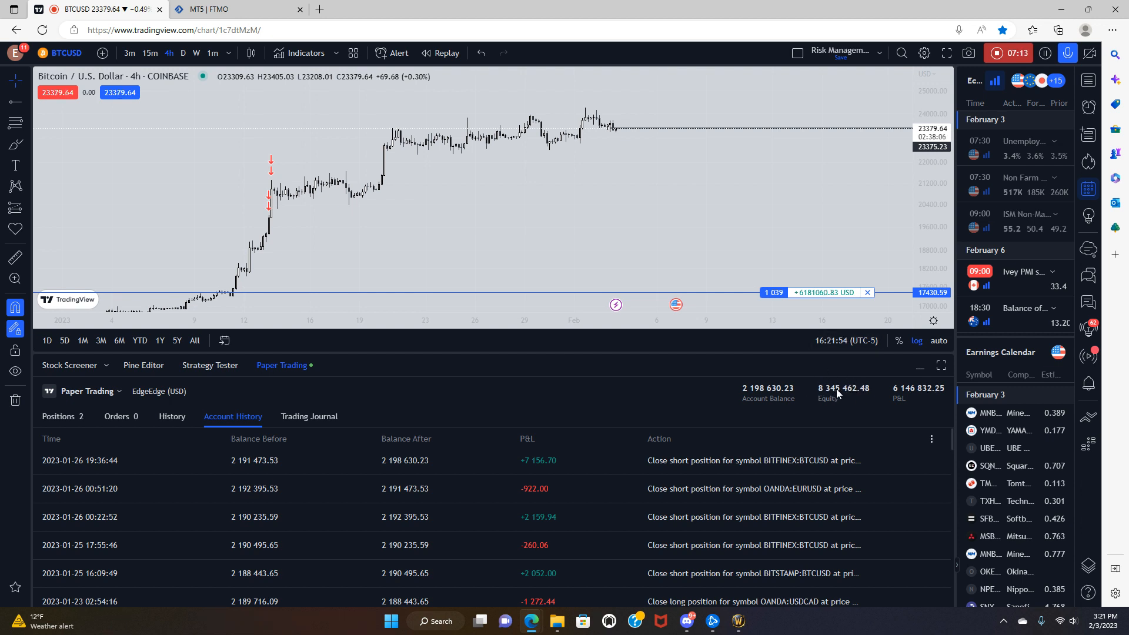
mouse_move(783, 392)
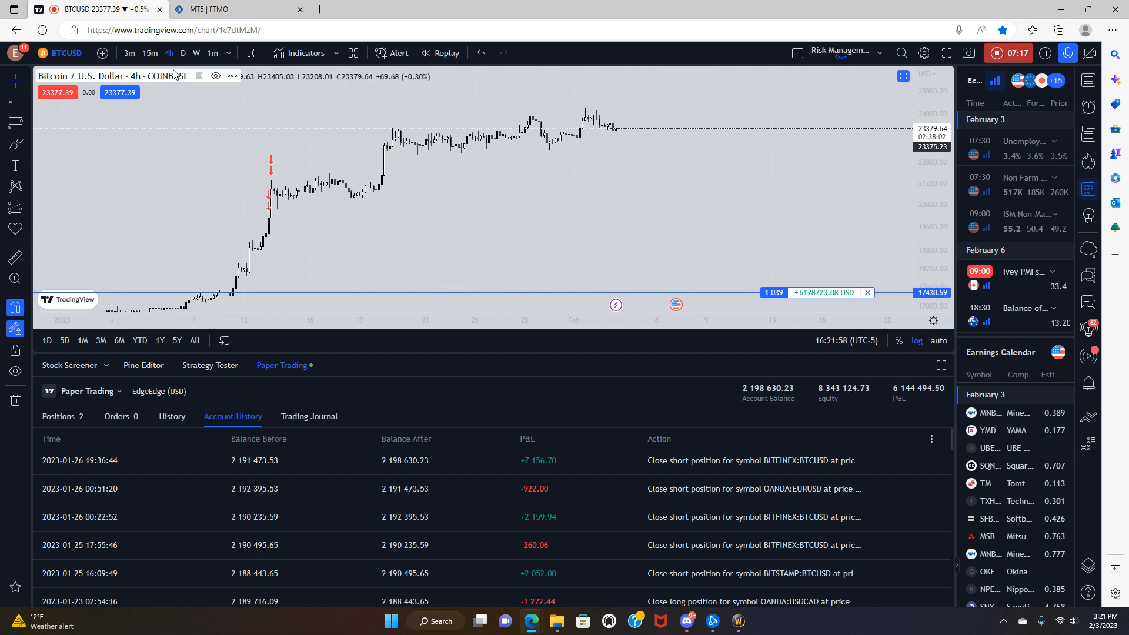
Mark 36275.28 and 25214.57 on weekly BTCUSD, then view the January rally daily
click(197, 53)
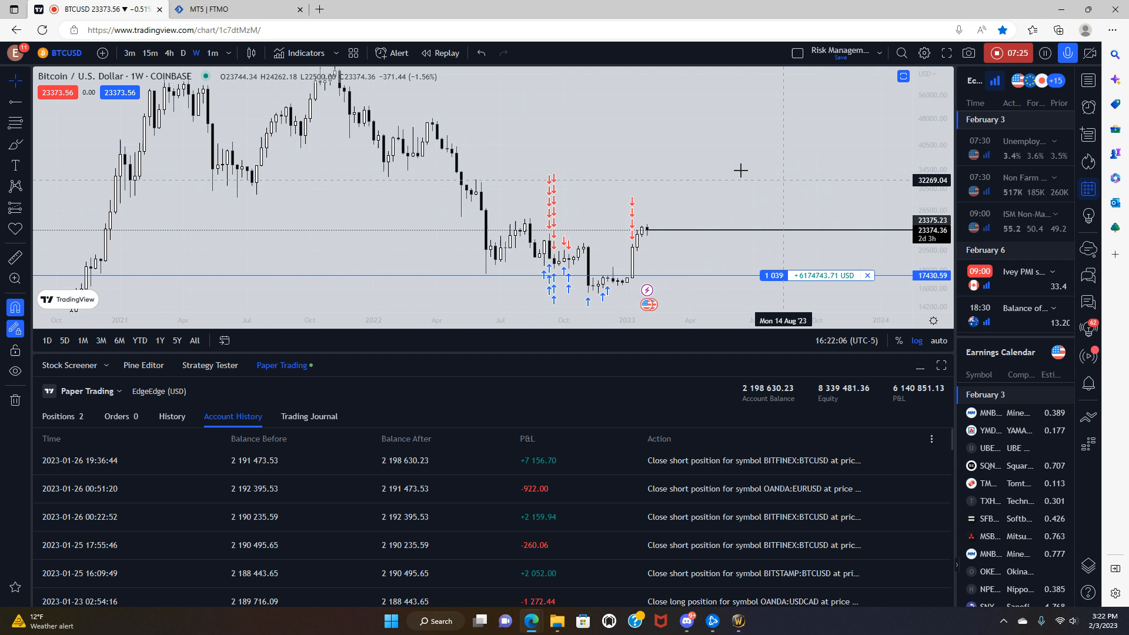
mouse_move(399, 162)
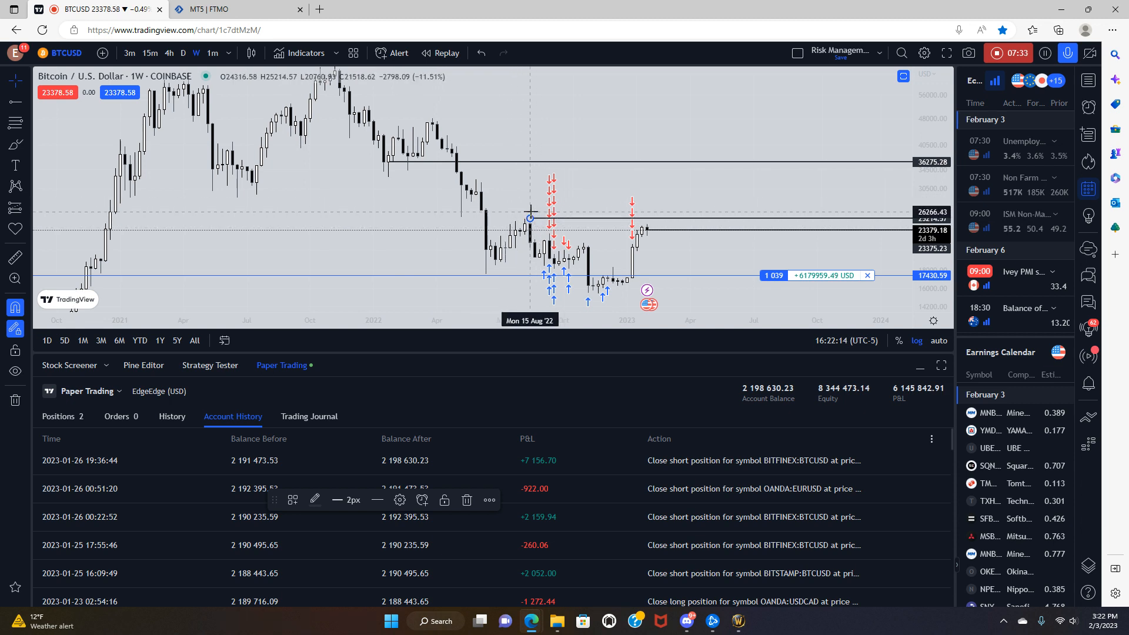
mouse_move(384, 169)
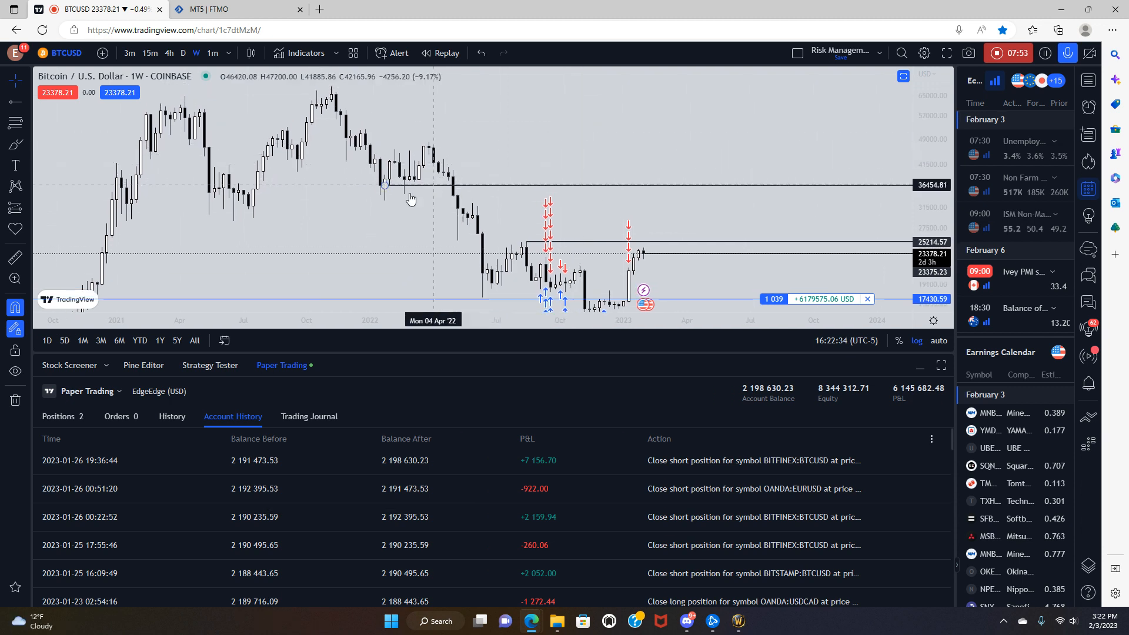
mouse_move(414, 190)
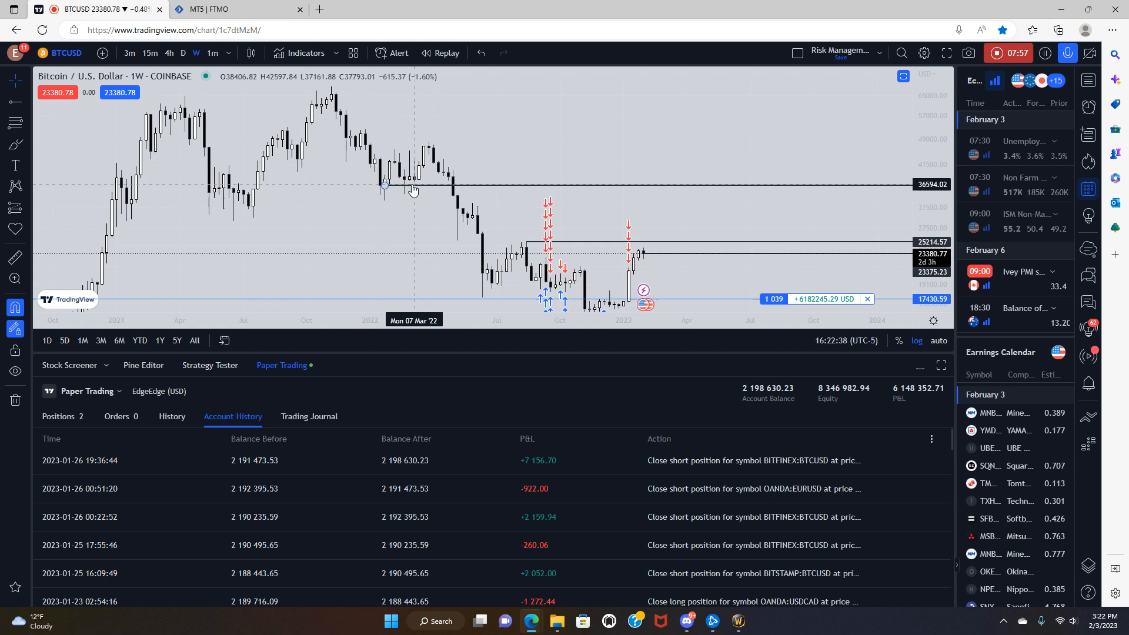
mouse_move(378, 186)
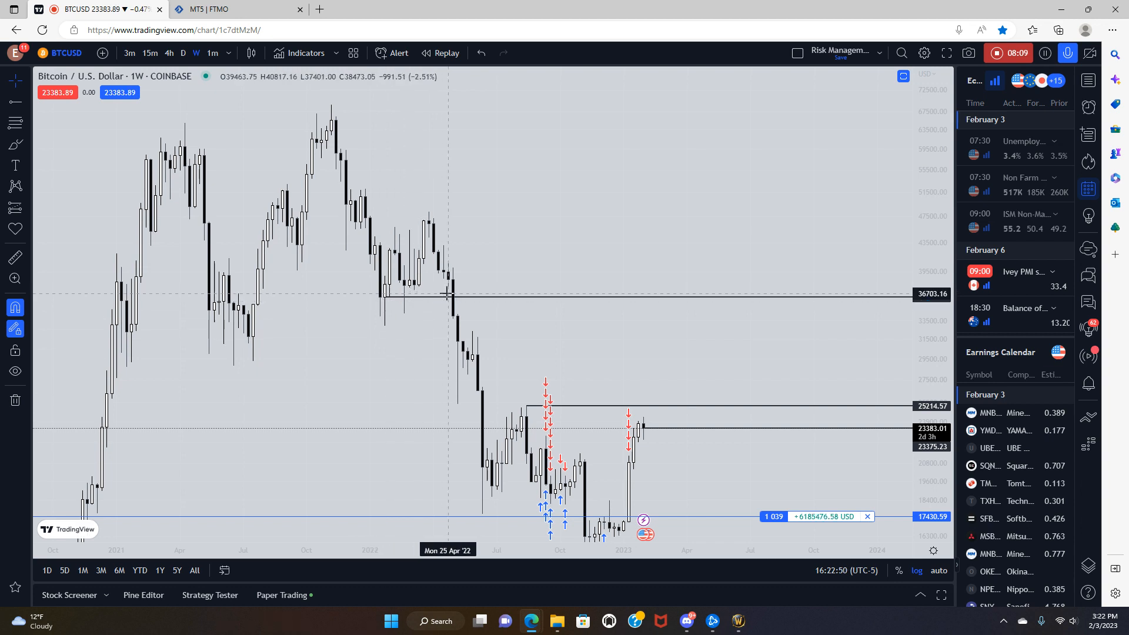
mouse_move(579, 181)
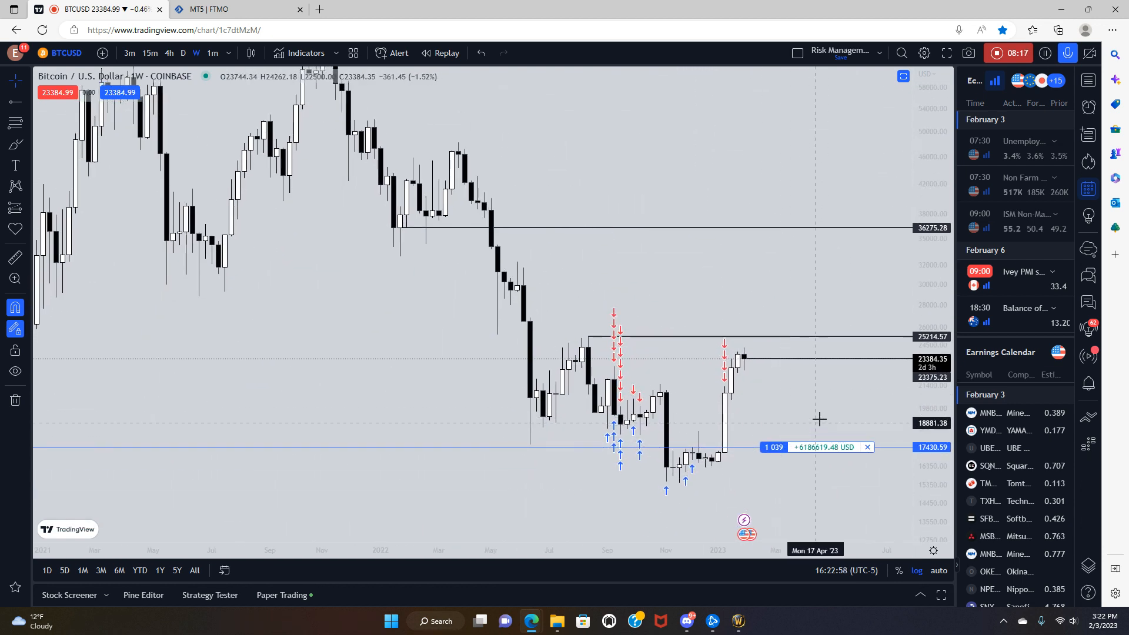
drag(817, 419, 691, 446)
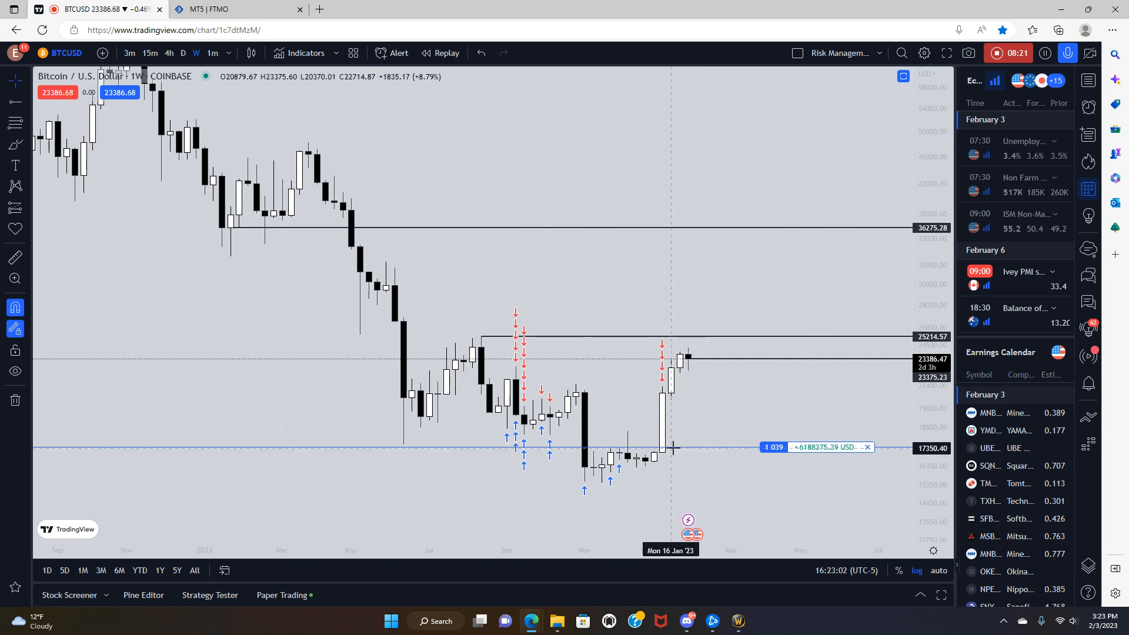
mouse_move(279, 98)
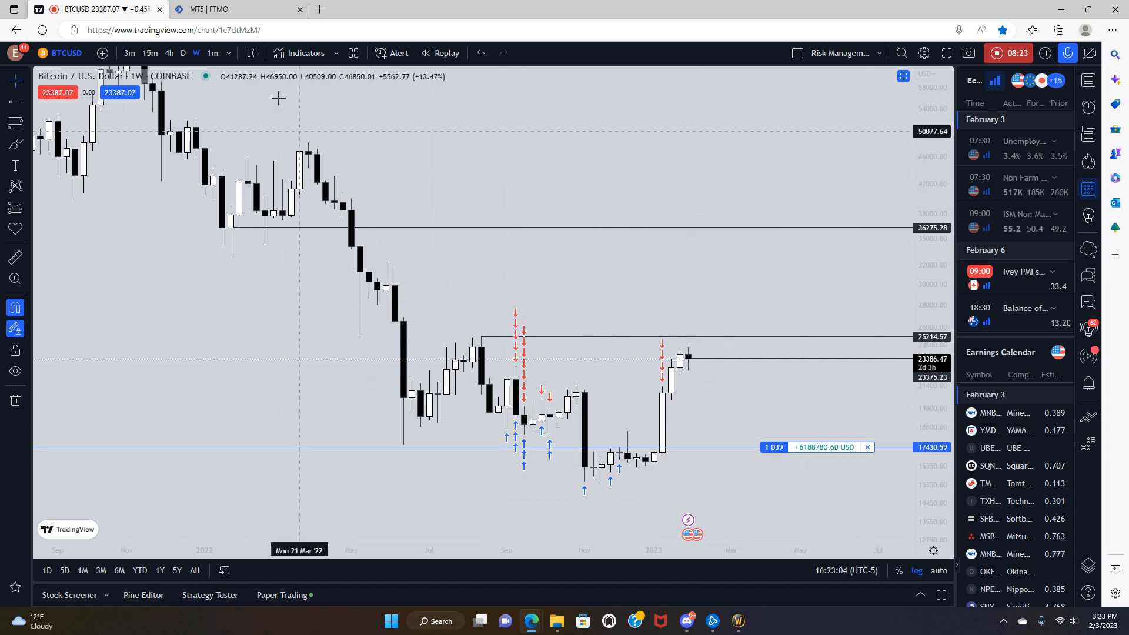
click(182, 53)
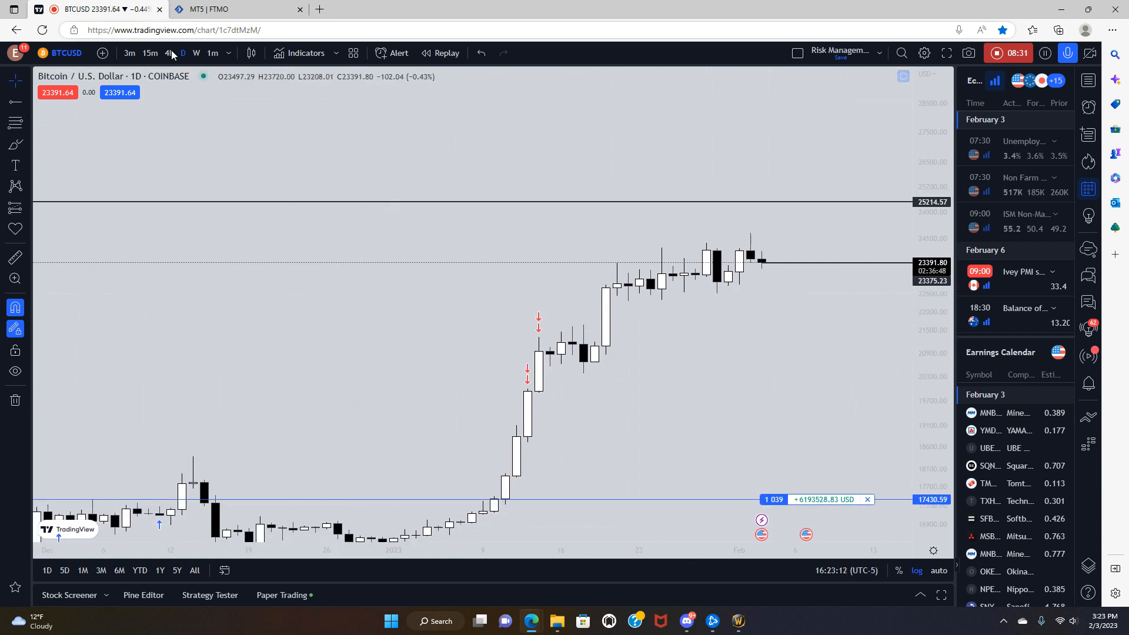
Add BTCUSD levels at 21321.98 and 22551.79 on 4-hour, then return to daily
click(168, 53)
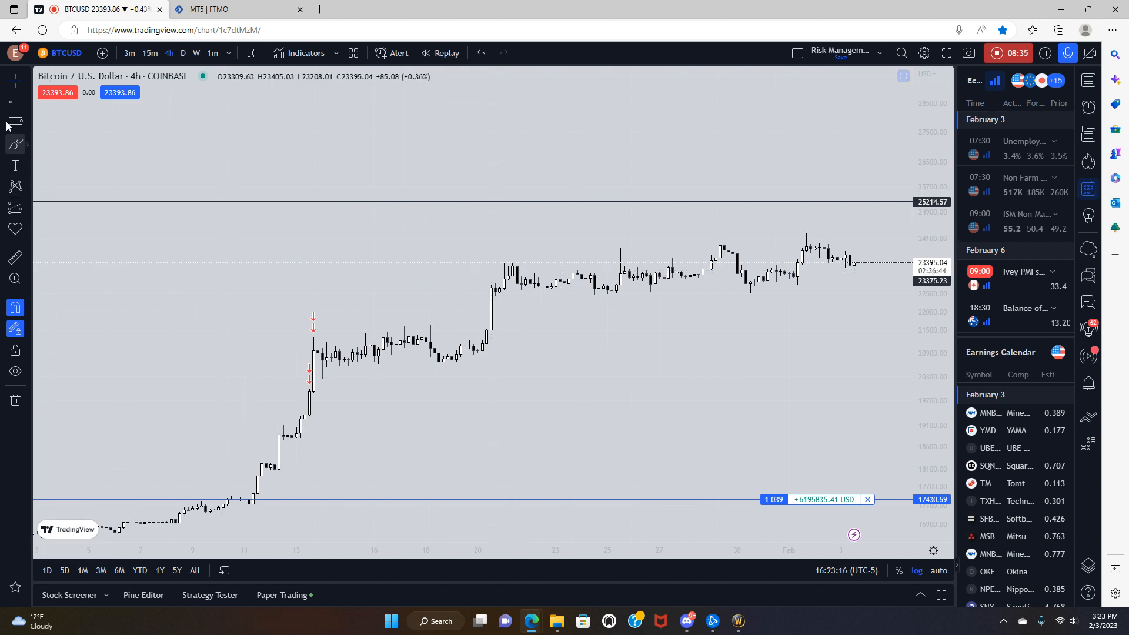
mouse_move(351, 328)
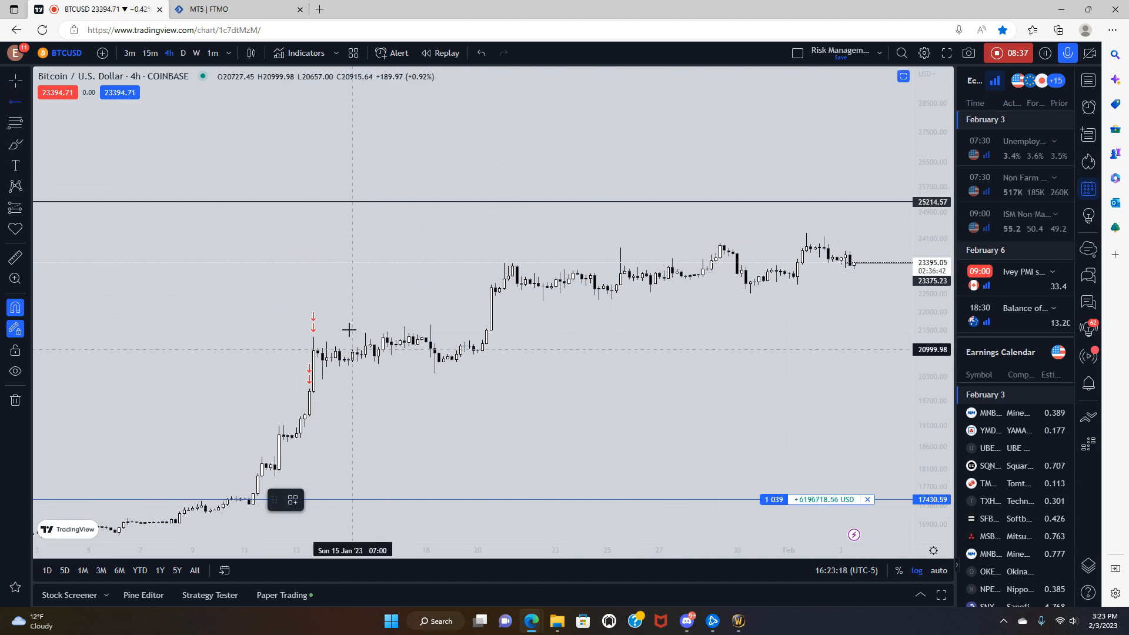
mouse_move(314, 351)
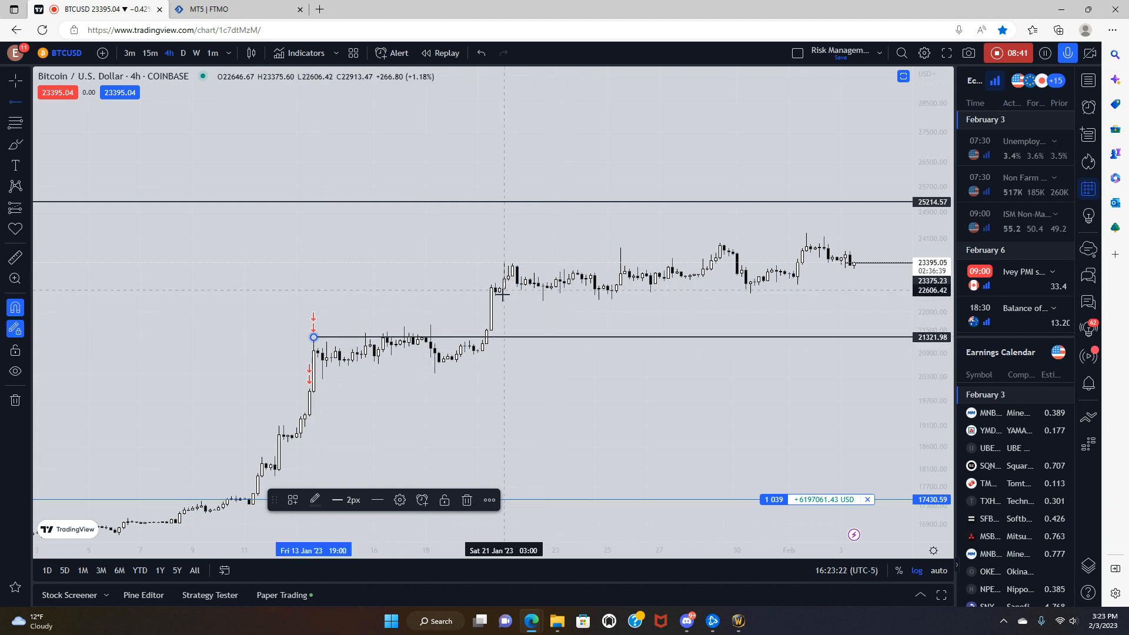
mouse_move(431, 255)
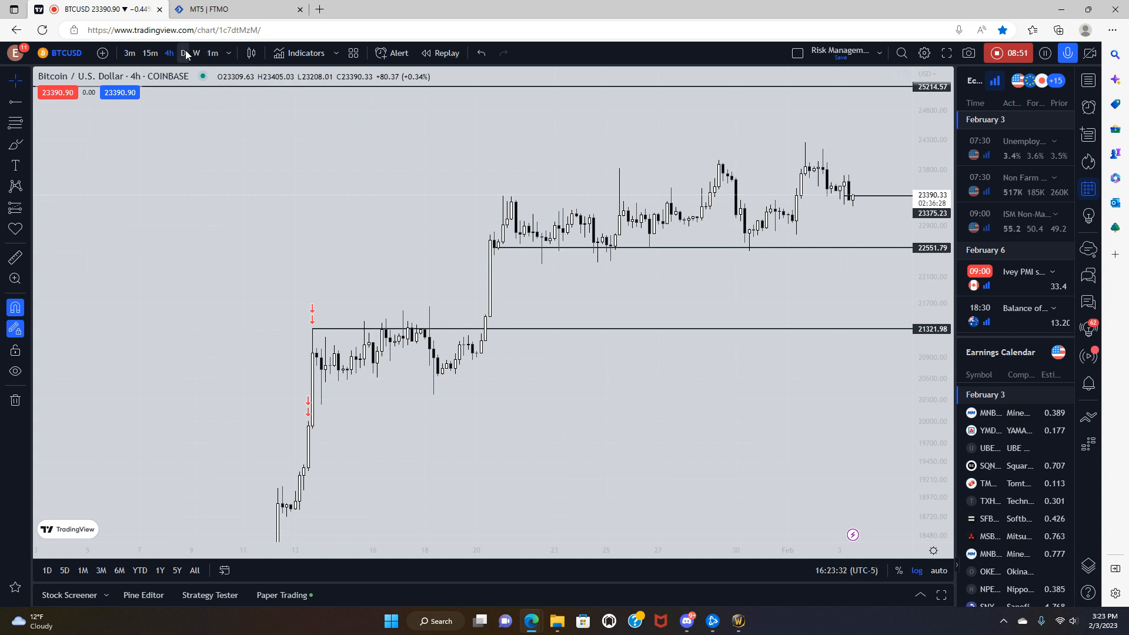
click(183, 52)
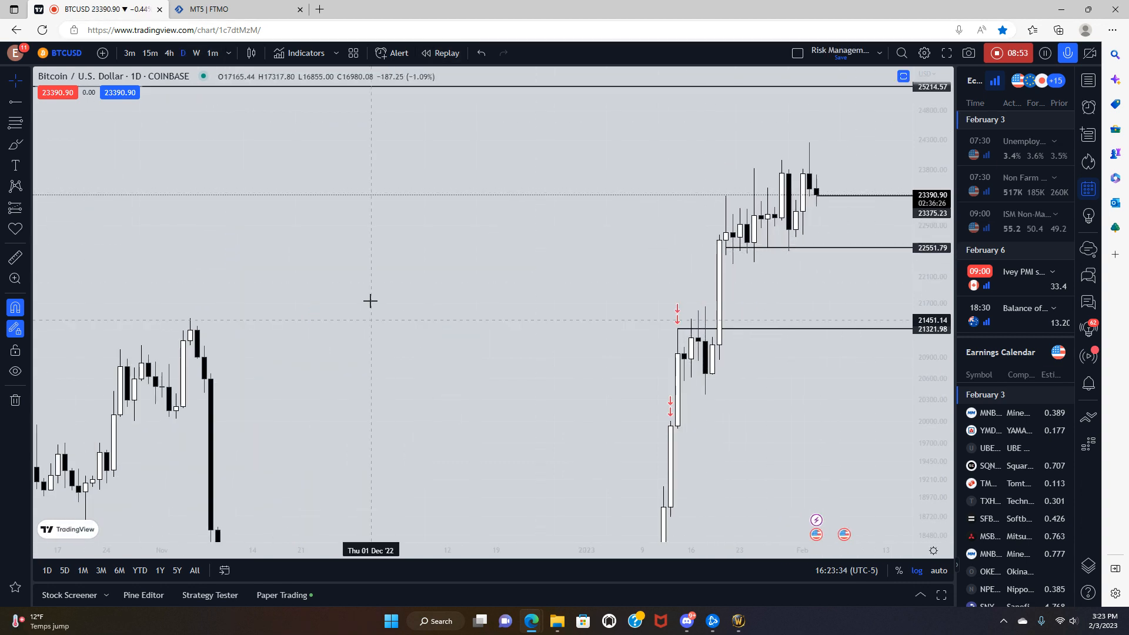
mouse_move(187, 326)
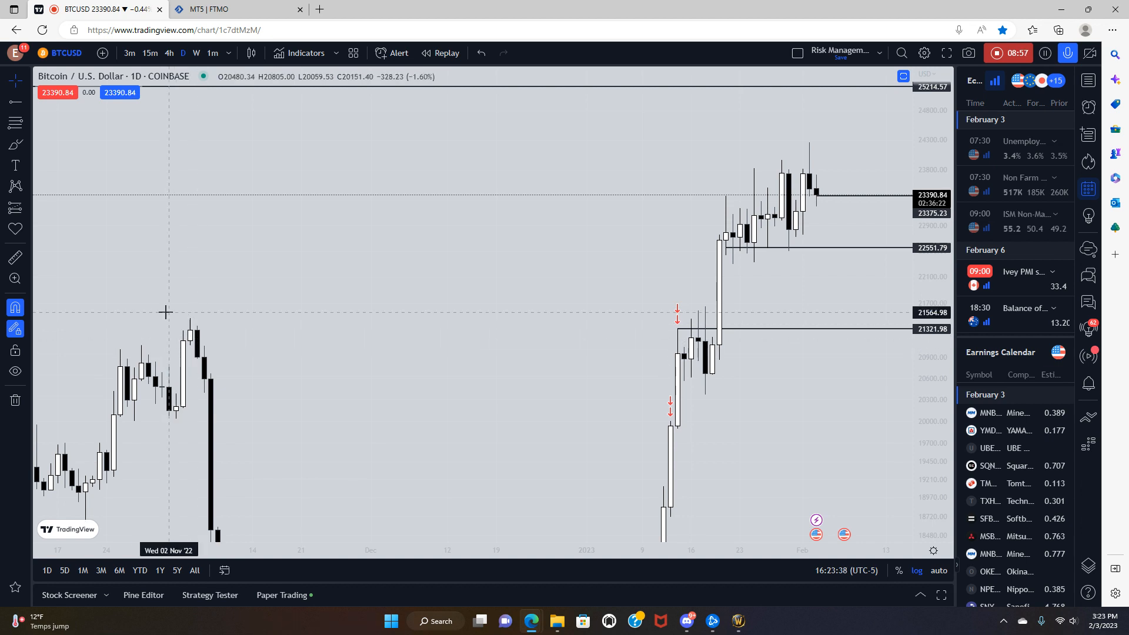
mouse_move(461, 337)
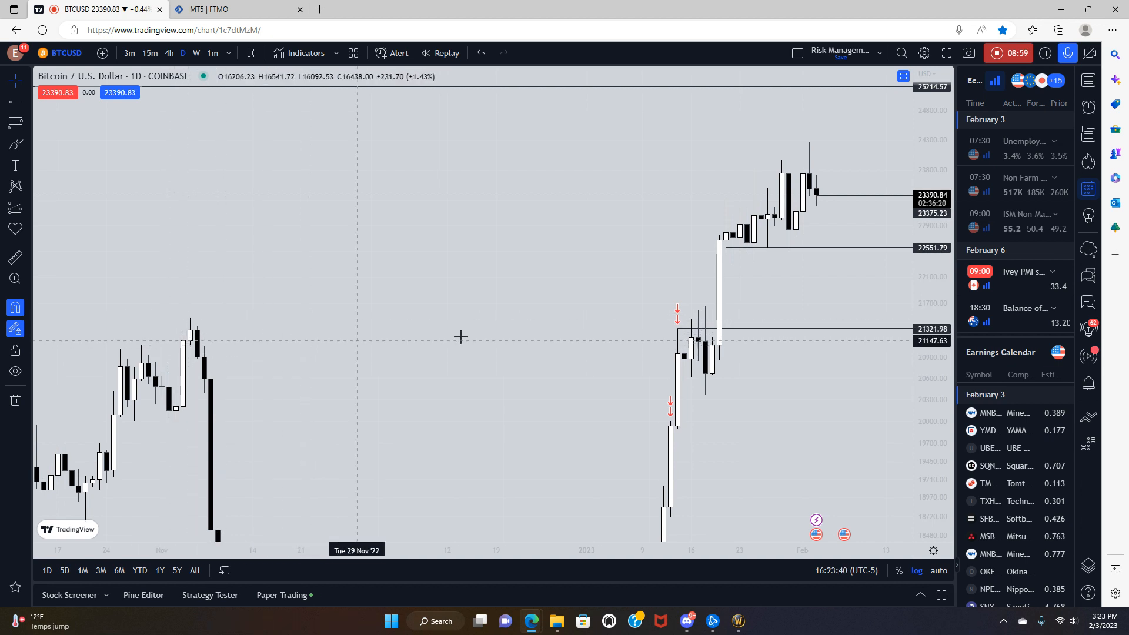
mouse_move(711, 354)
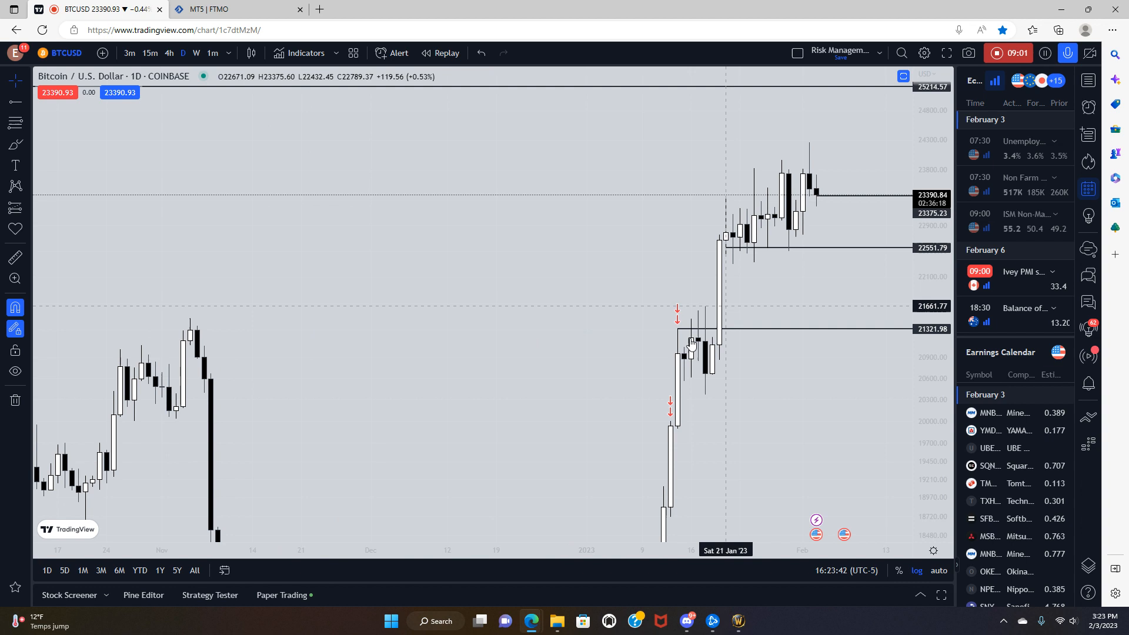
mouse_move(158, 320)
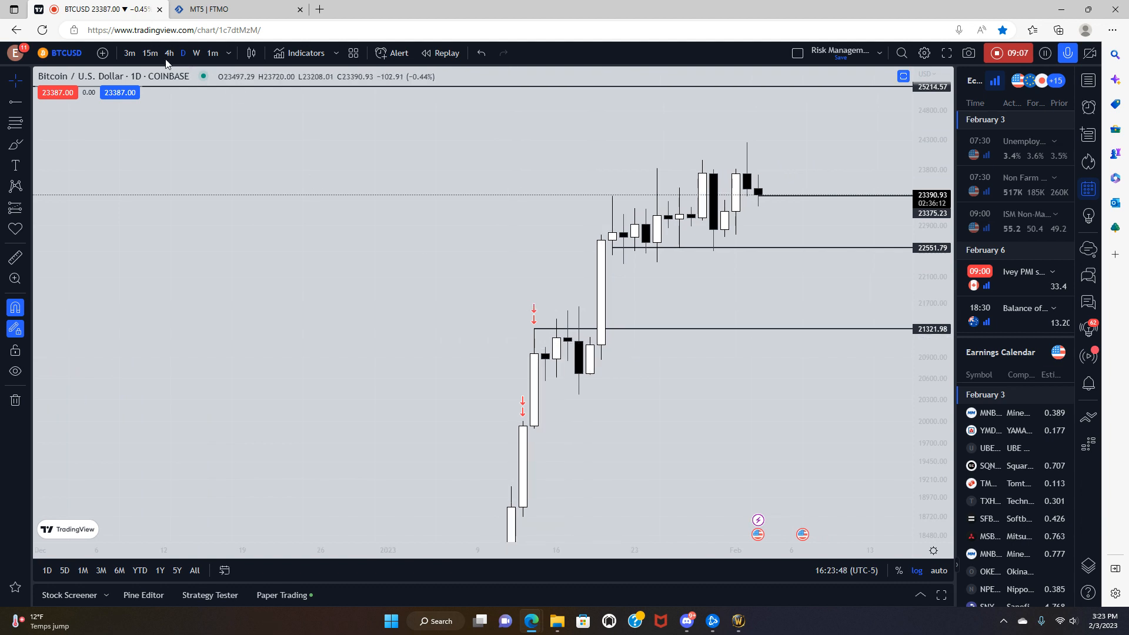
click(169, 53)
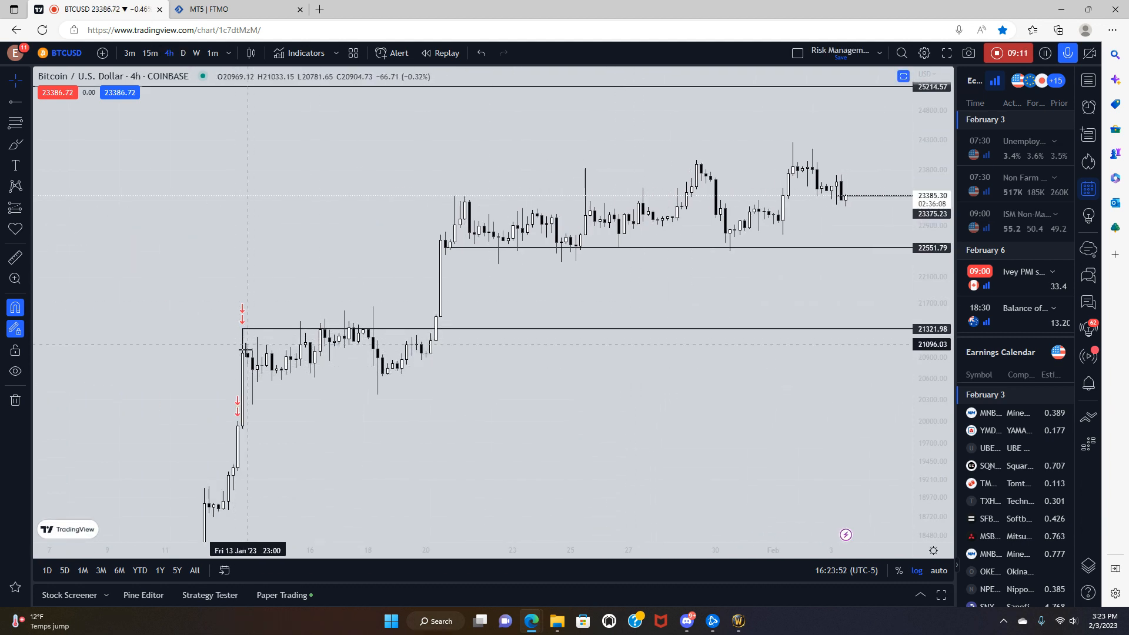
mouse_move(302, 364)
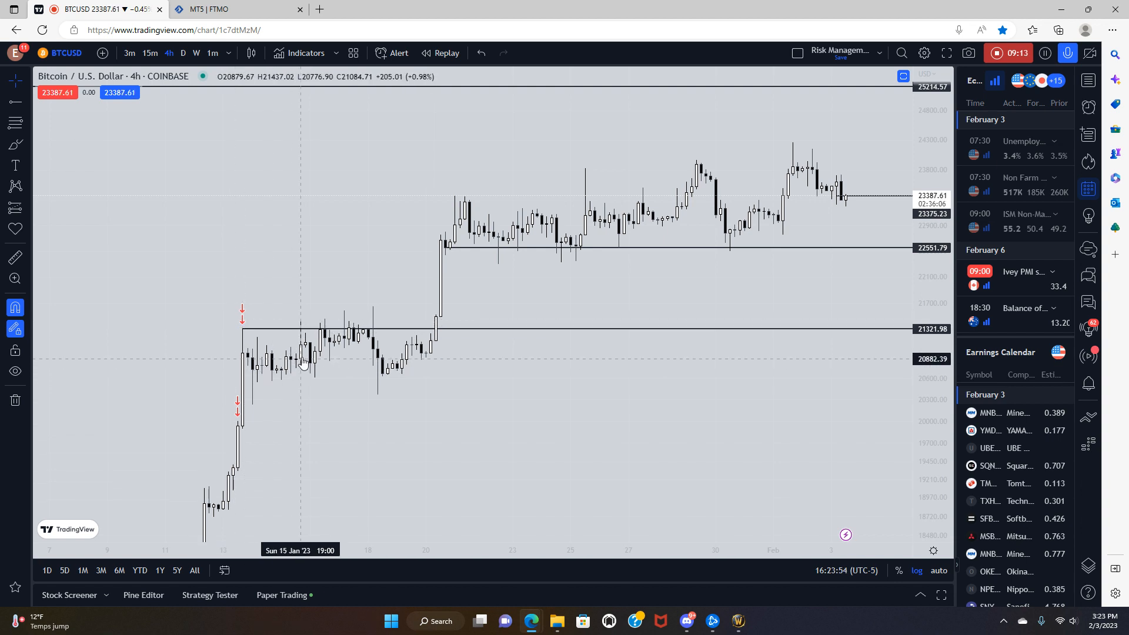
mouse_move(321, 372)
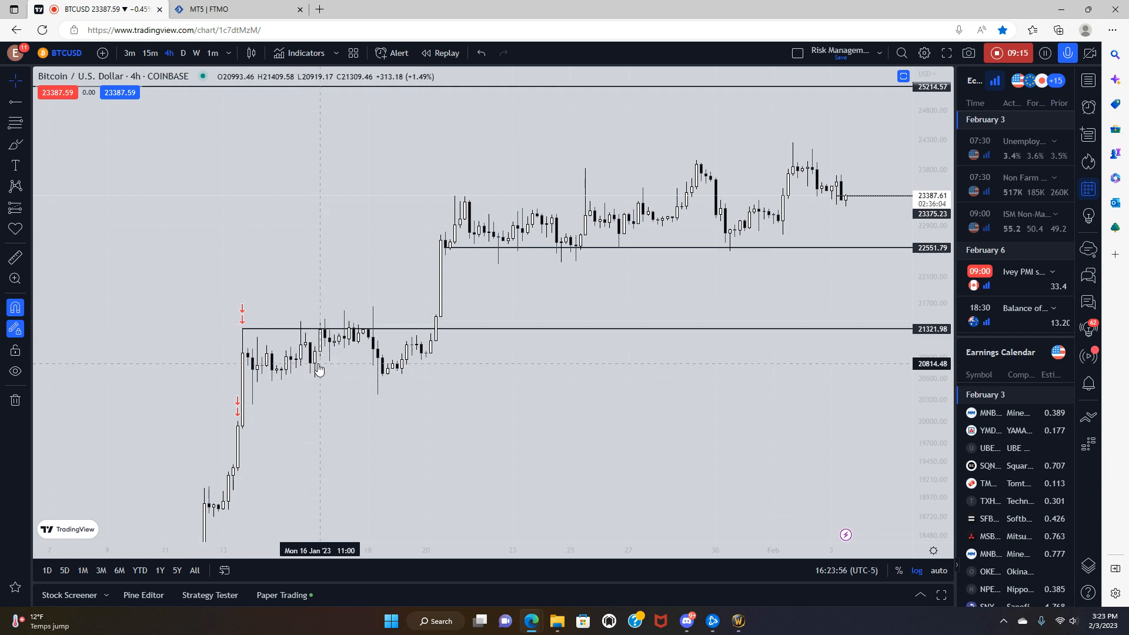
mouse_move(340, 359)
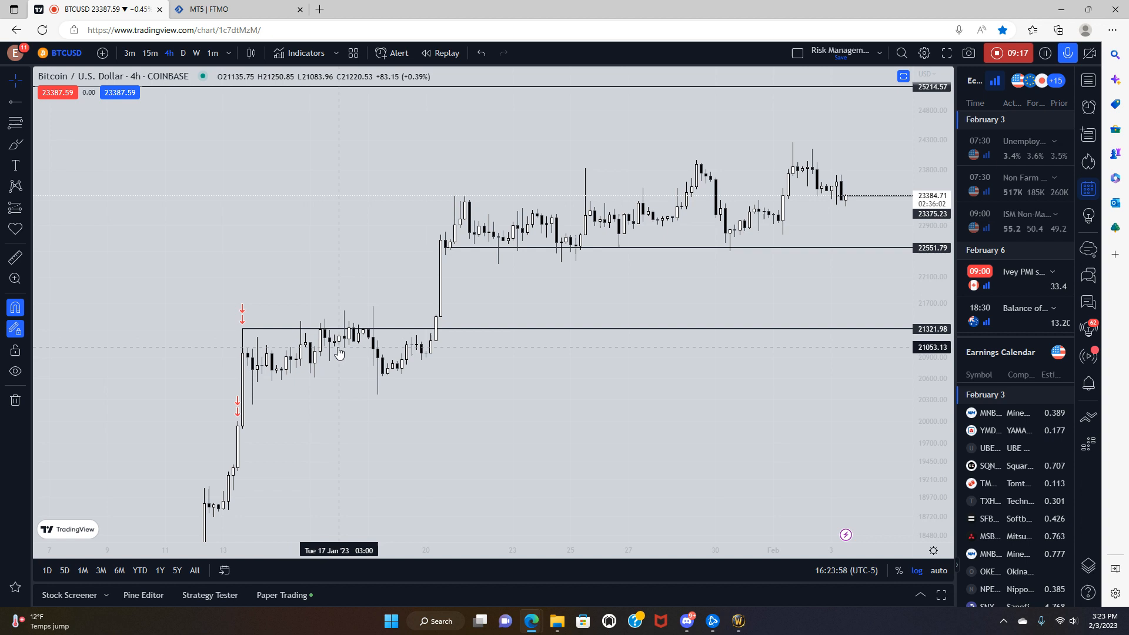
mouse_move(379, 315)
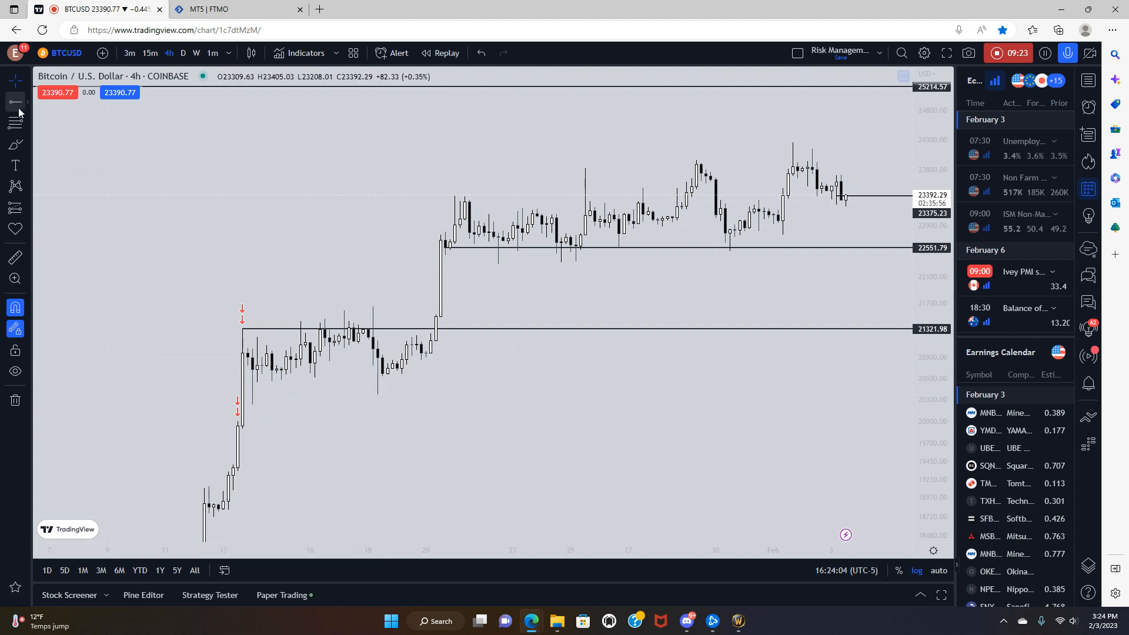
mouse_move(271, 377)
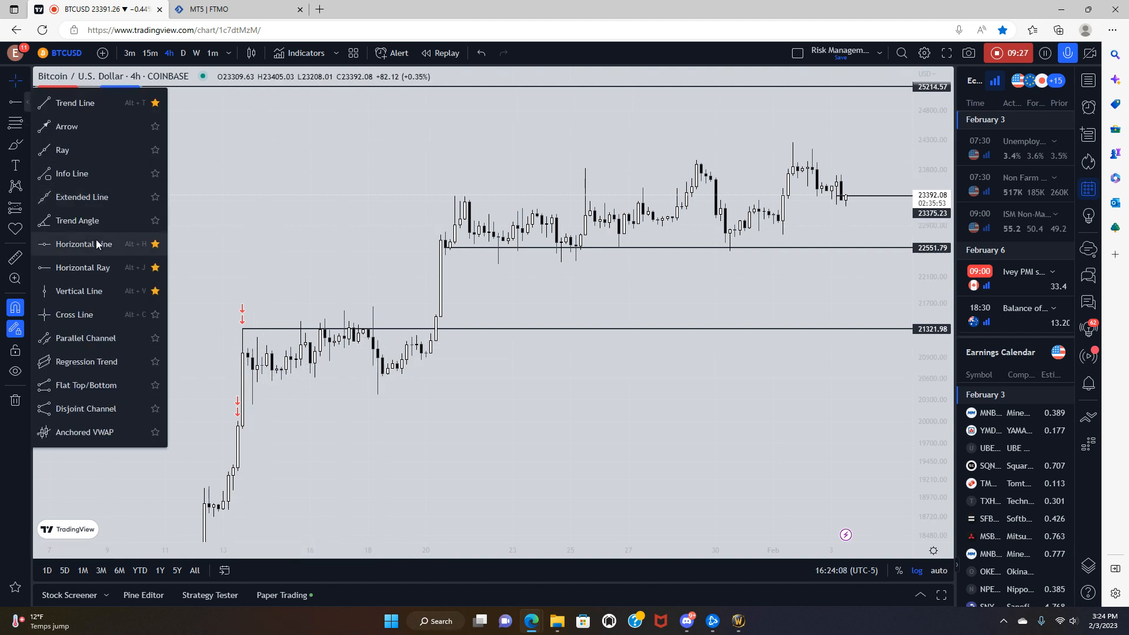
Place a horizontal level at 20668.73 and pan to the rally's base
click(276, 396)
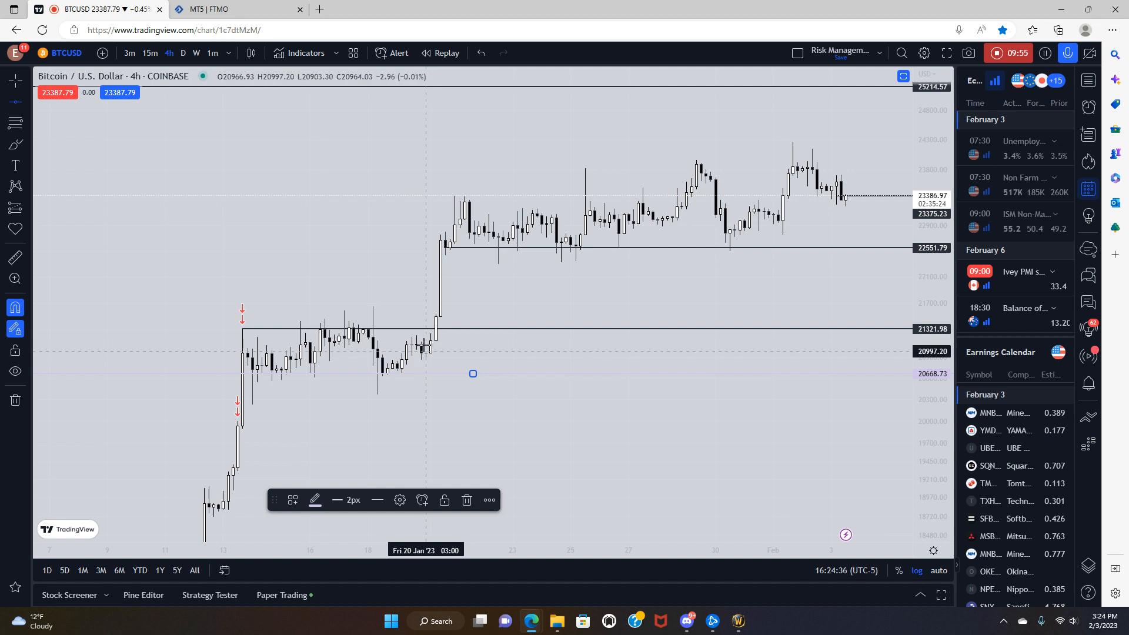
mouse_move(433, 303)
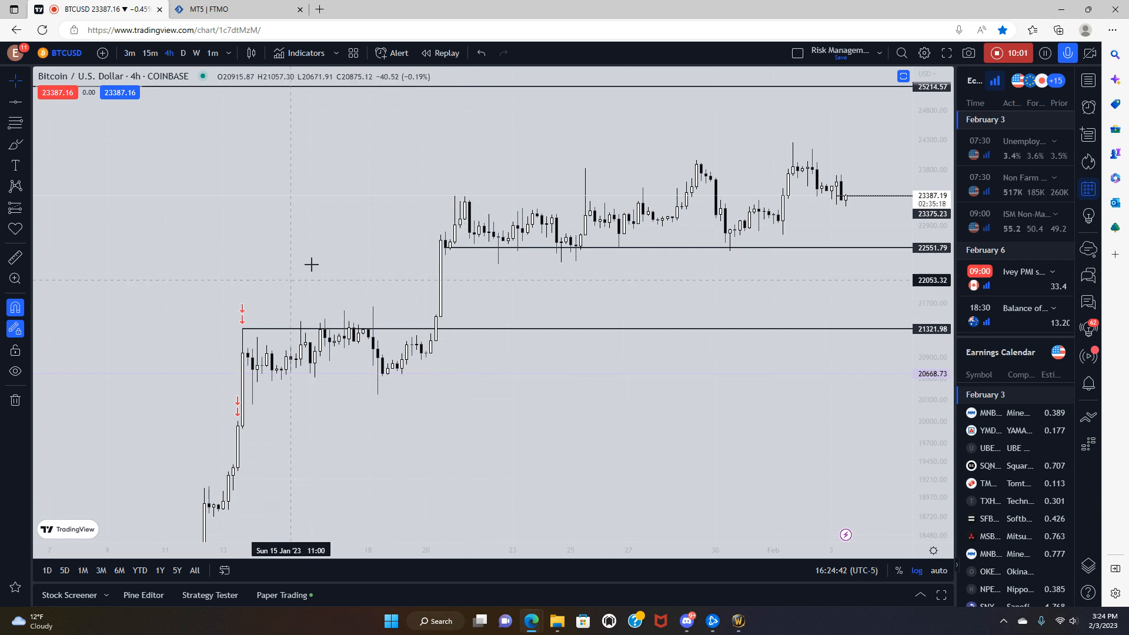
drag(311, 264, 595, 325)
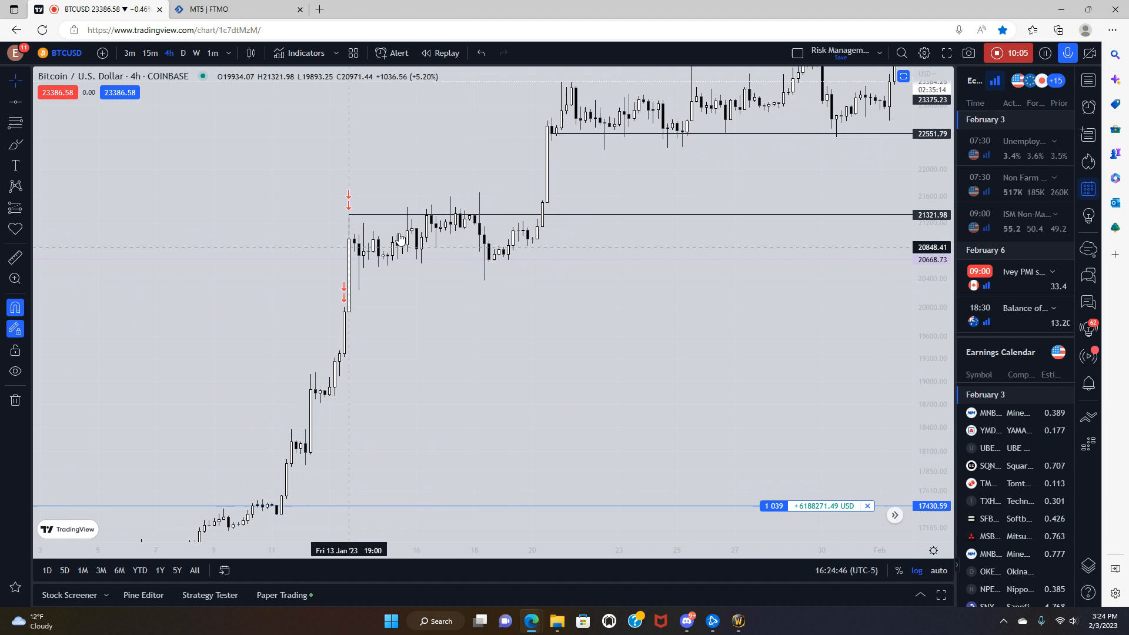
mouse_move(440, 309)
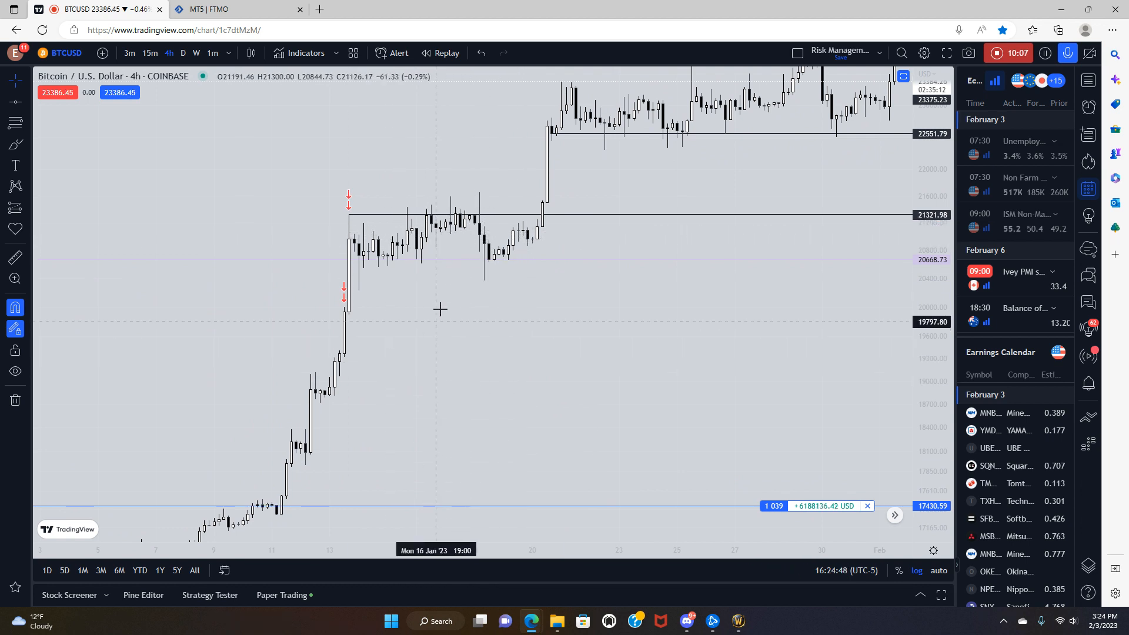
mouse_move(485, 224)
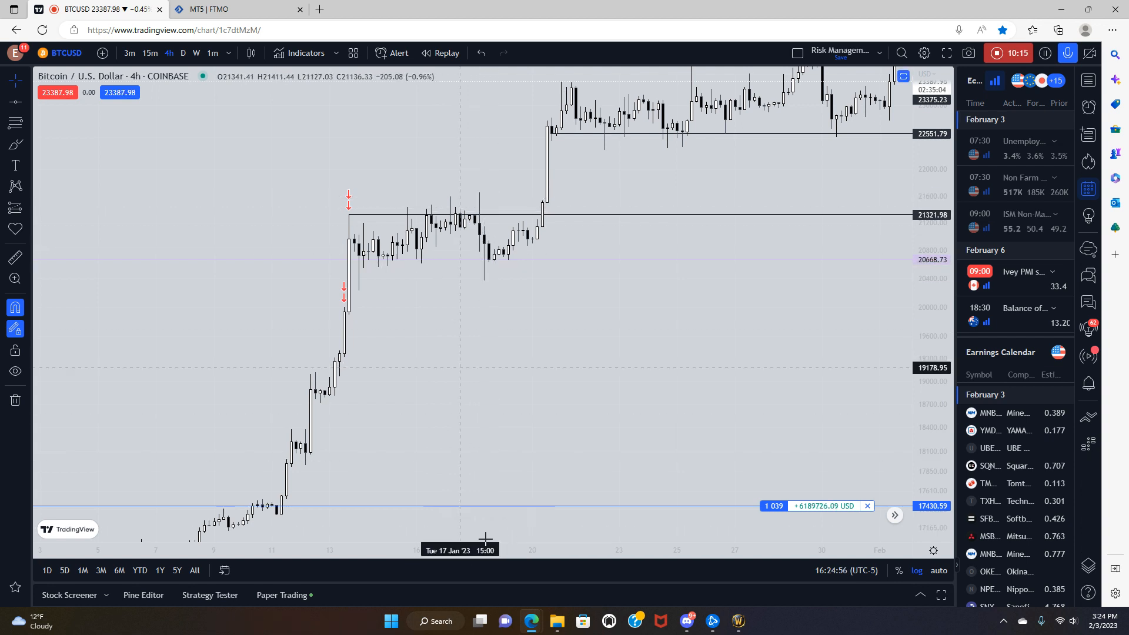
mouse_move(426, 260)
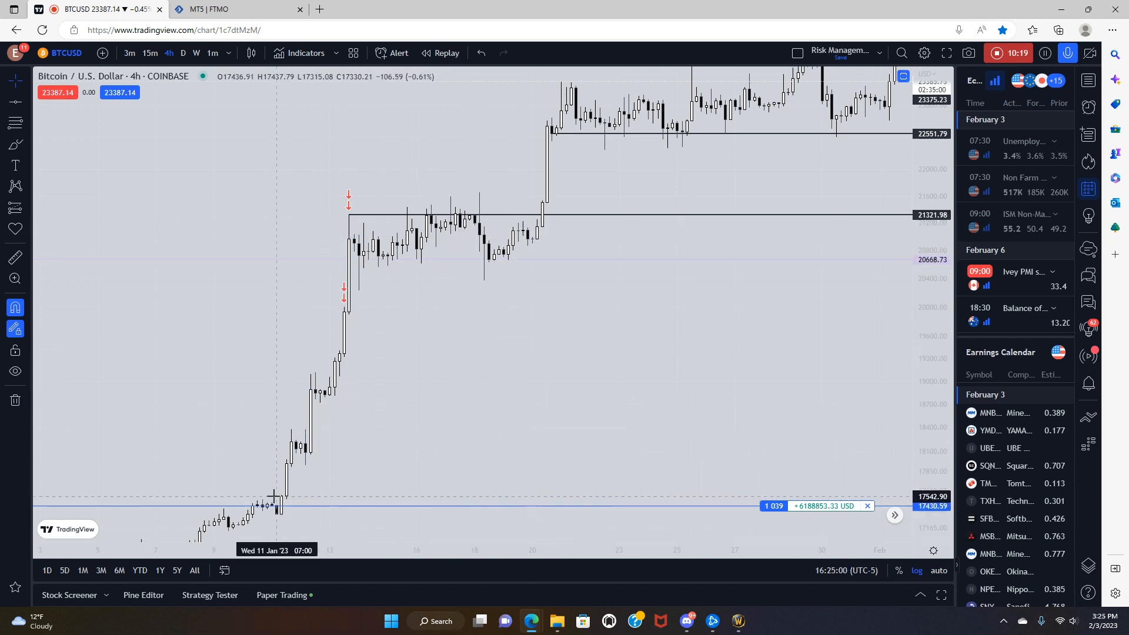
mouse_move(637, 322)
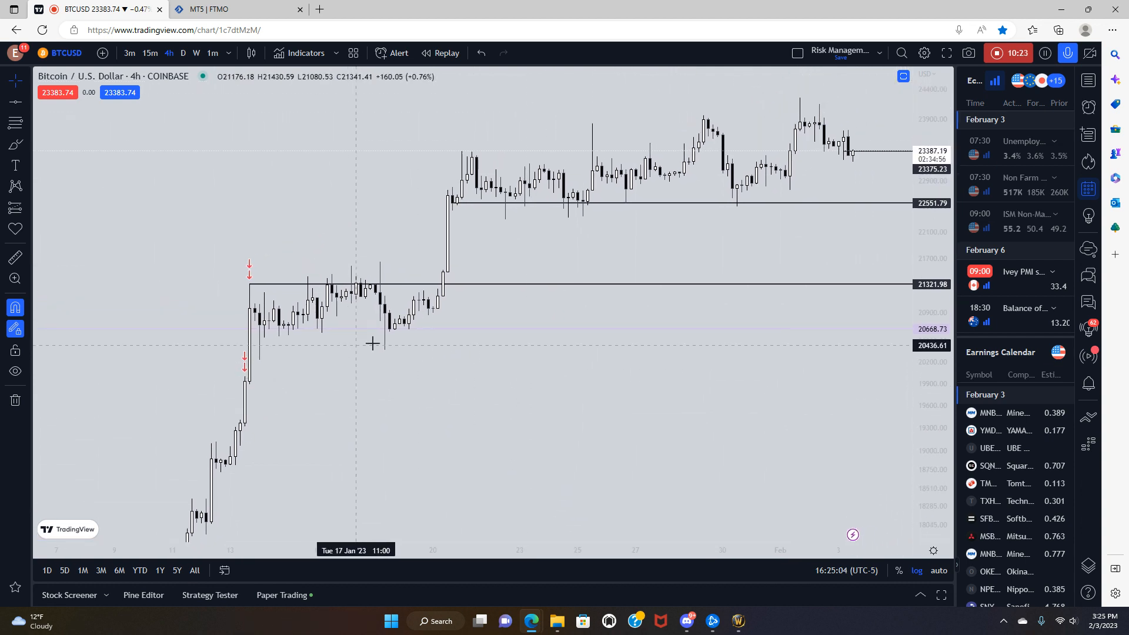
mouse_move(413, 346)
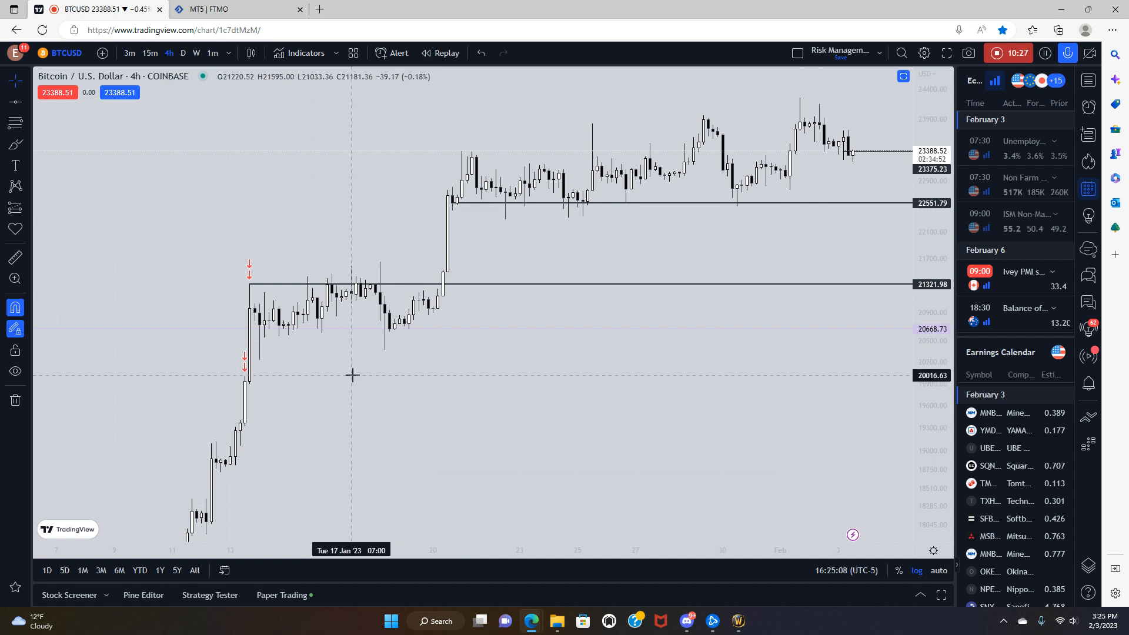
mouse_move(371, 380)
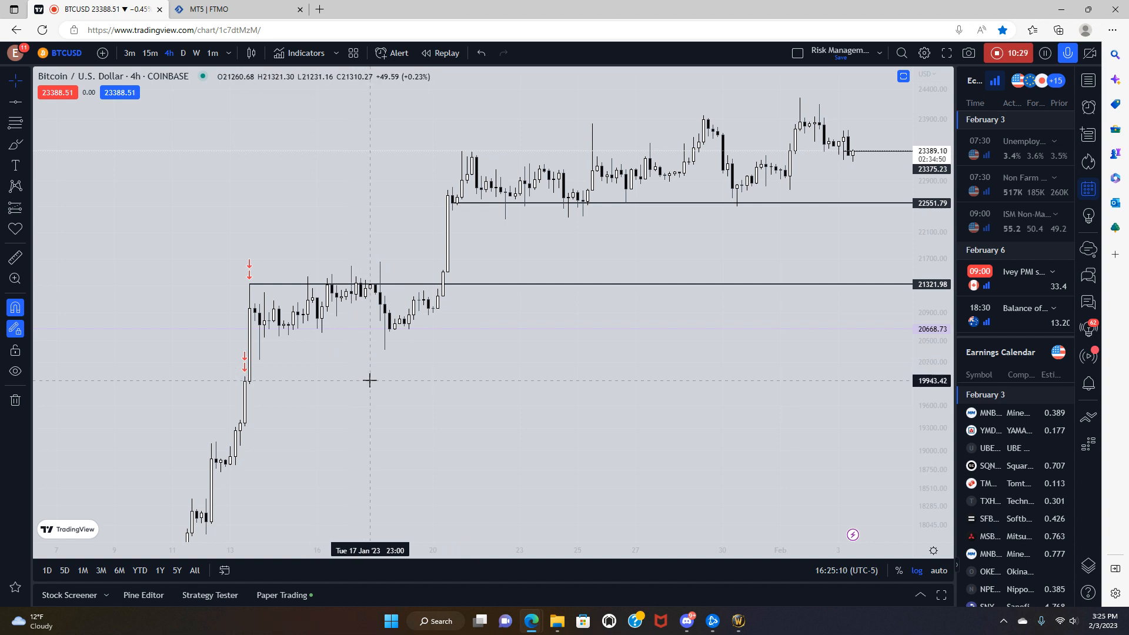
mouse_move(382, 392)
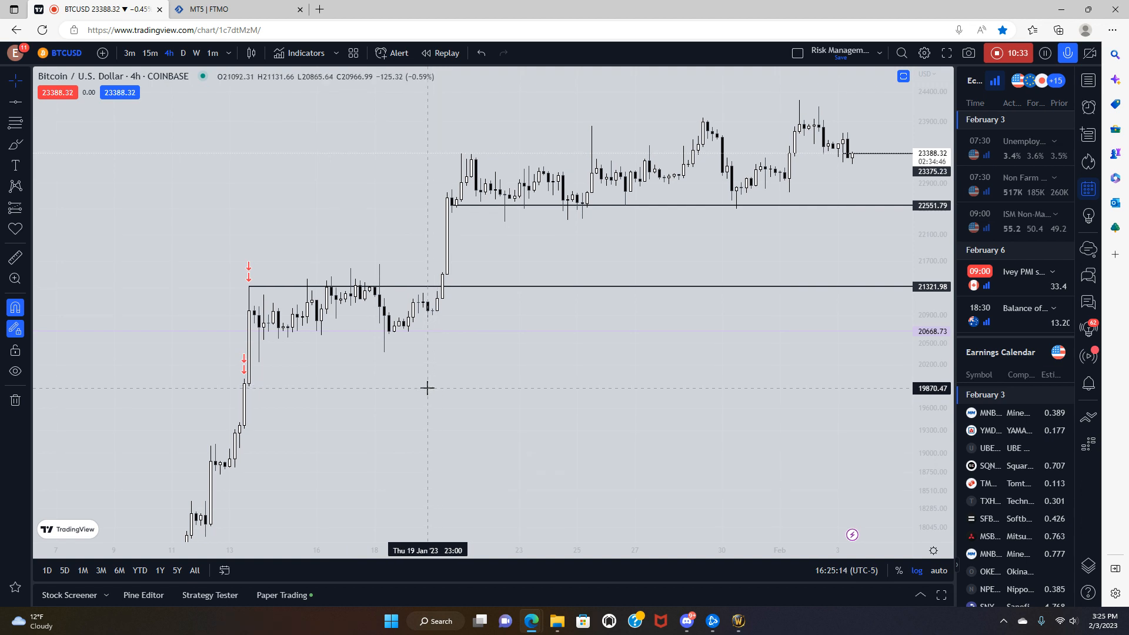
mouse_move(422, 391)
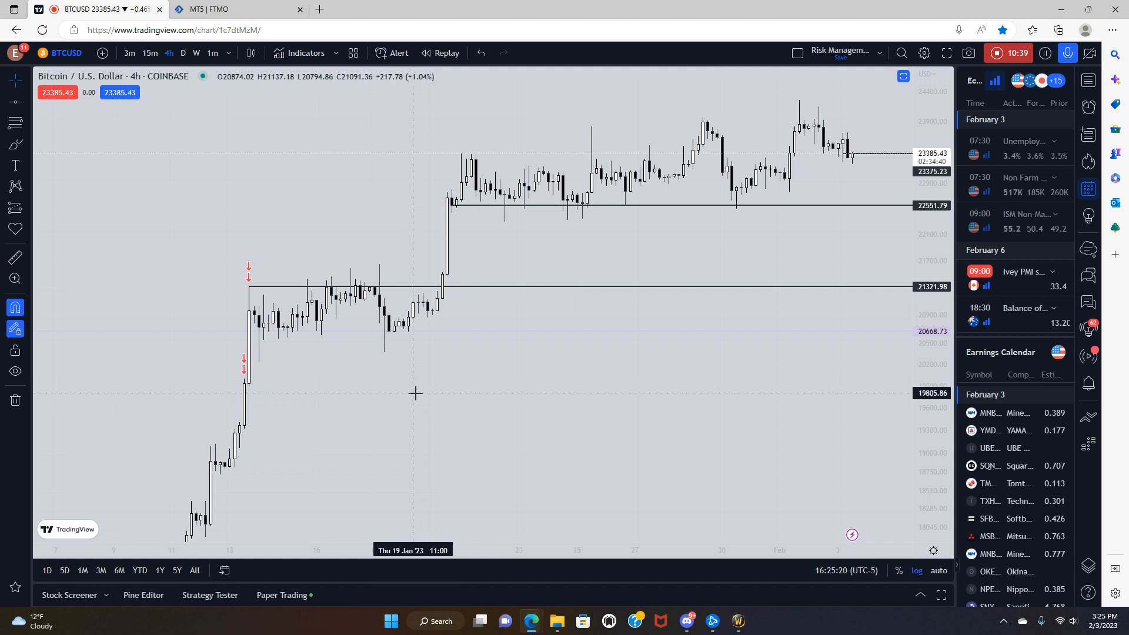
mouse_move(421, 406)
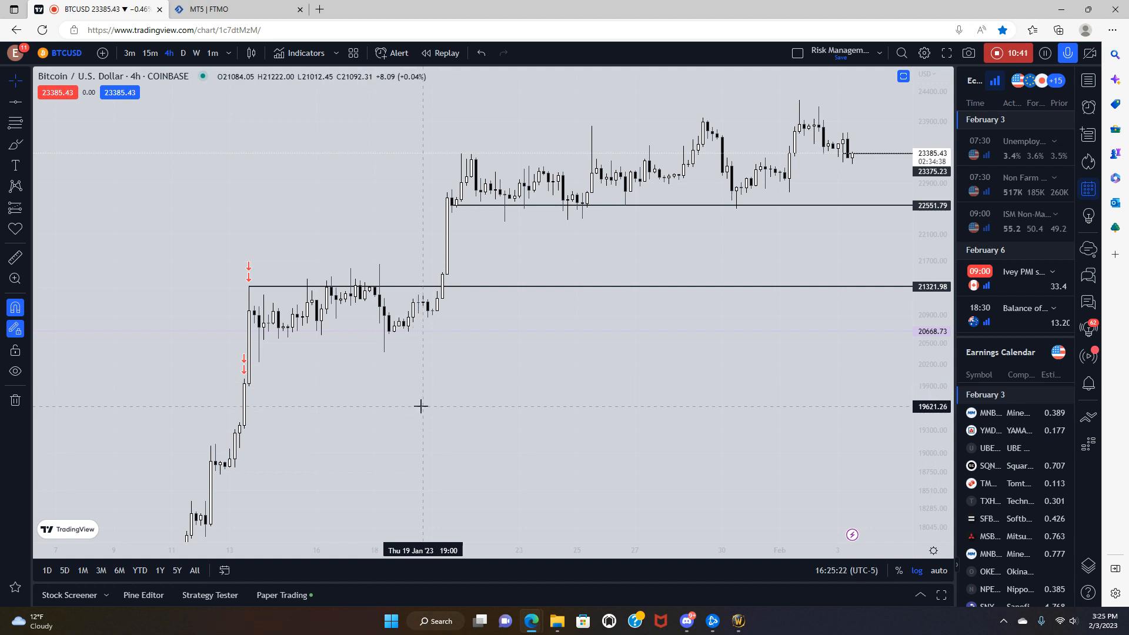
mouse_move(411, 397)
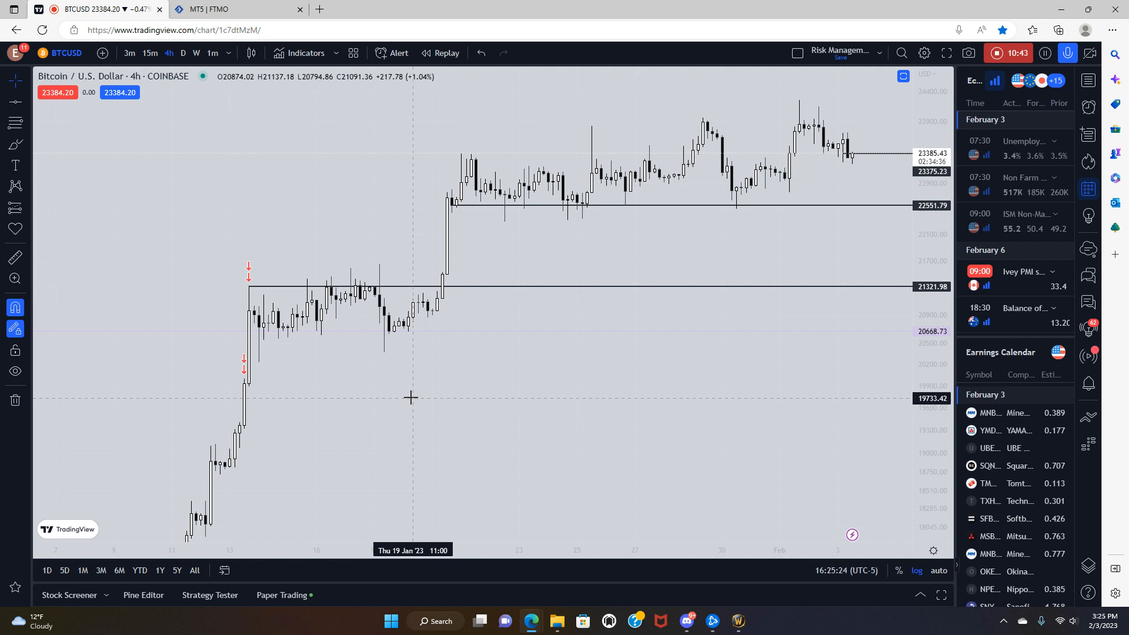
mouse_move(398, 396)
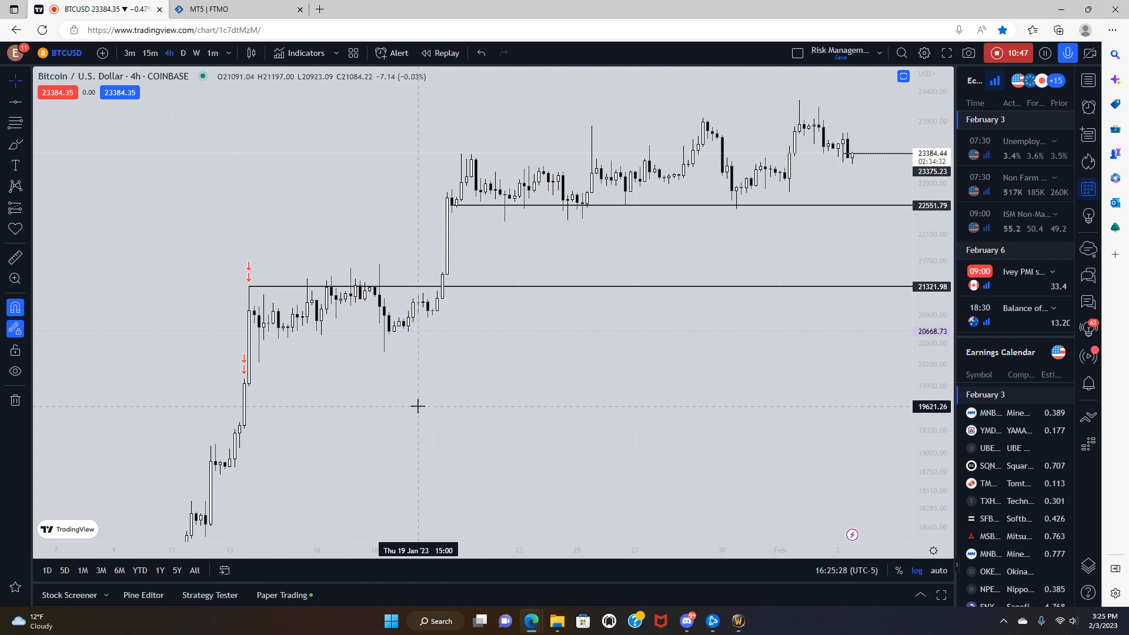
mouse_move(434, 418)
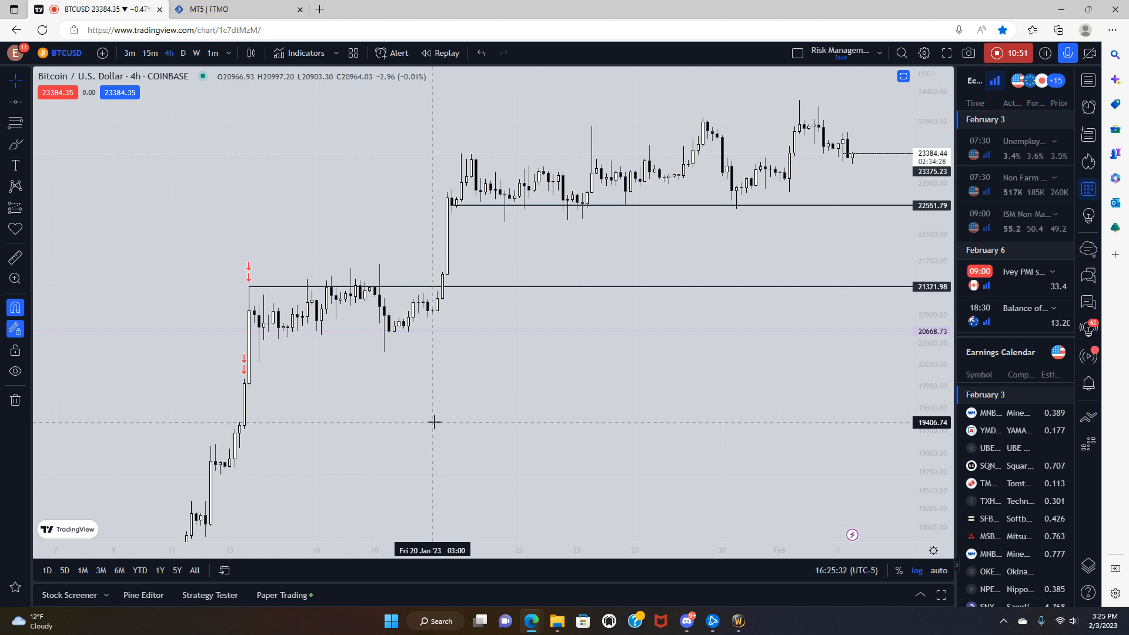
mouse_move(437, 428)
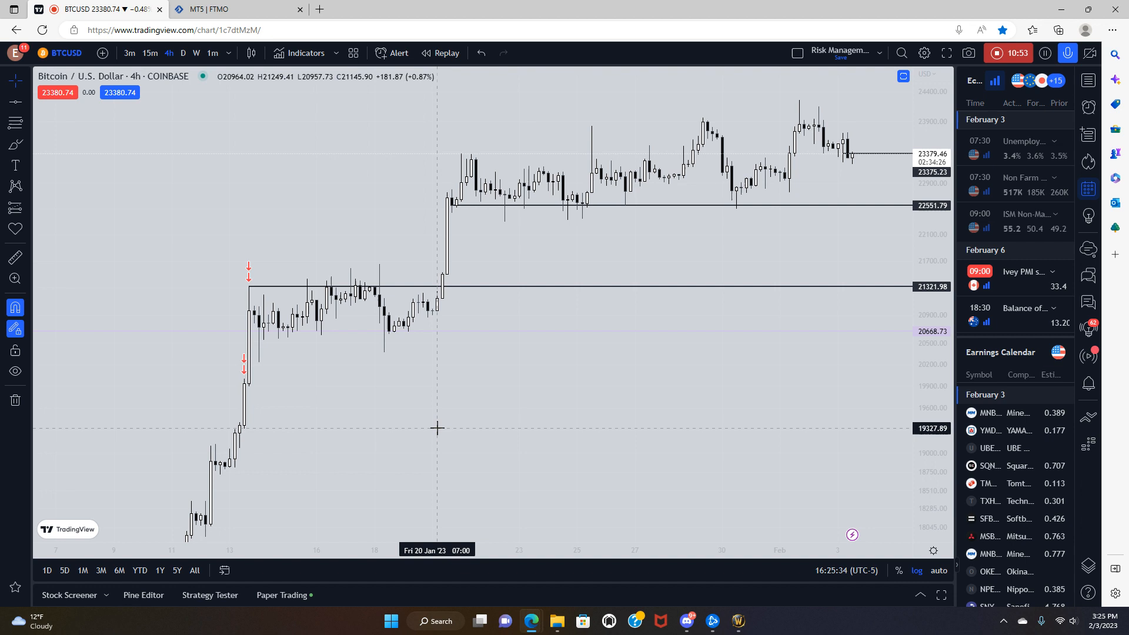
mouse_move(444, 434)
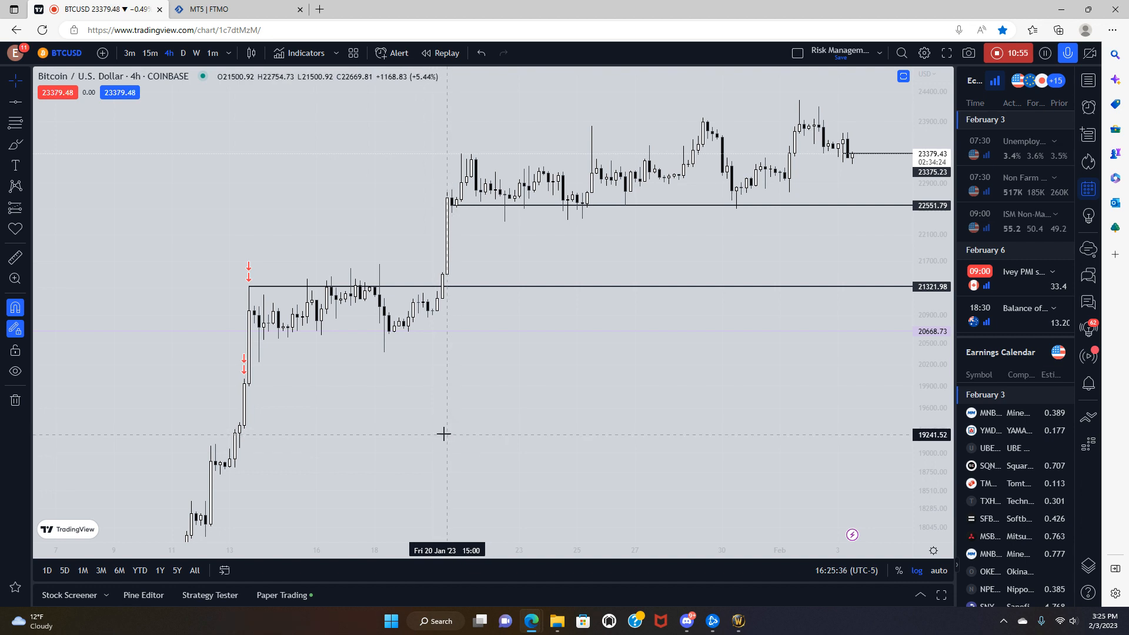
mouse_move(421, 441)
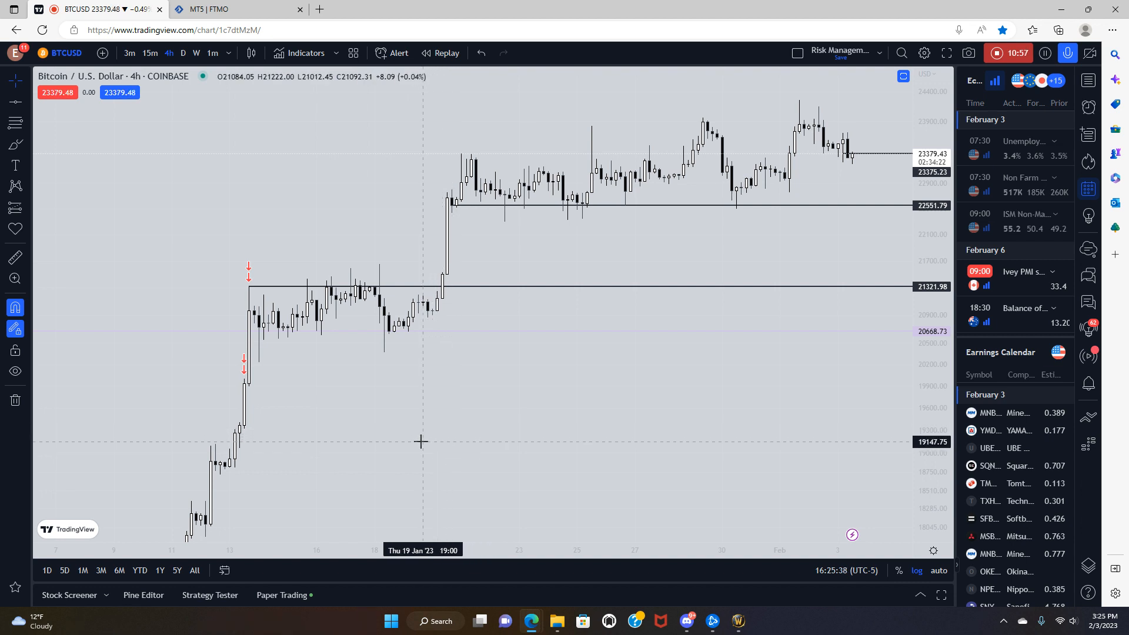
mouse_move(415, 428)
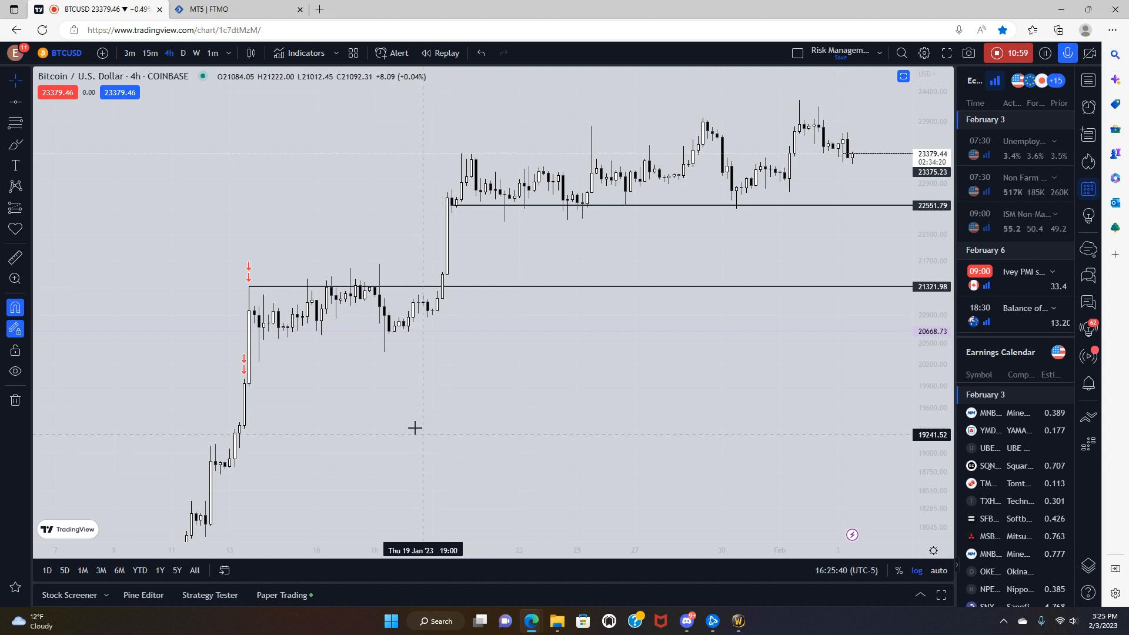
mouse_move(473, 417)
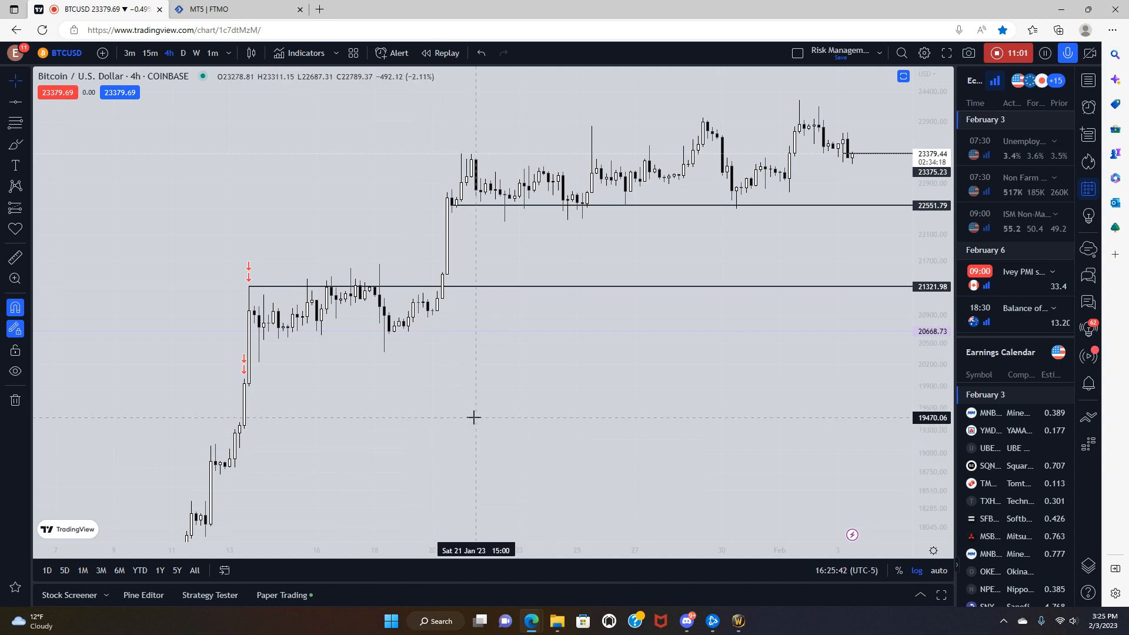
mouse_move(449, 417)
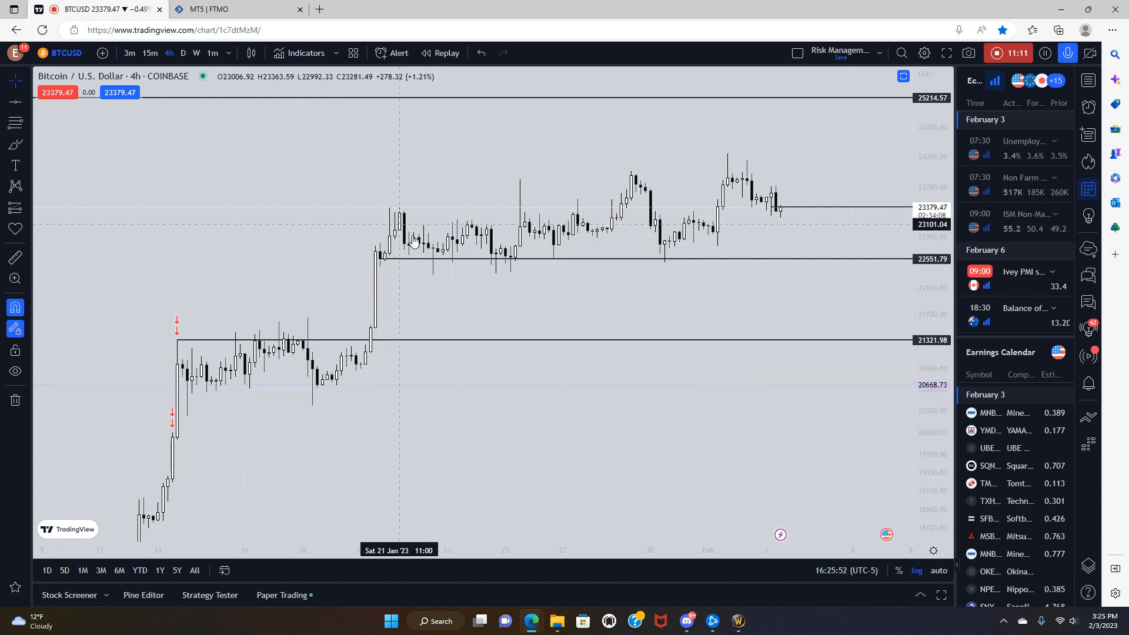
mouse_move(537, 191)
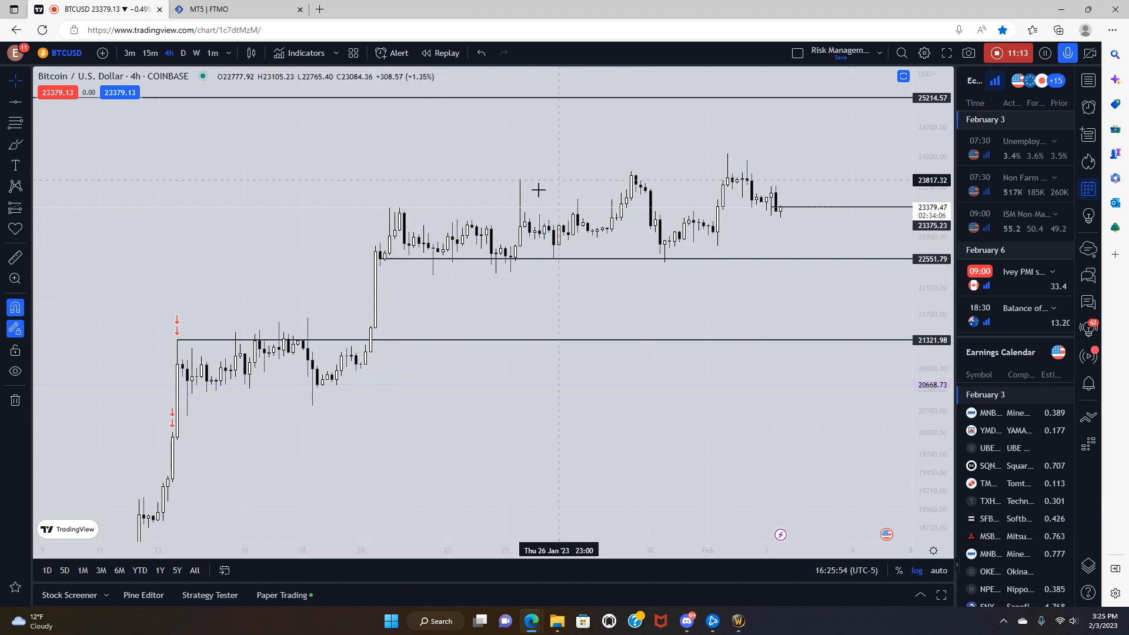
mouse_move(280, 365)
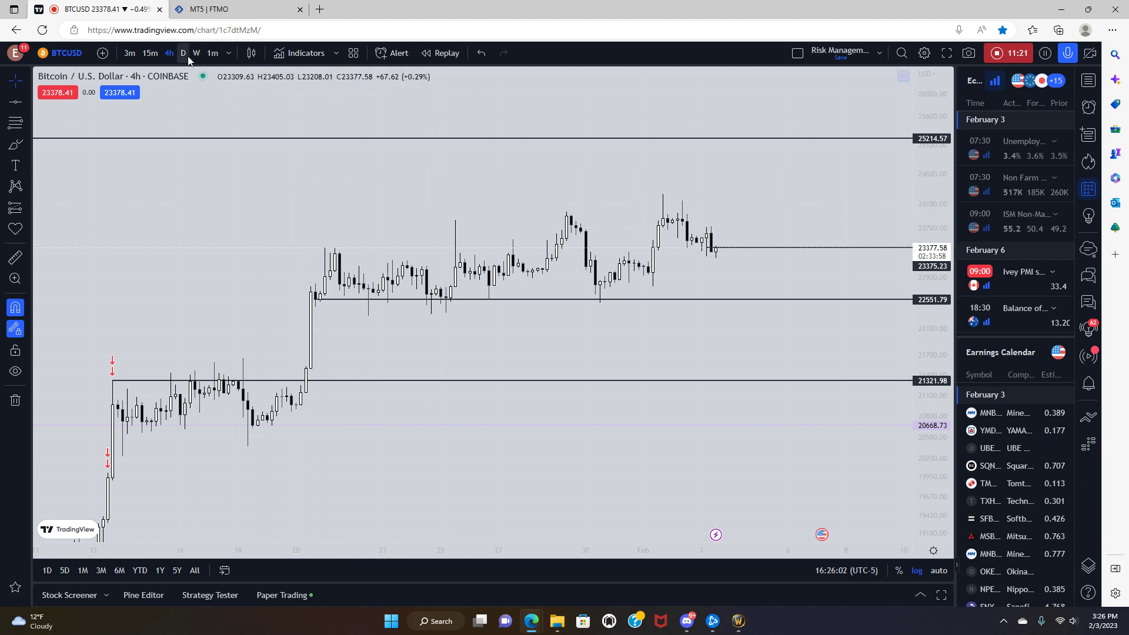
click(182, 53)
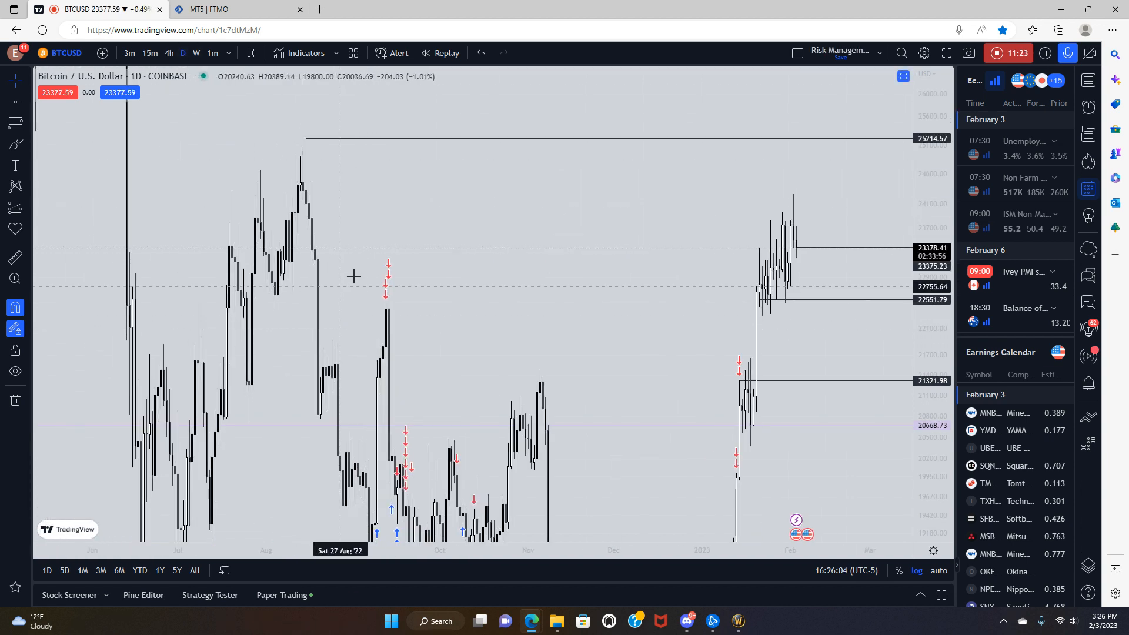
mouse_move(379, 283)
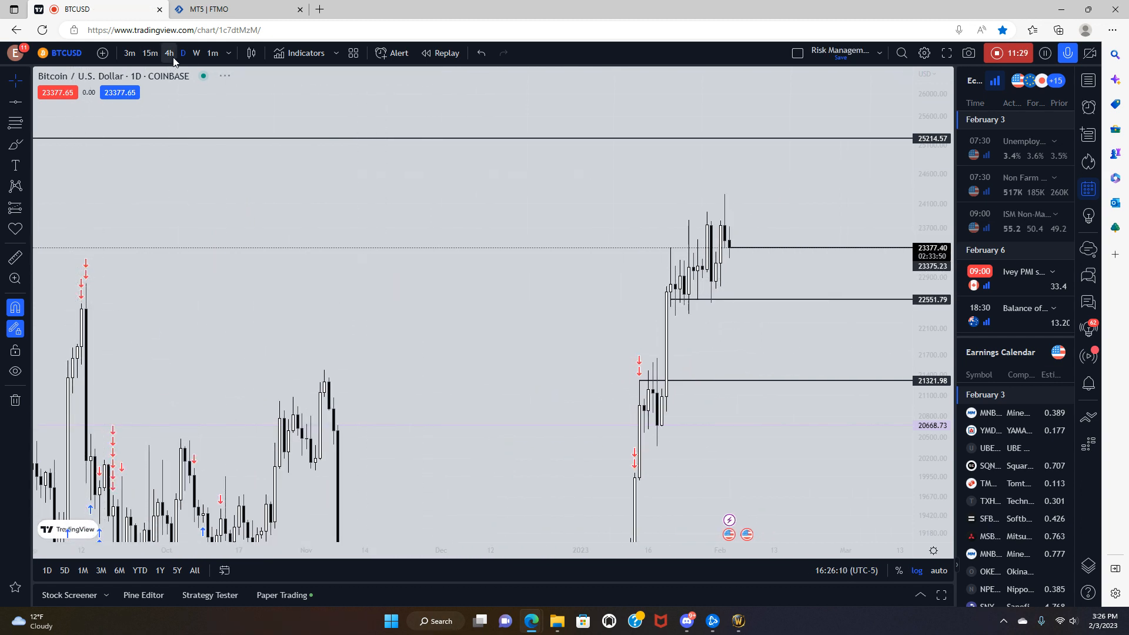
Switch the Bitcoin chart to 4-hour candles showing the January rally
click(169, 53)
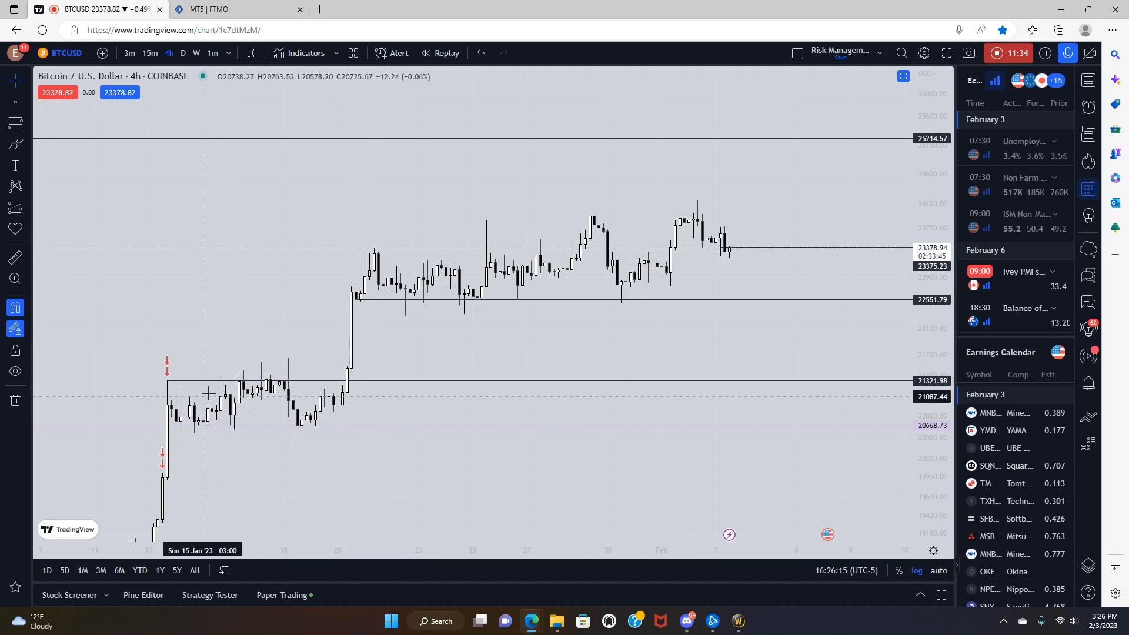
mouse_move(321, 405)
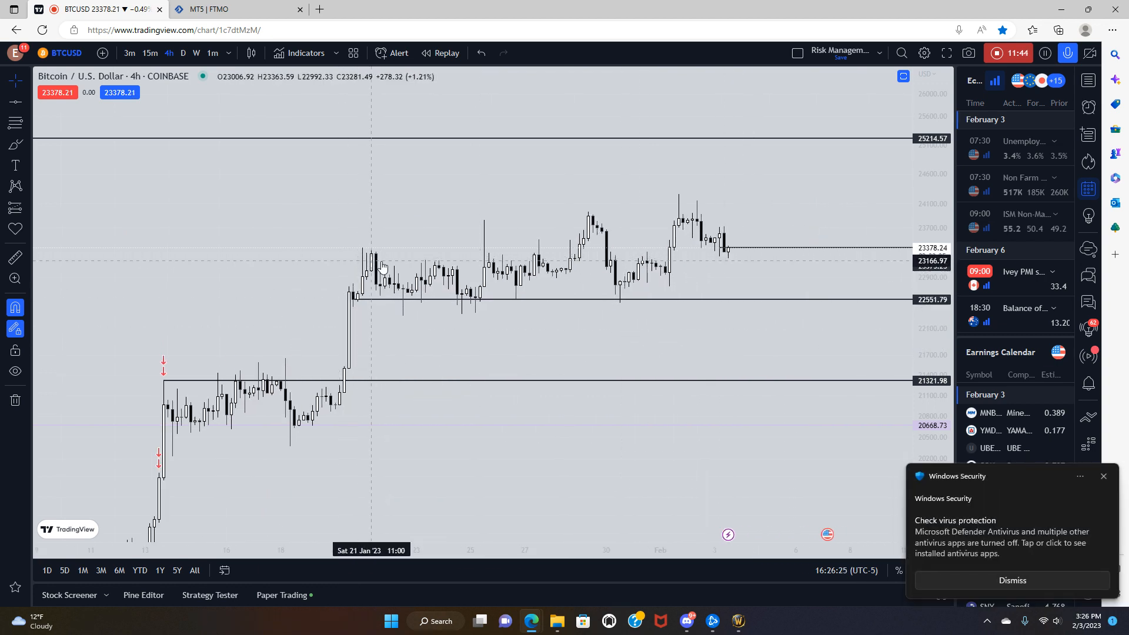
mouse_move(482, 298)
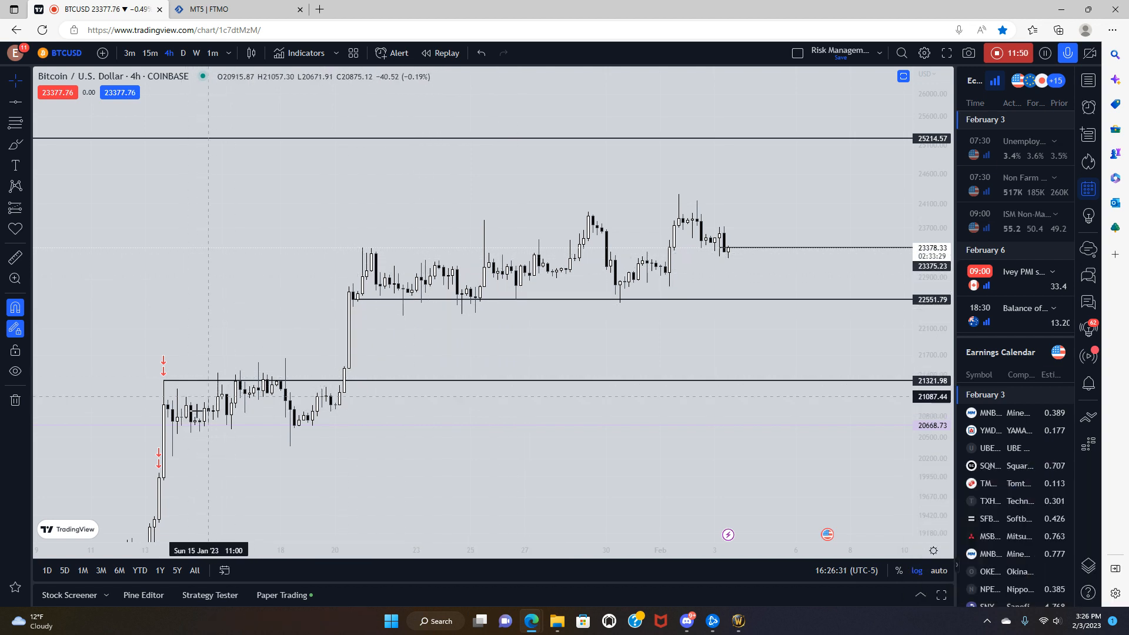
mouse_move(289, 370)
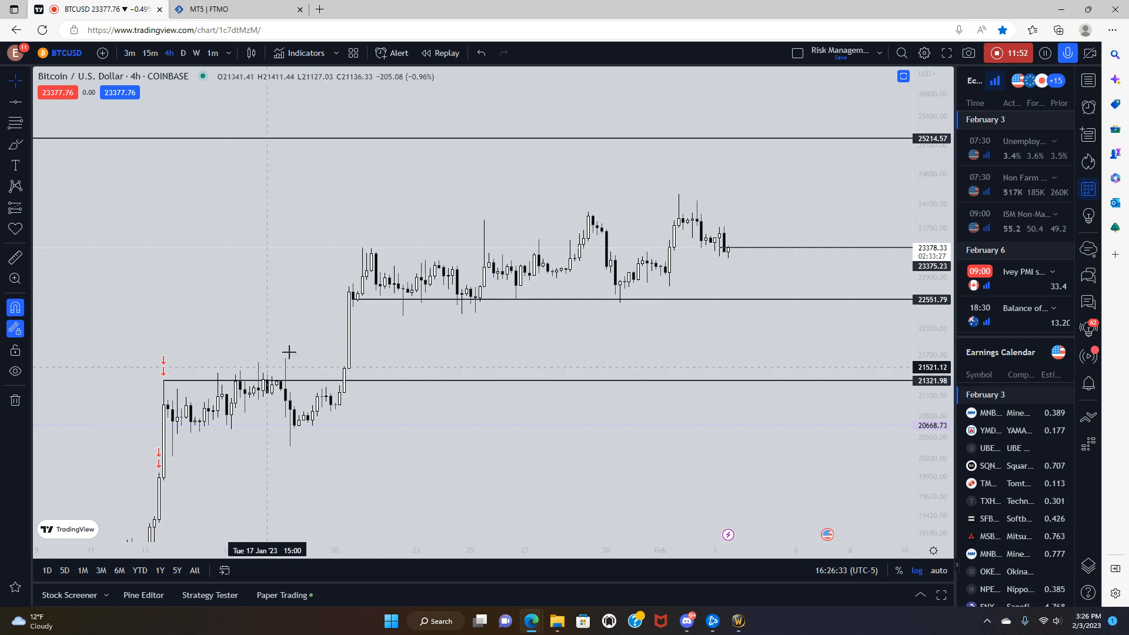
mouse_move(489, 231)
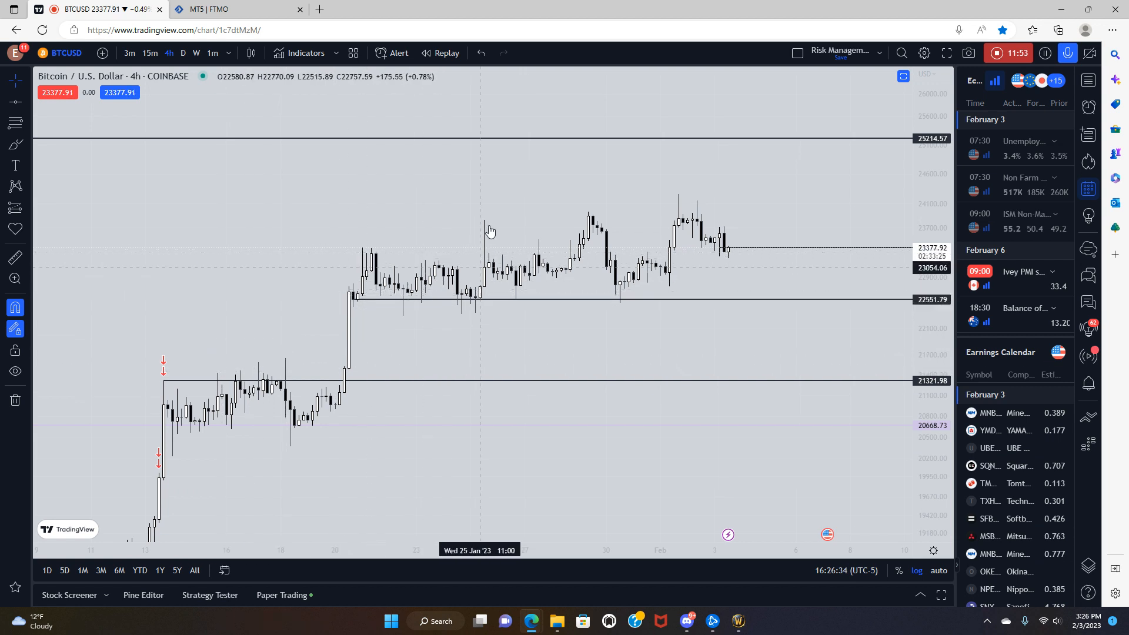
mouse_move(588, 220)
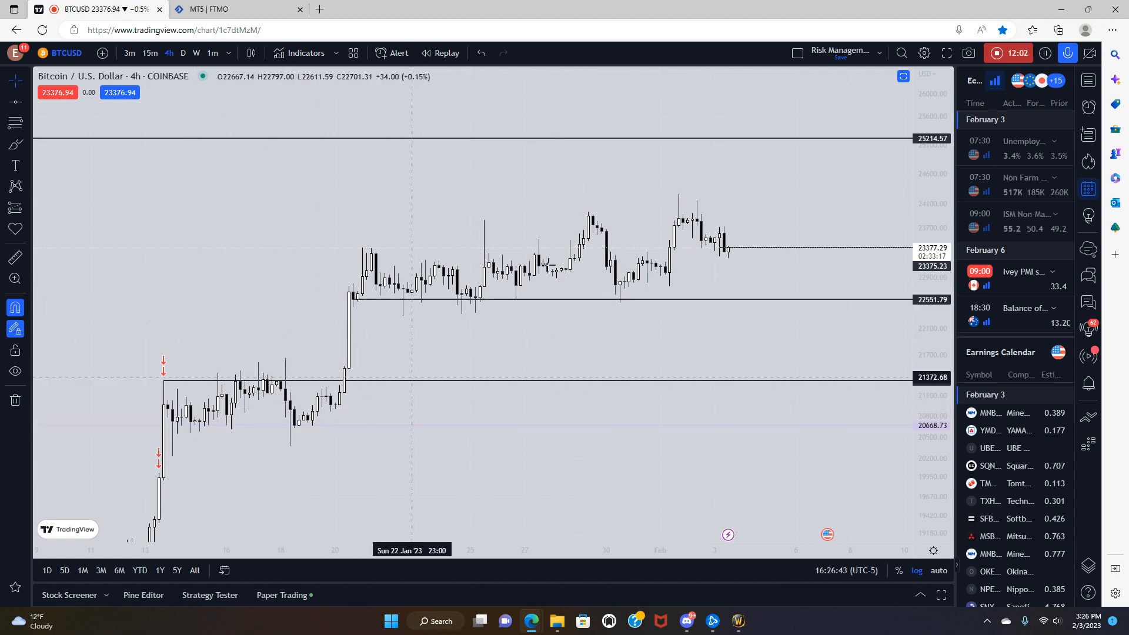
mouse_move(673, 214)
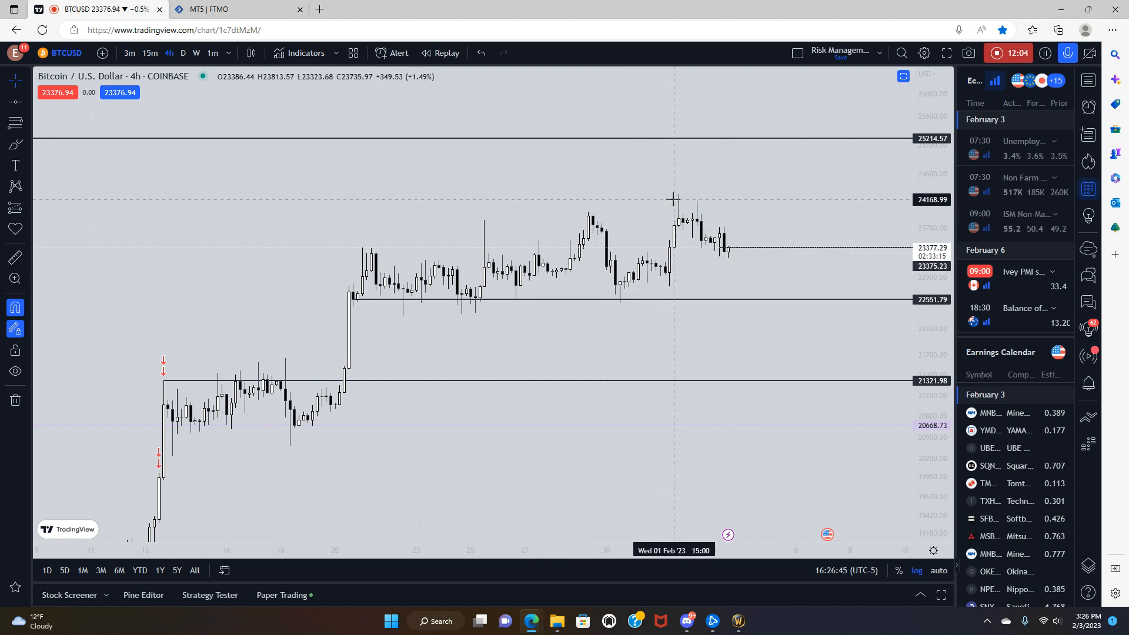
mouse_move(663, 216)
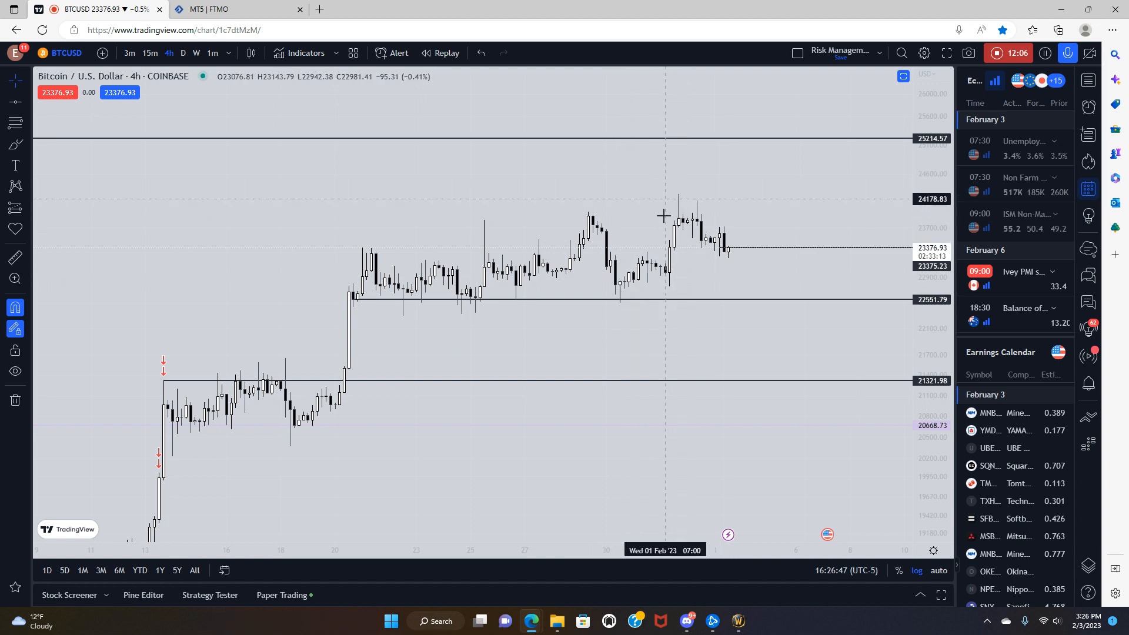
mouse_move(702, 272)
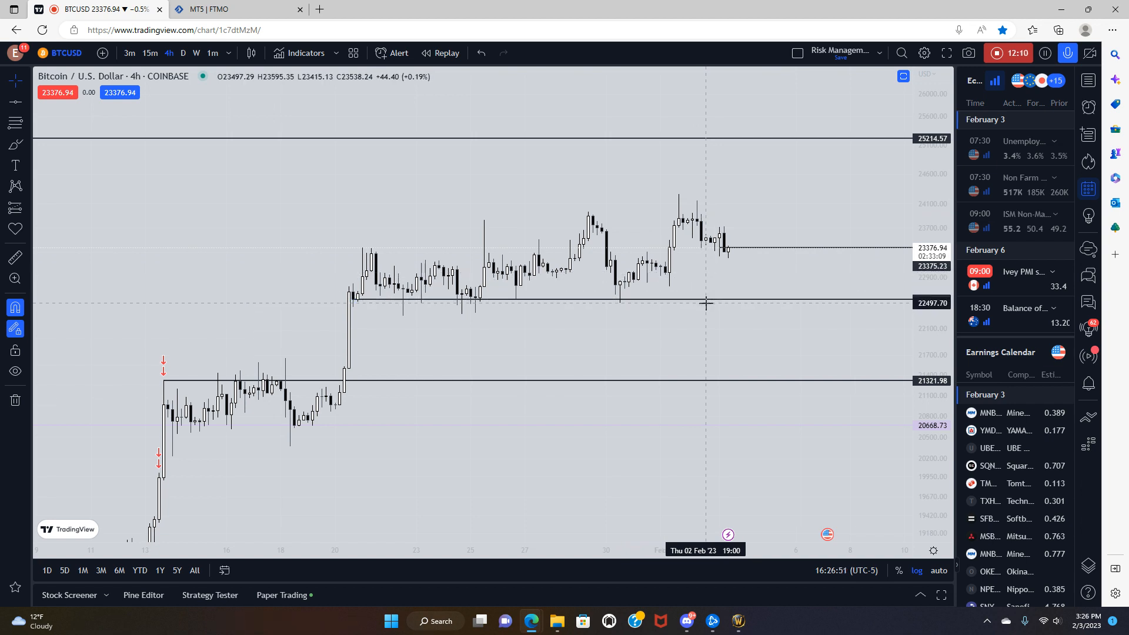
mouse_move(586, 348)
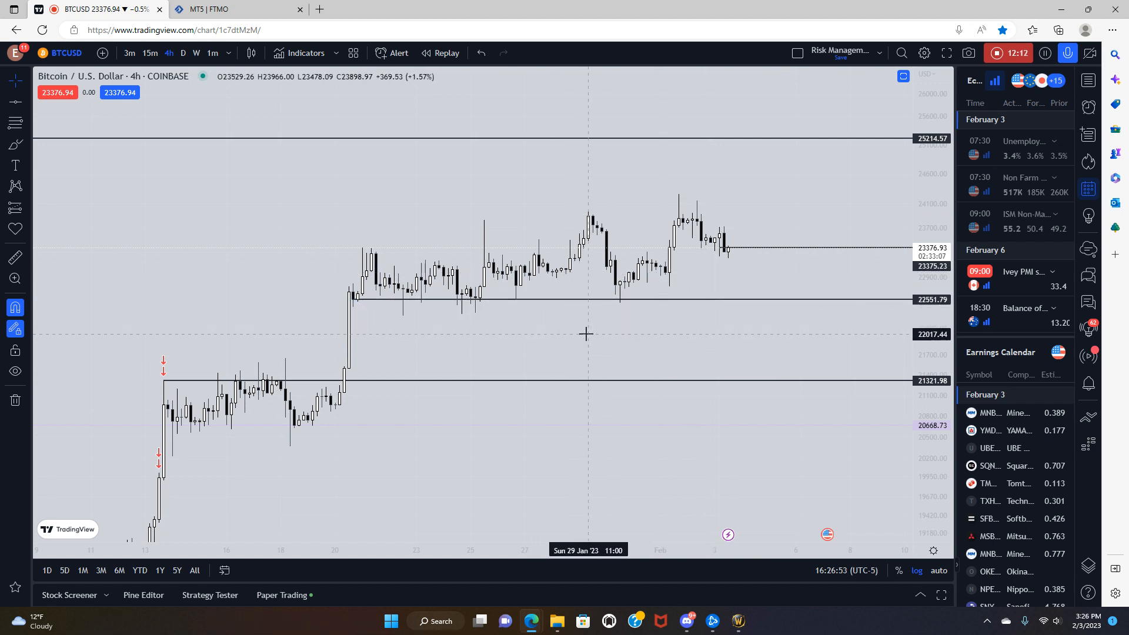
mouse_move(632, 344)
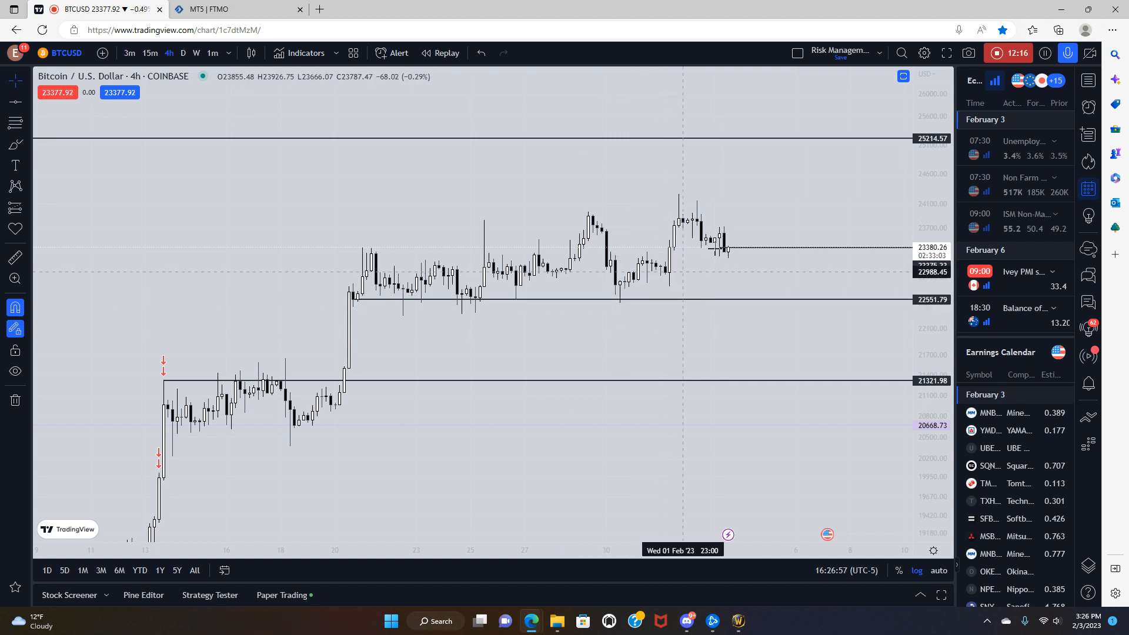
mouse_move(711, 235)
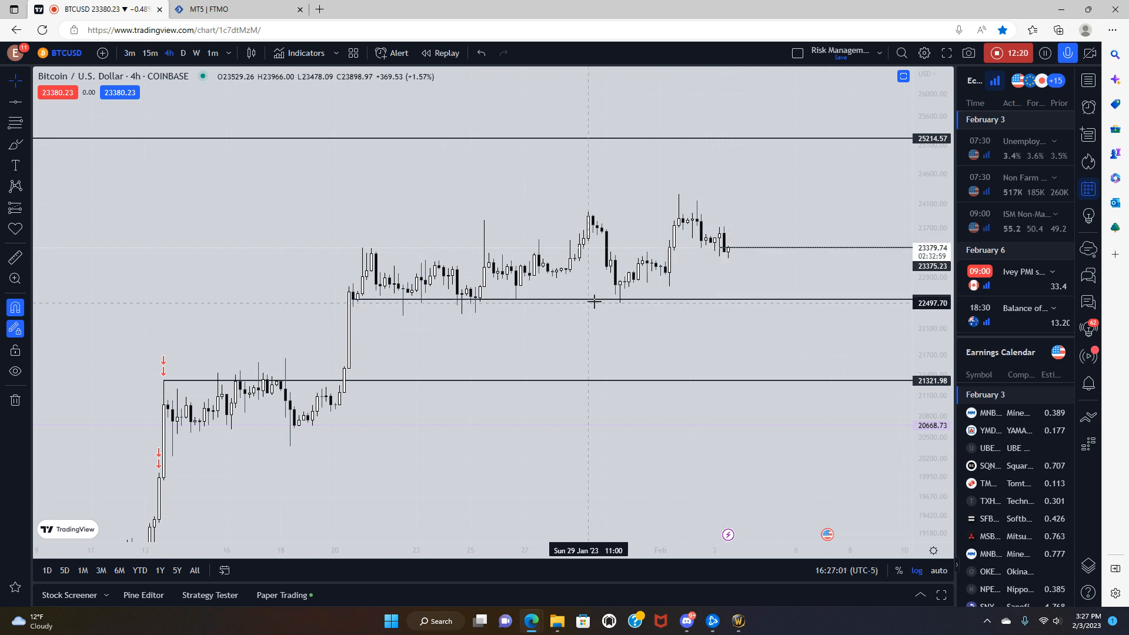
mouse_move(720, 305)
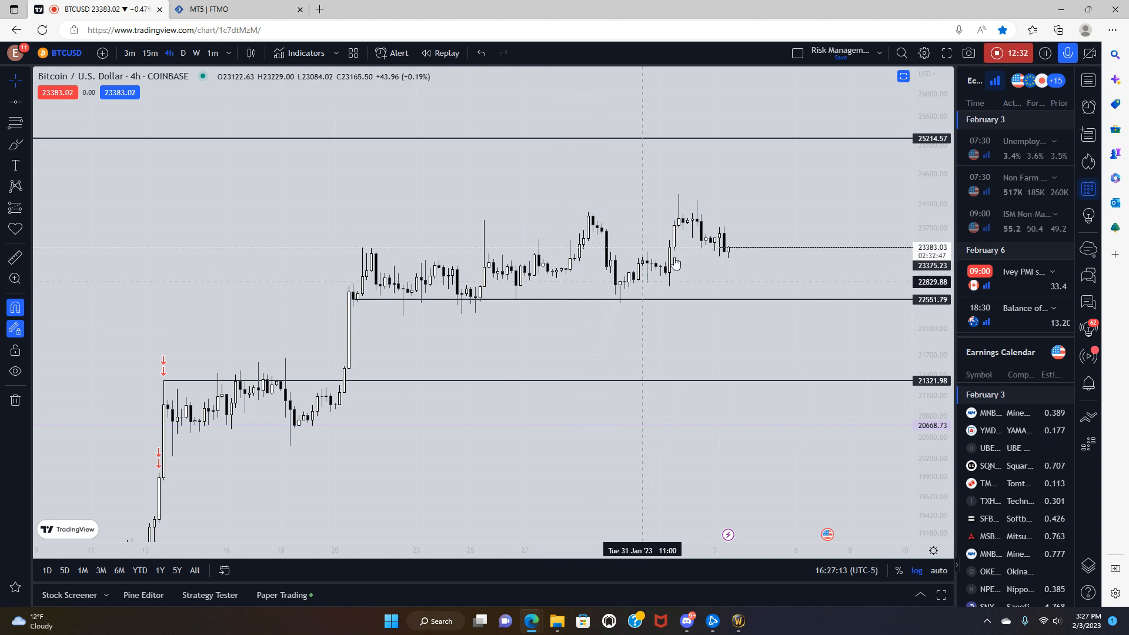
mouse_move(748, 223)
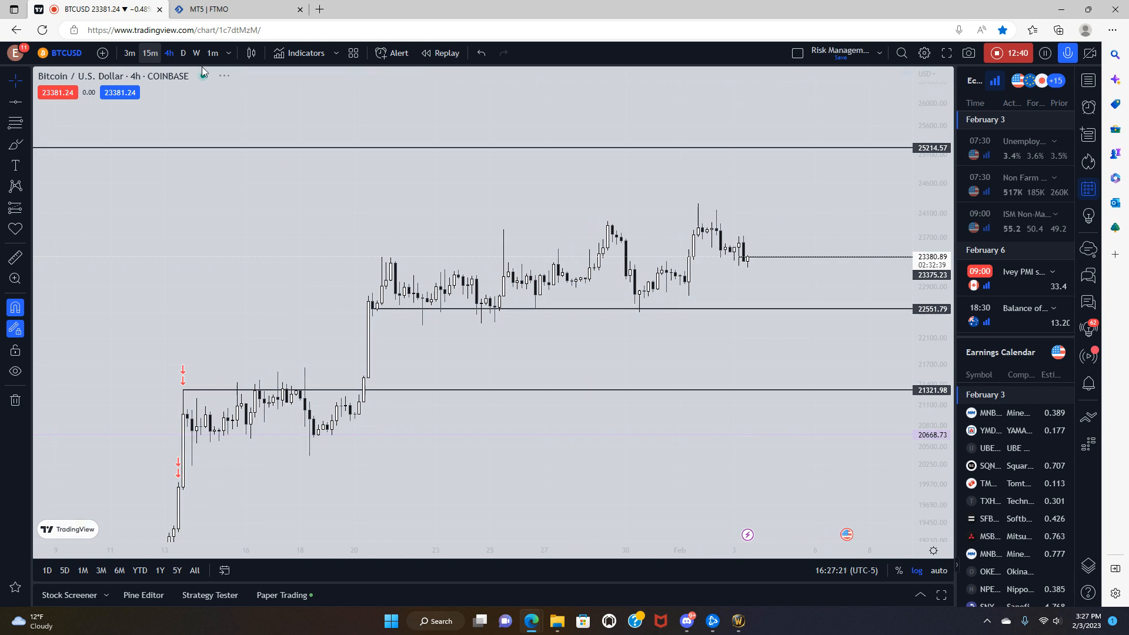
Move from 15-minute to 1-hour candles and scroll back to the early-February hourly range
click(149, 53)
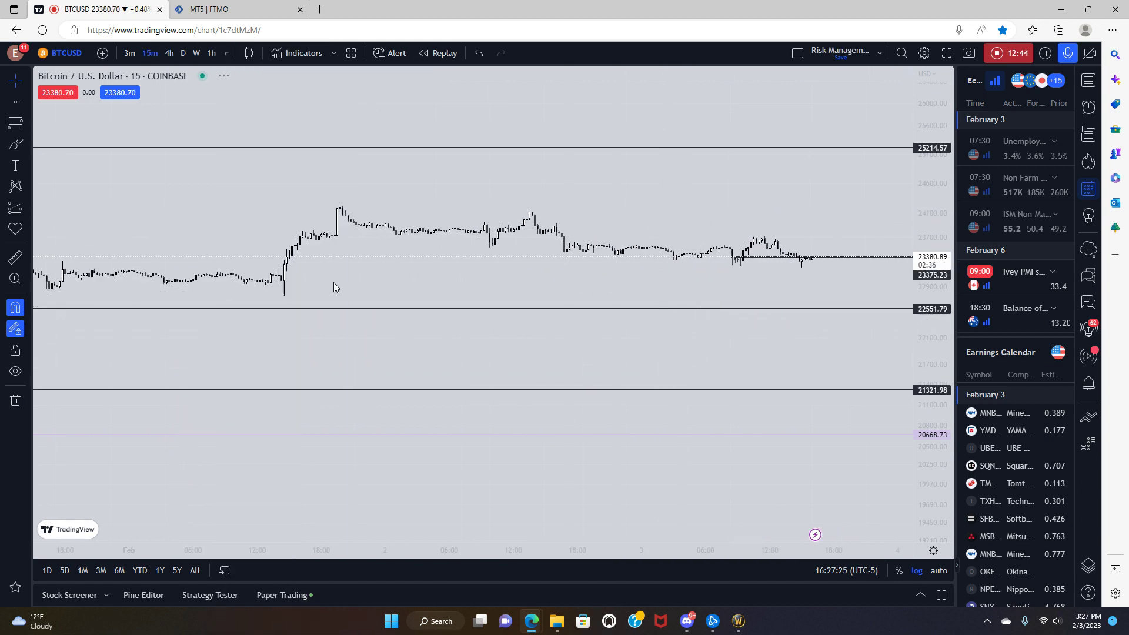
click(211, 53)
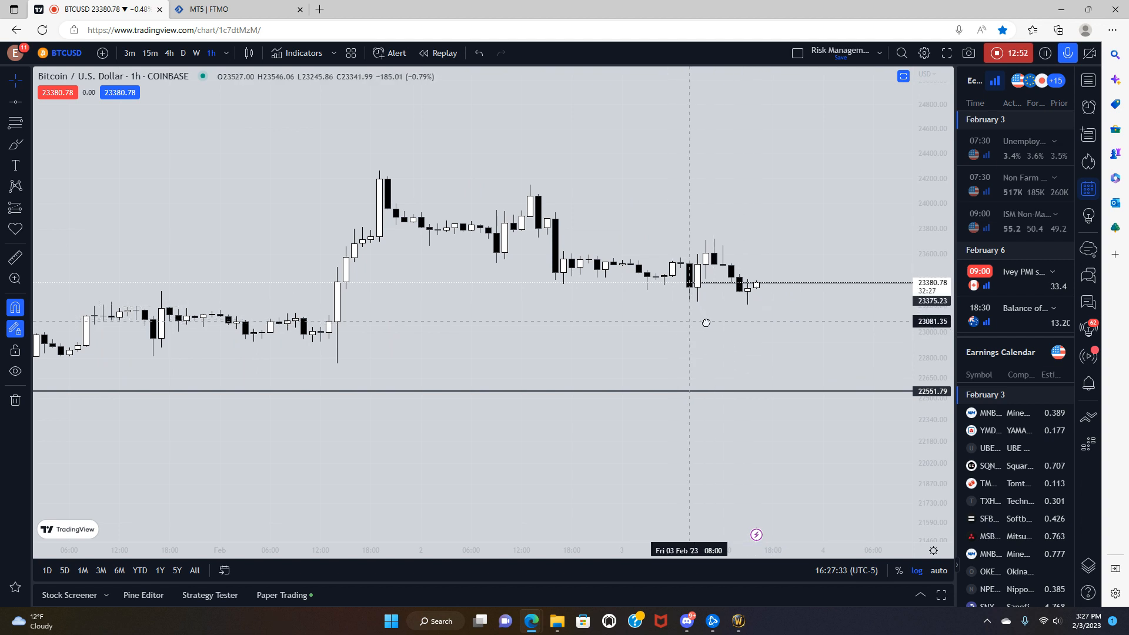
drag(705, 322, 790, 328)
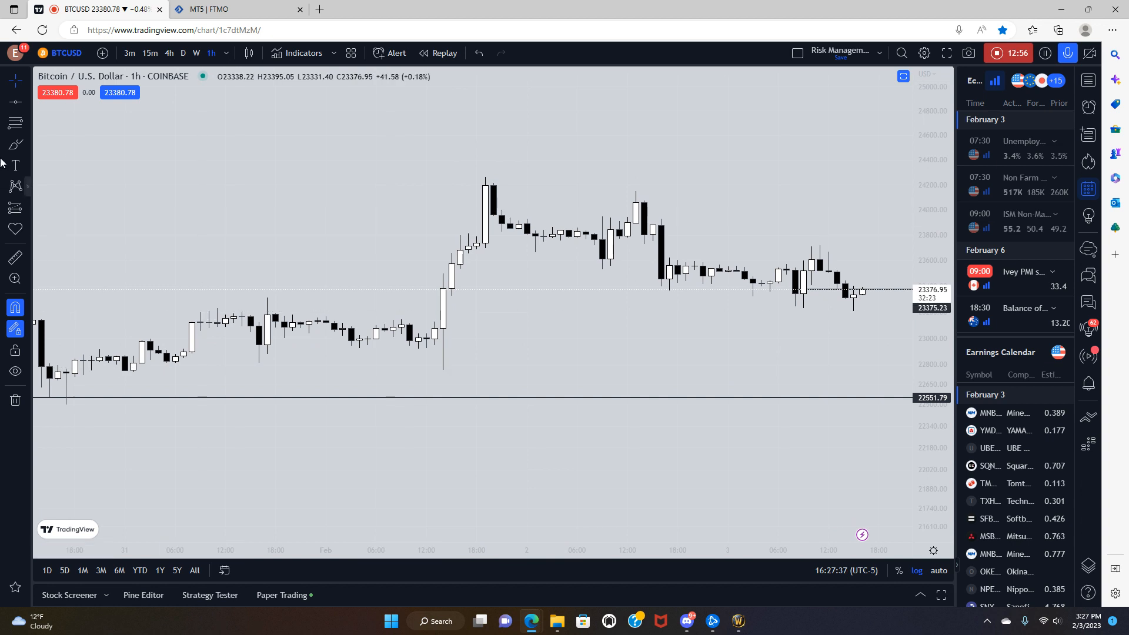
Mark 1 Feb 2023 with a vertical line and add a horizontal resistance at 23966.00
click(11, 145)
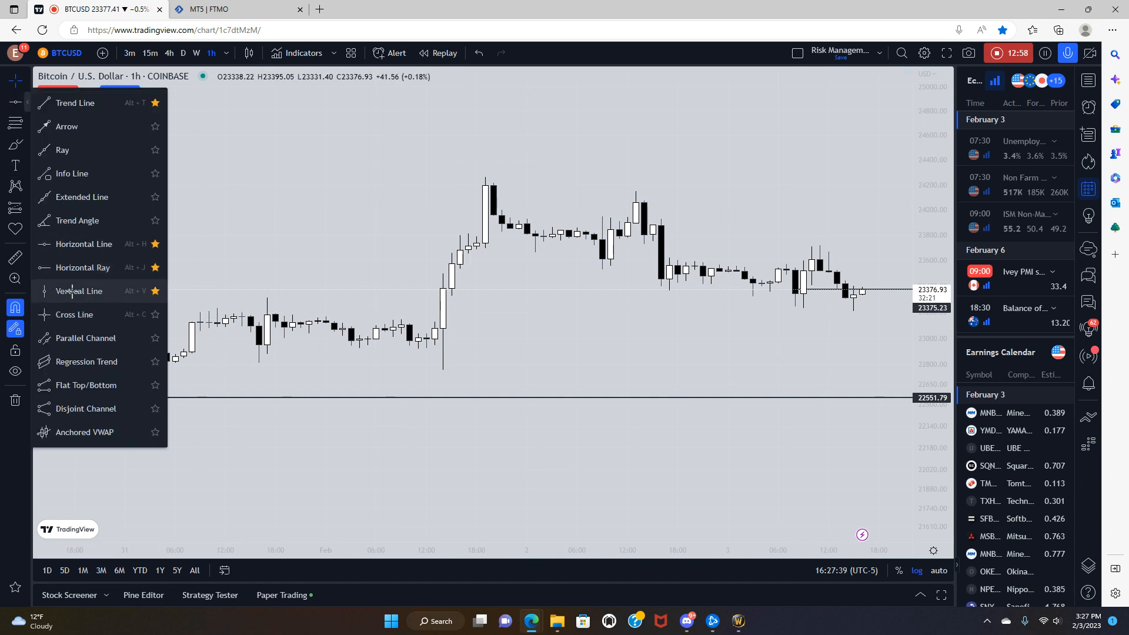
click(78, 291)
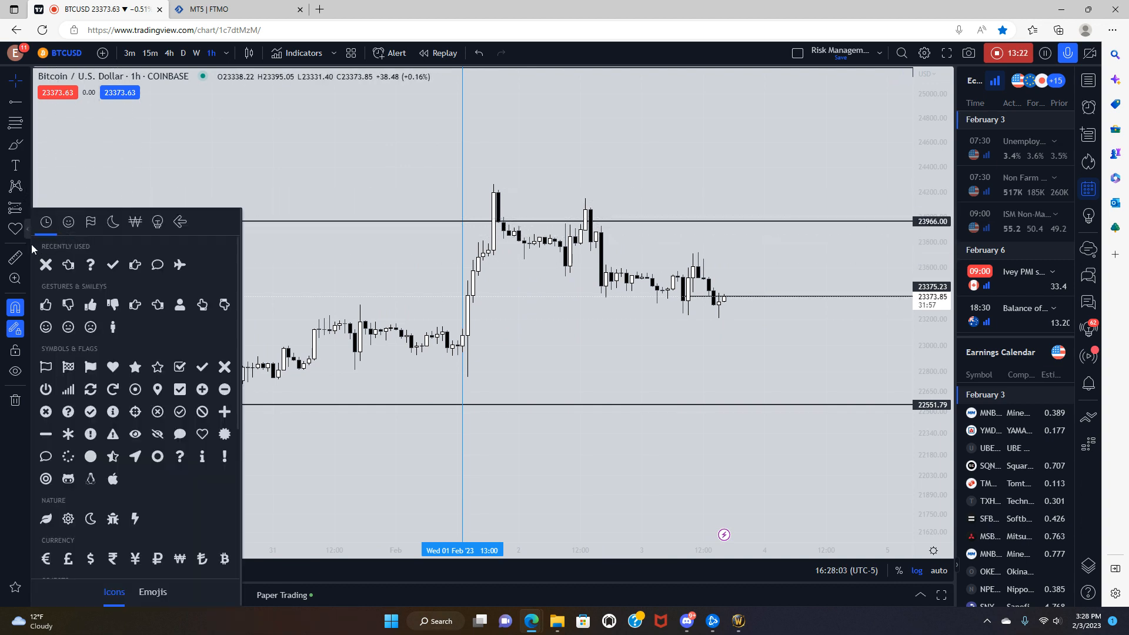
click(13, 185)
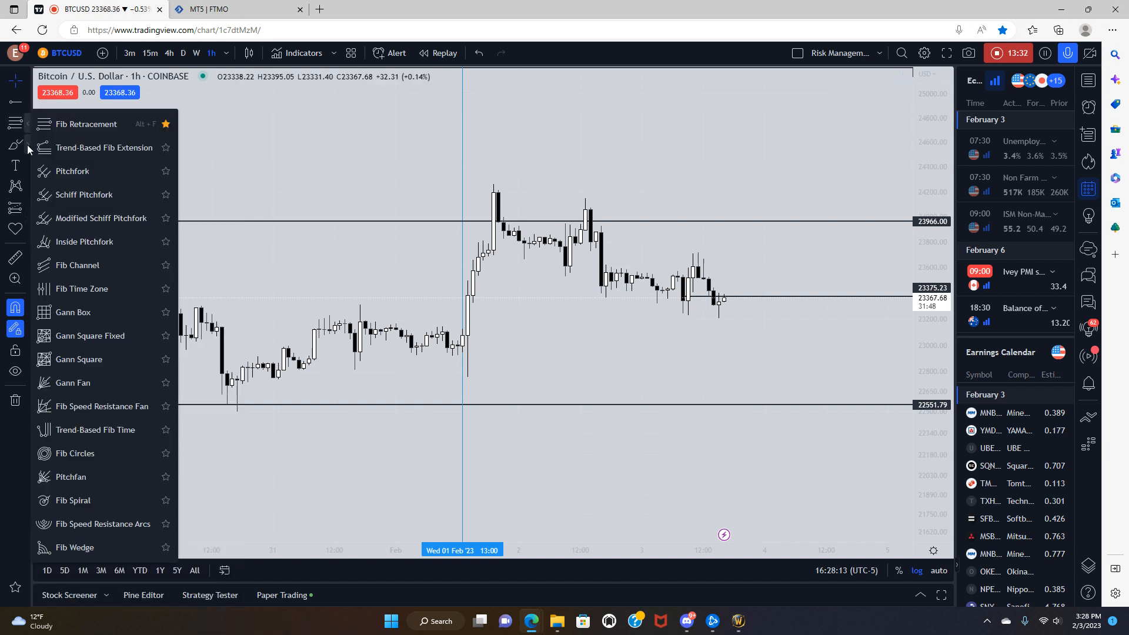
click(14, 144)
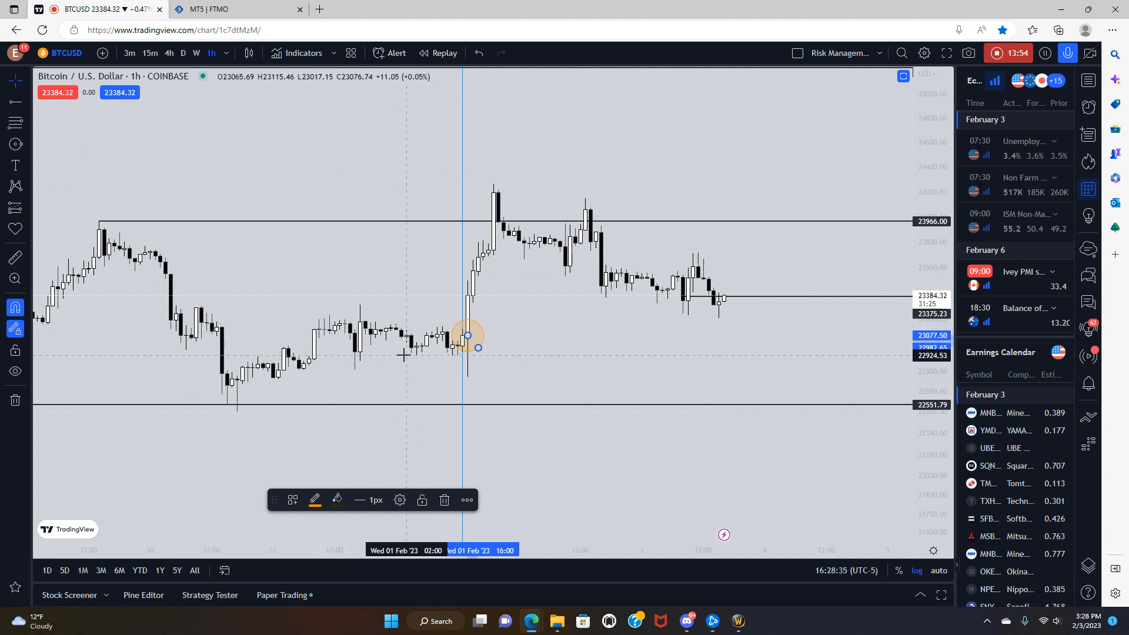
mouse_move(394, 351)
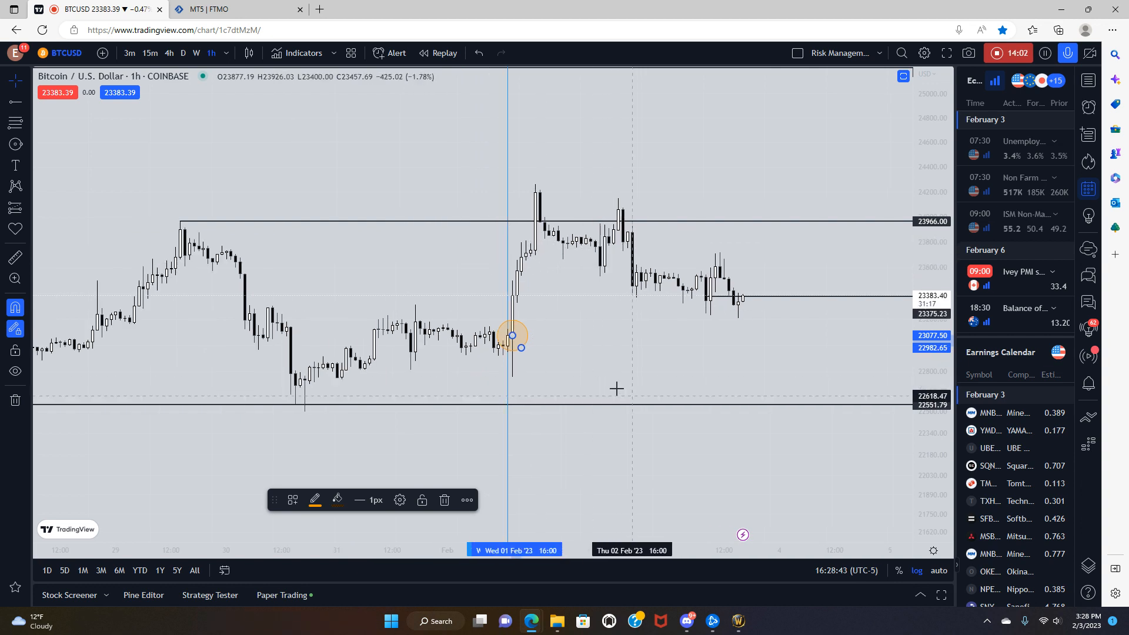
mouse_move(624, 346)
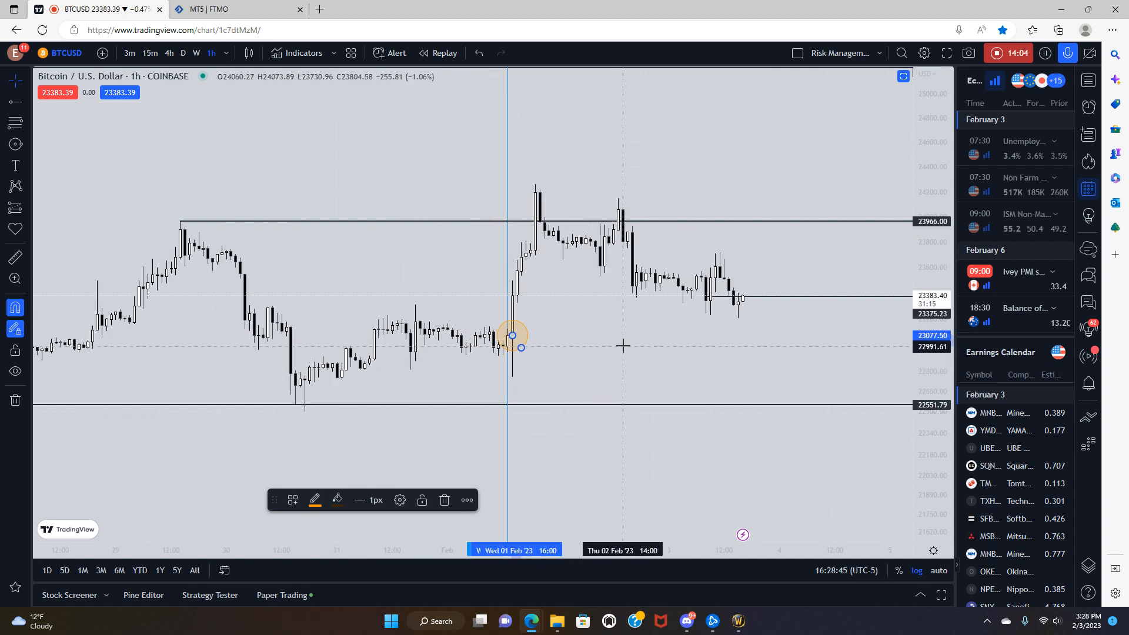
Draw 15-minute risk levels at 22998.09 and 22755.14, check 1-hour, then return to 15m
click(149, 53)
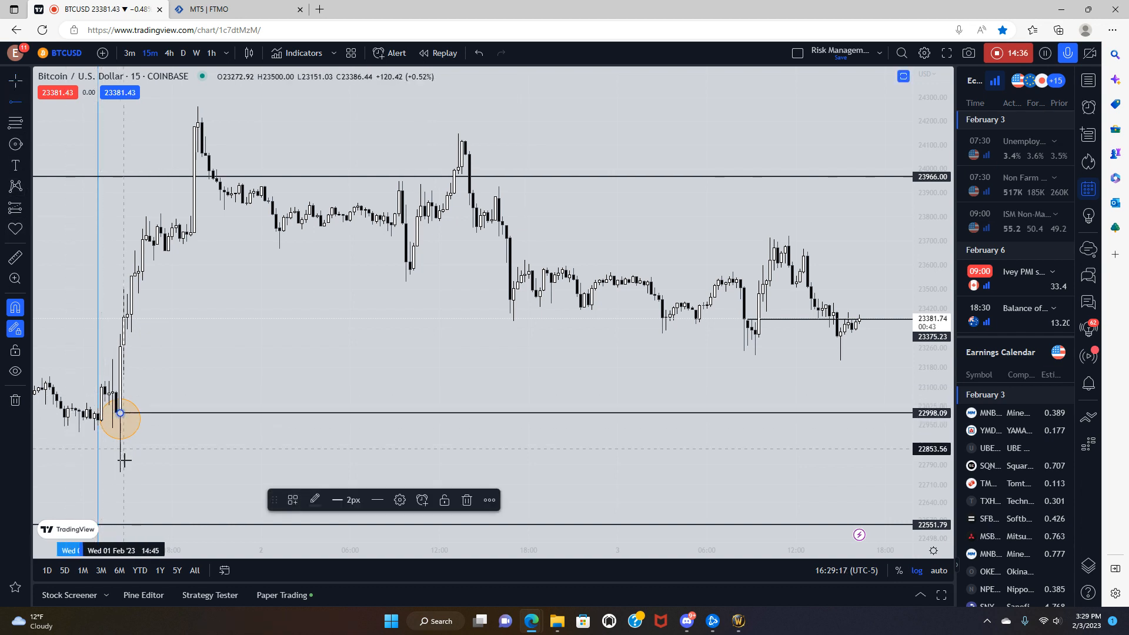
drag(121, 413, 123, 473)
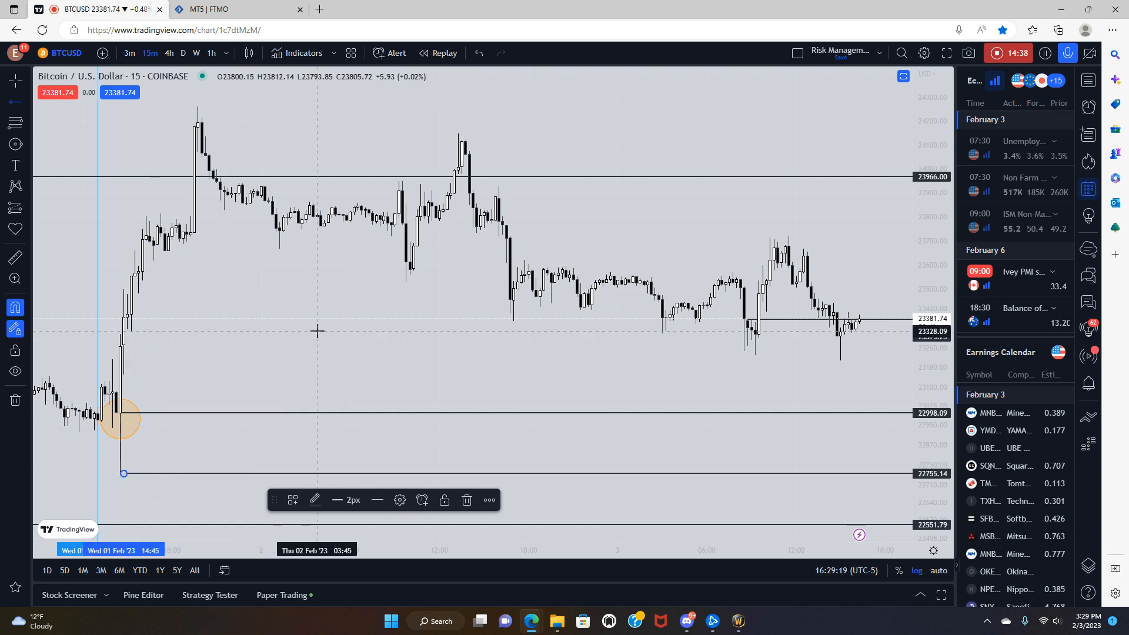
mouse_move(280, 359)
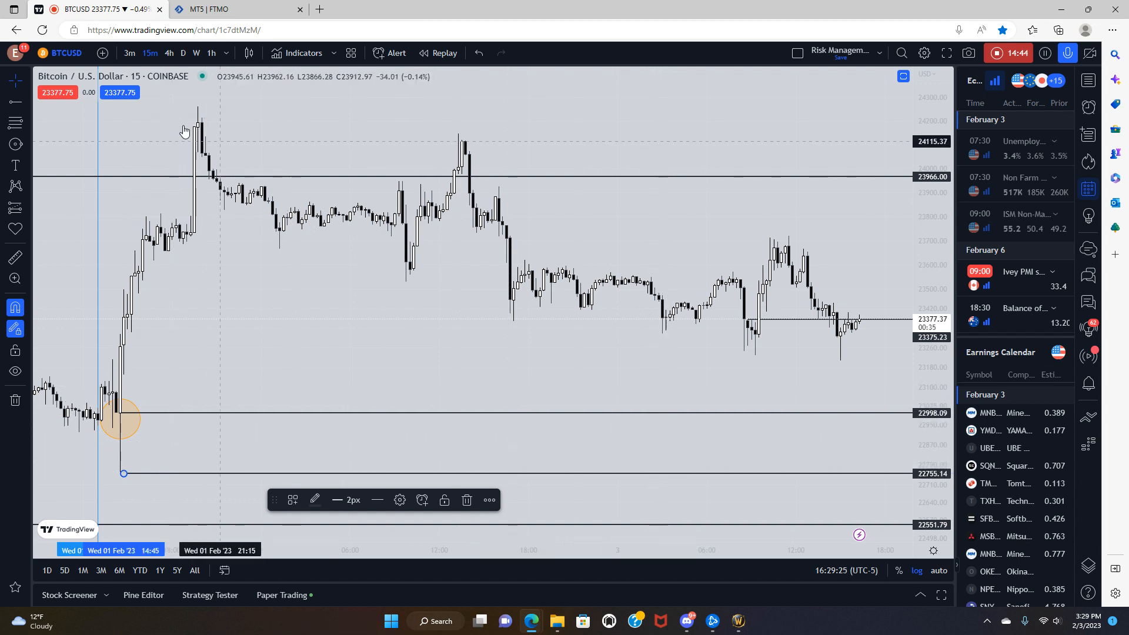
click(212, 53)
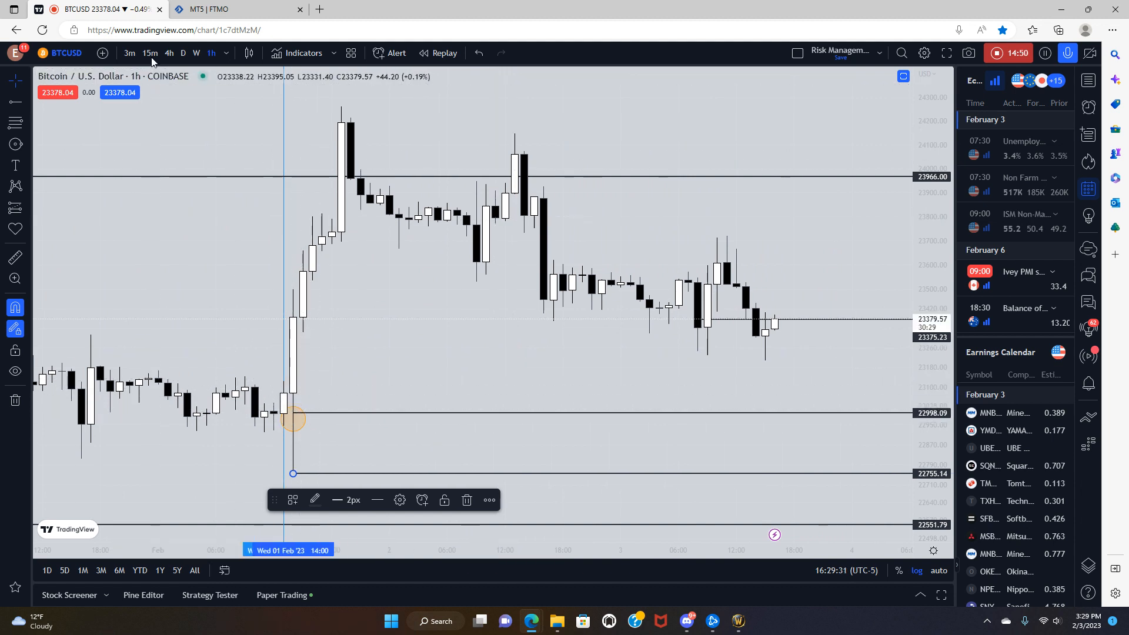
click(149, 53)
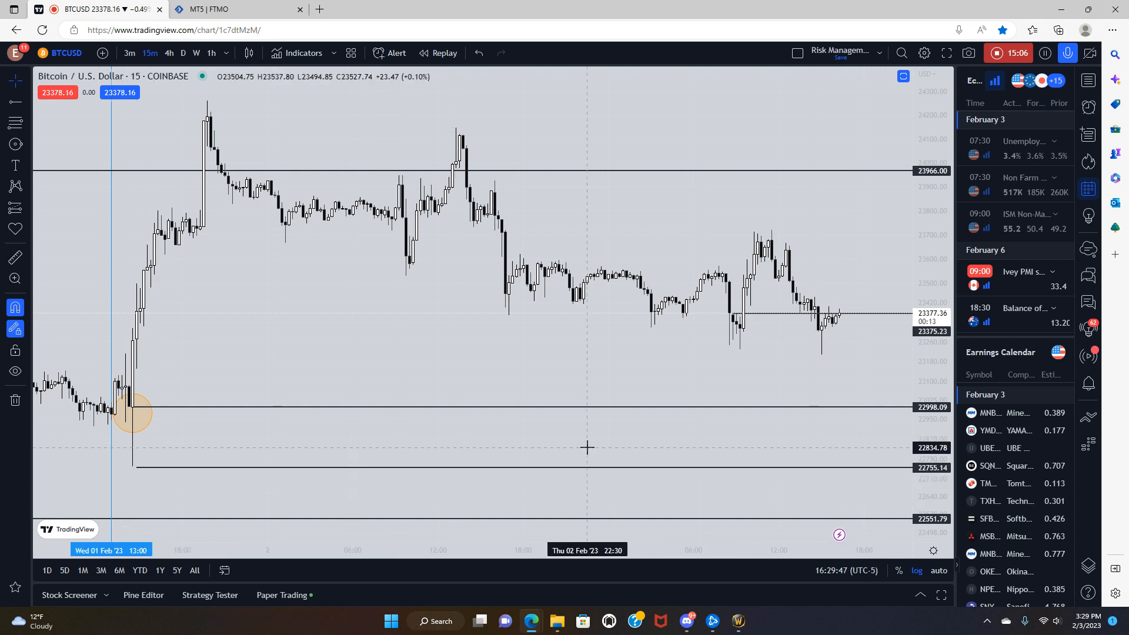
mouse_move(608, 465)
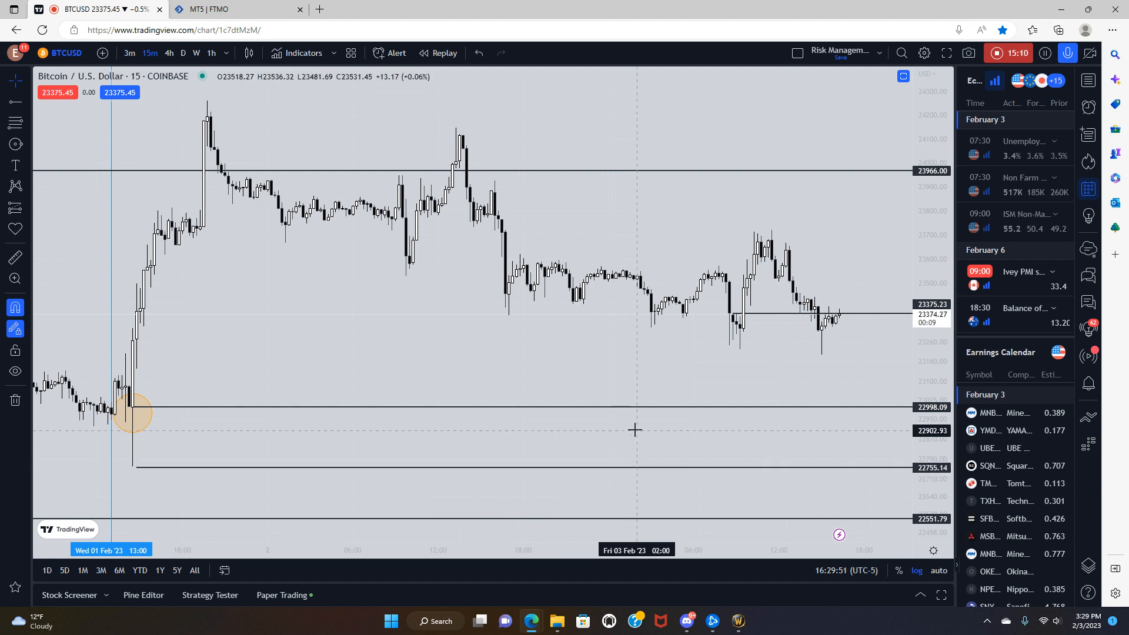
mouse_move(306, 362)
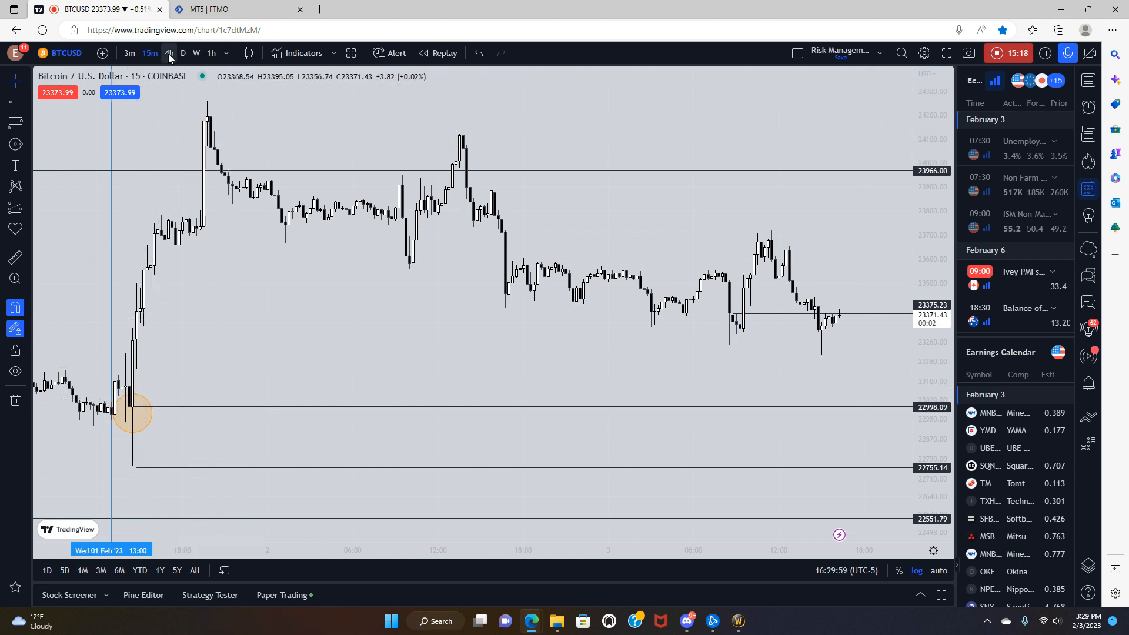
click(169, 53)
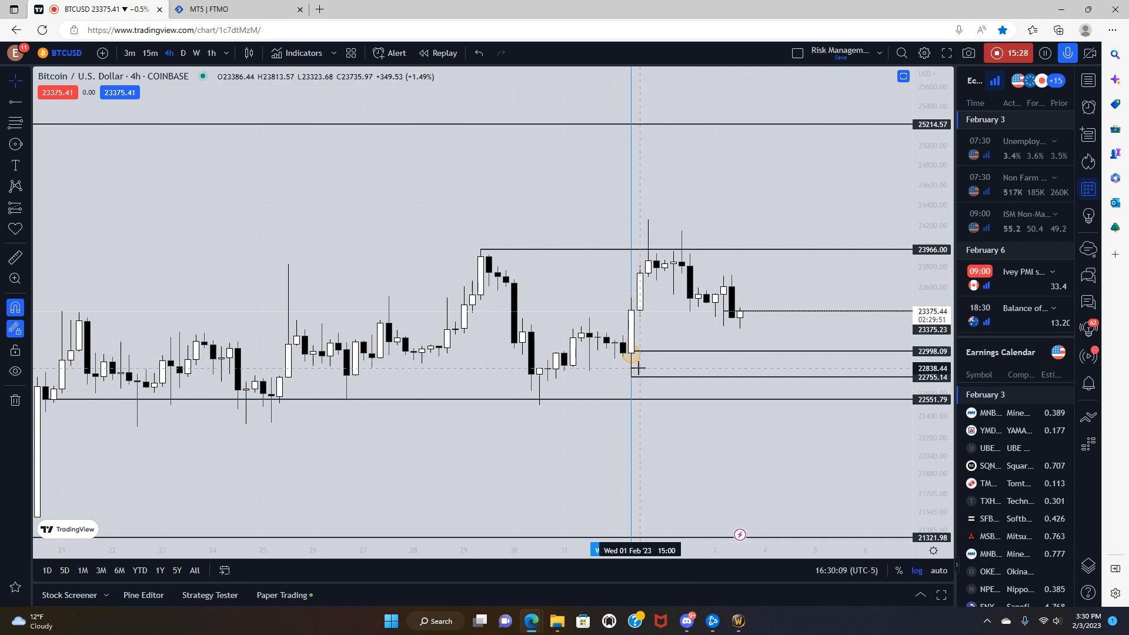
mouse_move(665, 385)
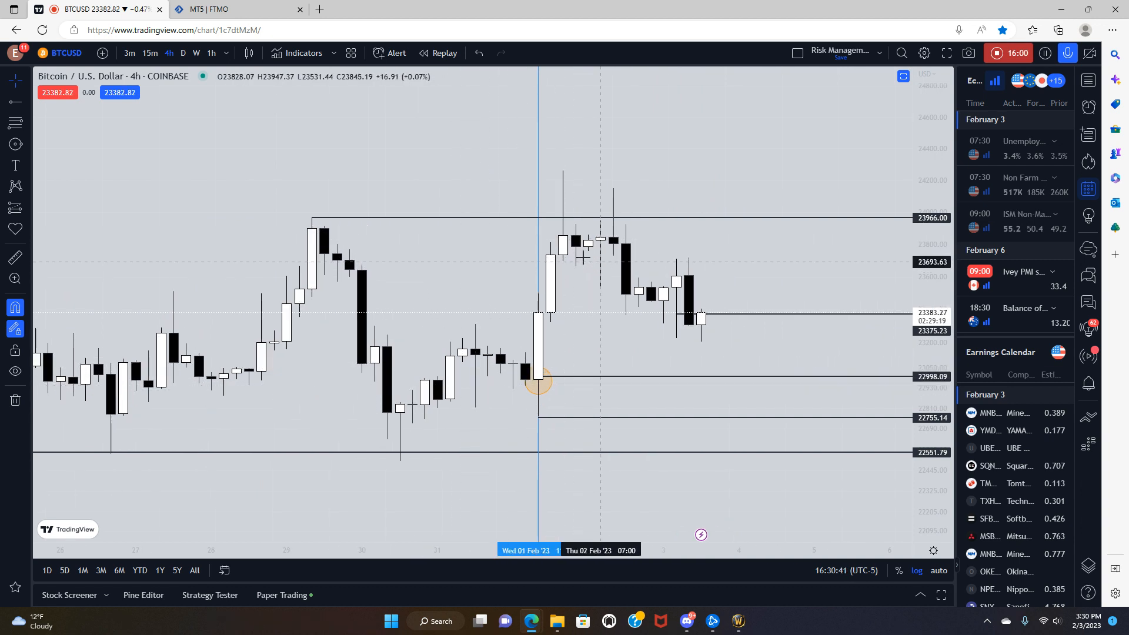
mouse_move(560, 275)
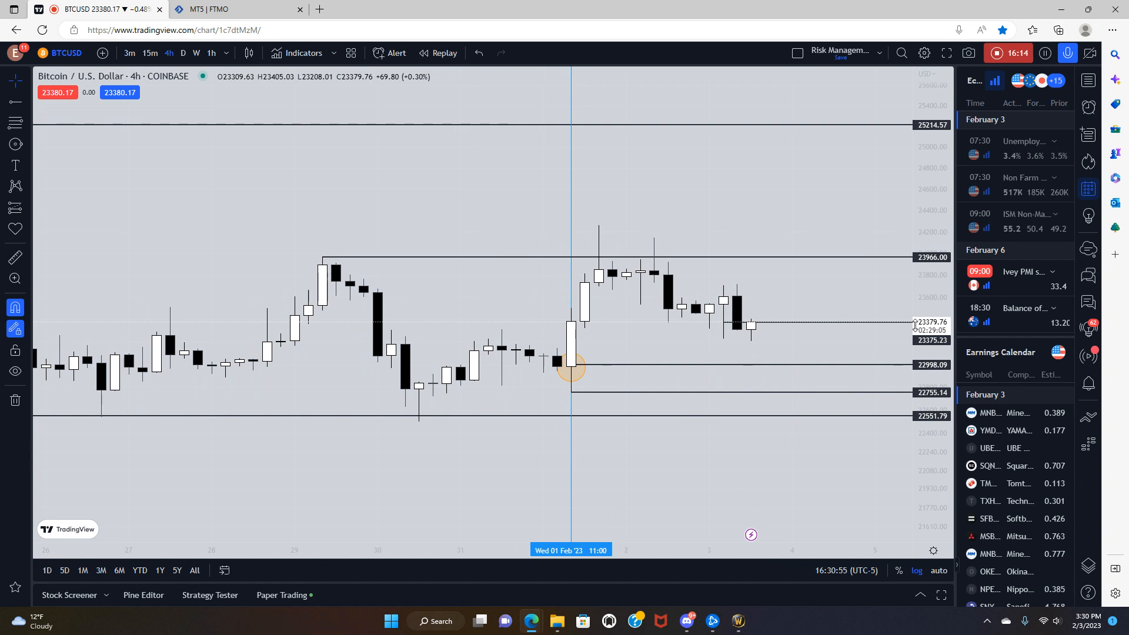
mouse_move(757, 345)
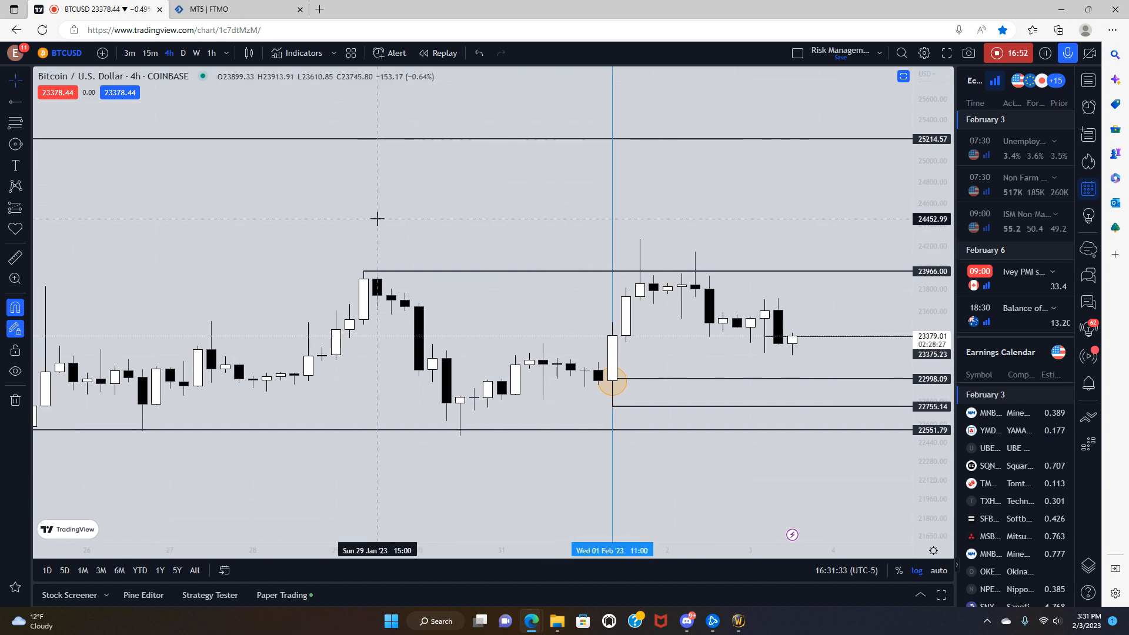
mouse_move(365, 209)
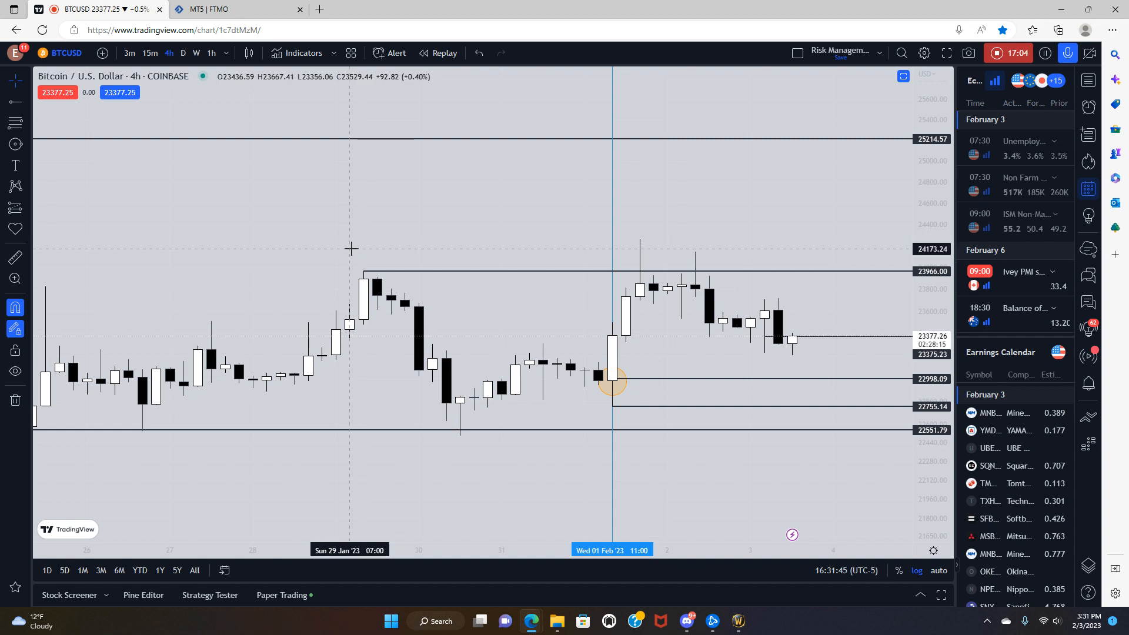
mouse_move(368, 257)
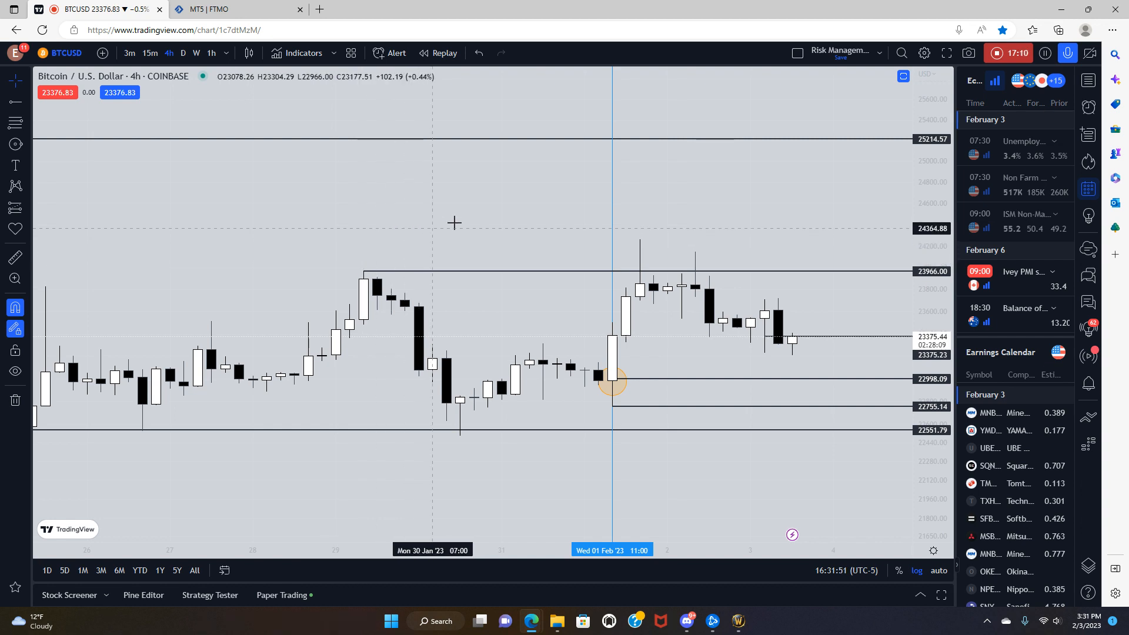
mouse_move(601, 226)
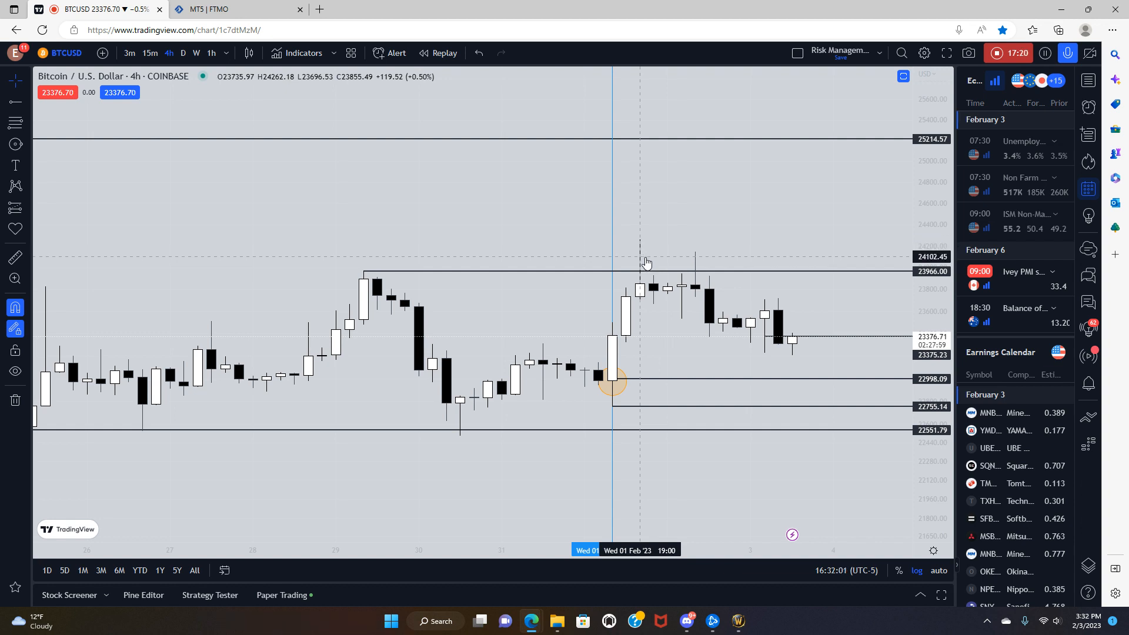
mouse_move(654, 251)
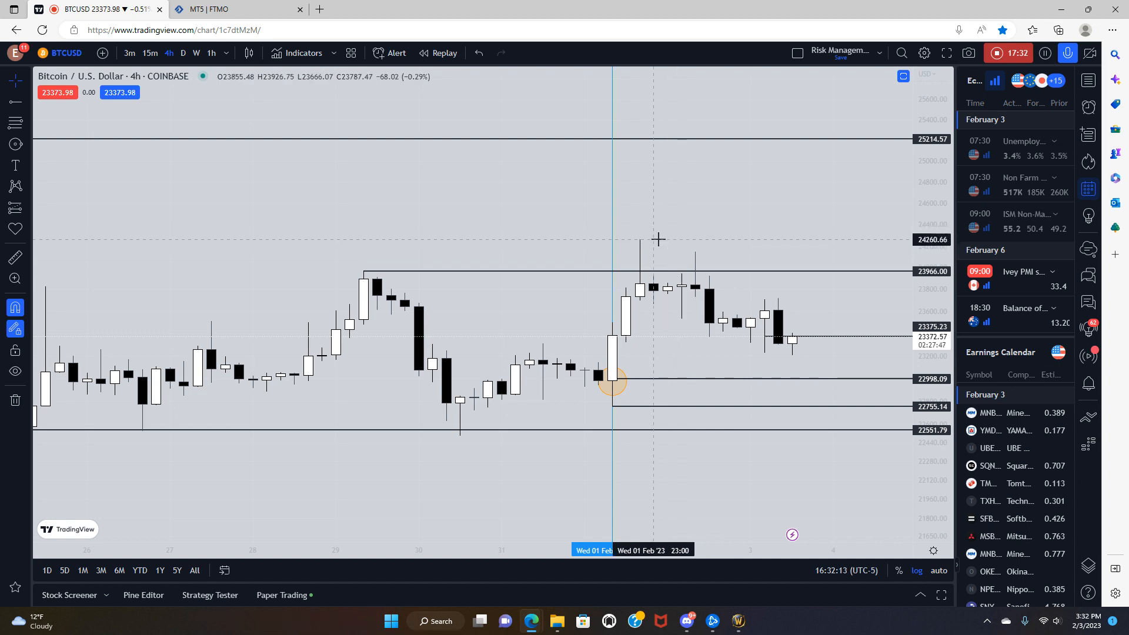
mouse_move(642, 229)
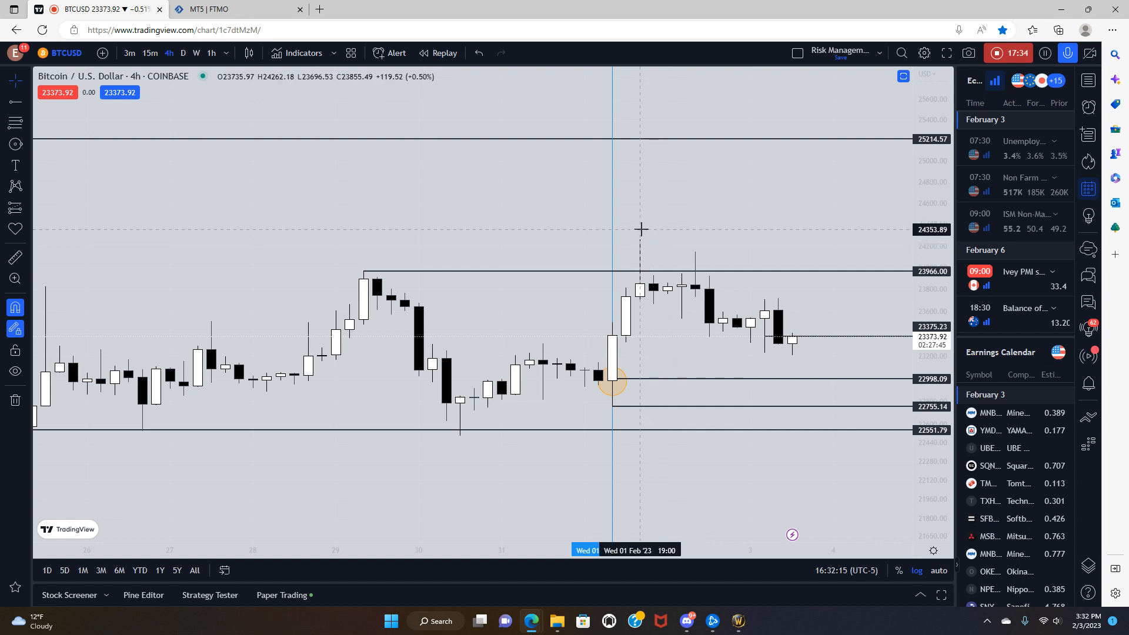
View daily candles with a 24415.08 level marking the August 2022 high
click(183, 52)
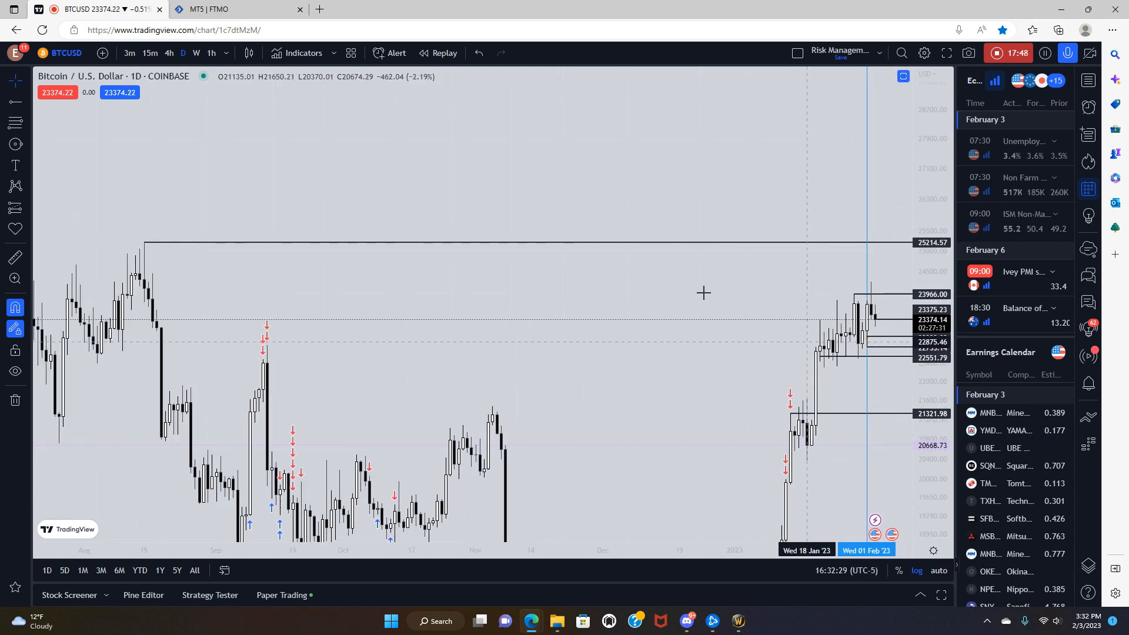
mouse_move(142, 267)
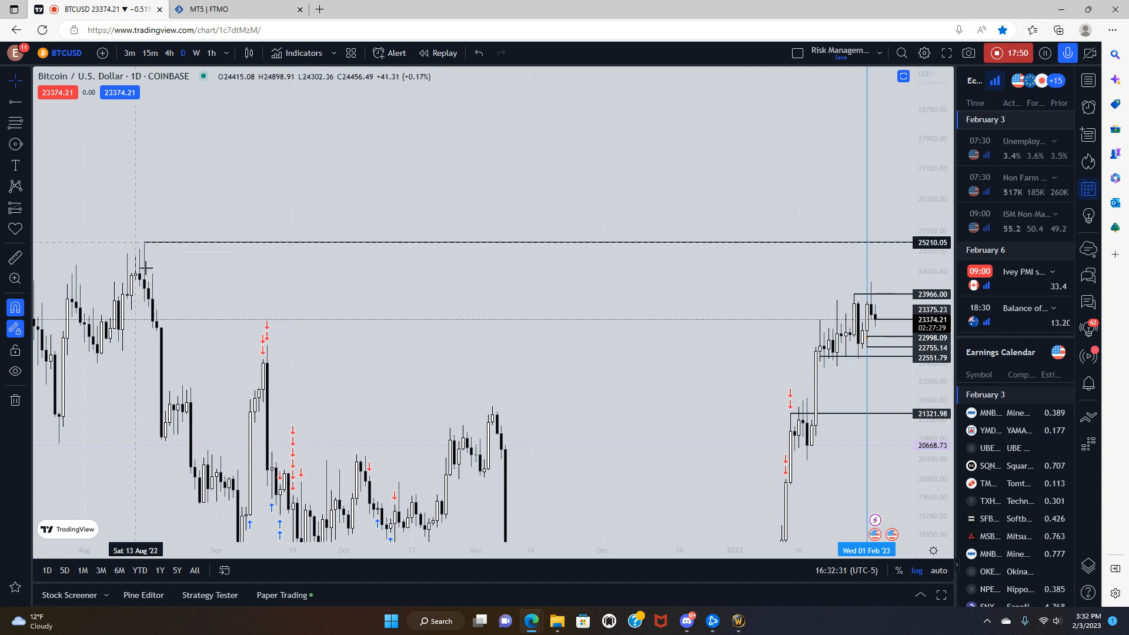
mouse_move(592, 300)
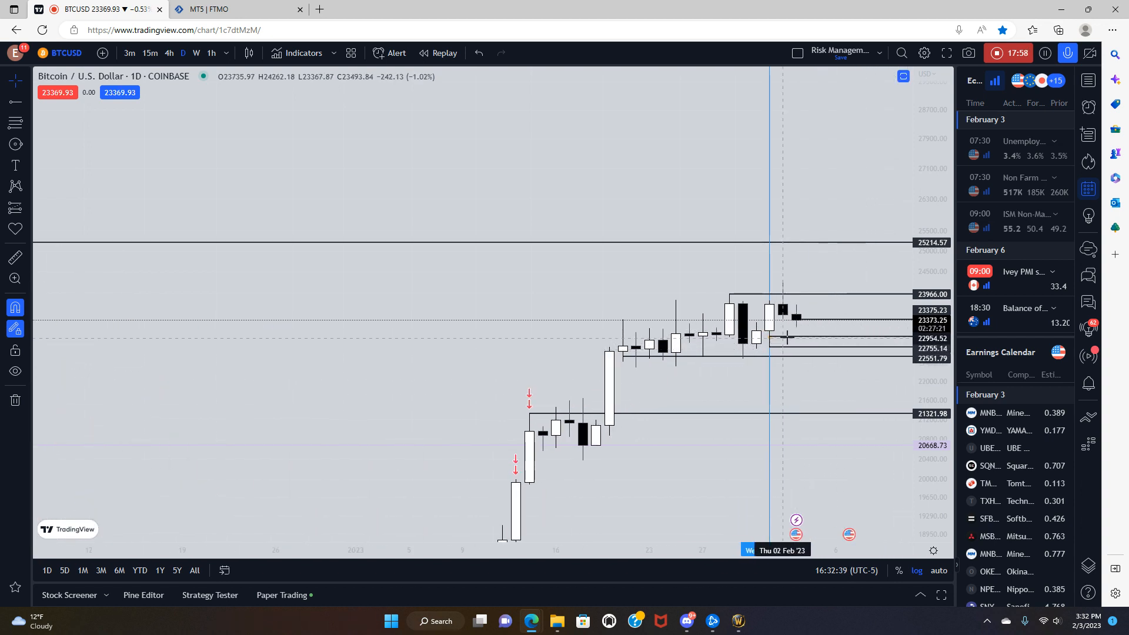
mouse_move(792, 343)
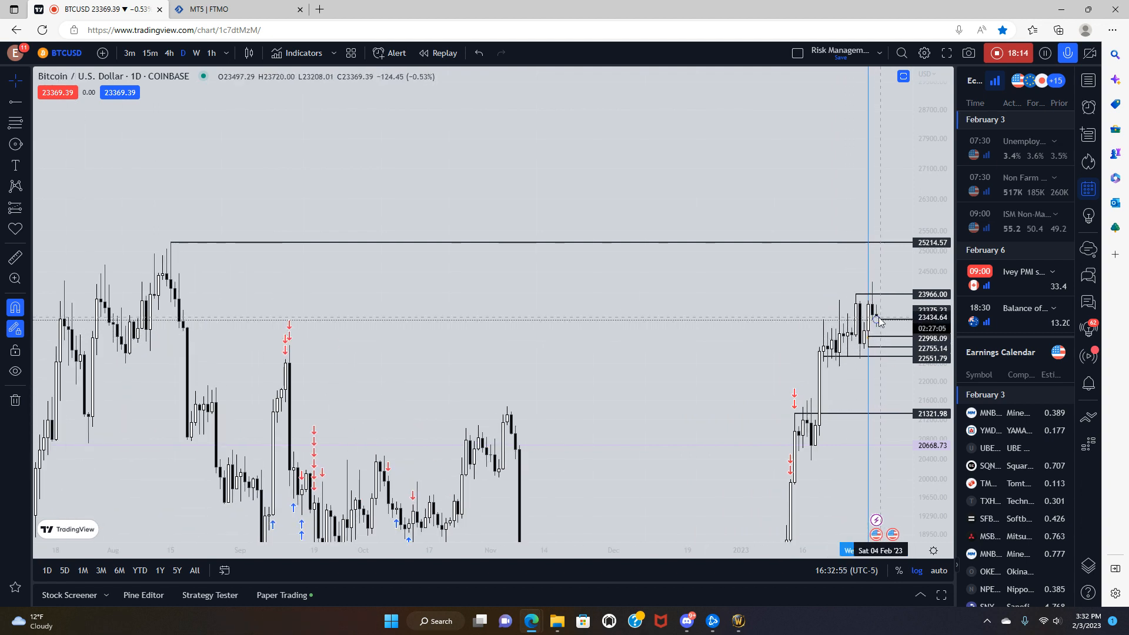
mouse_move(525, 285)
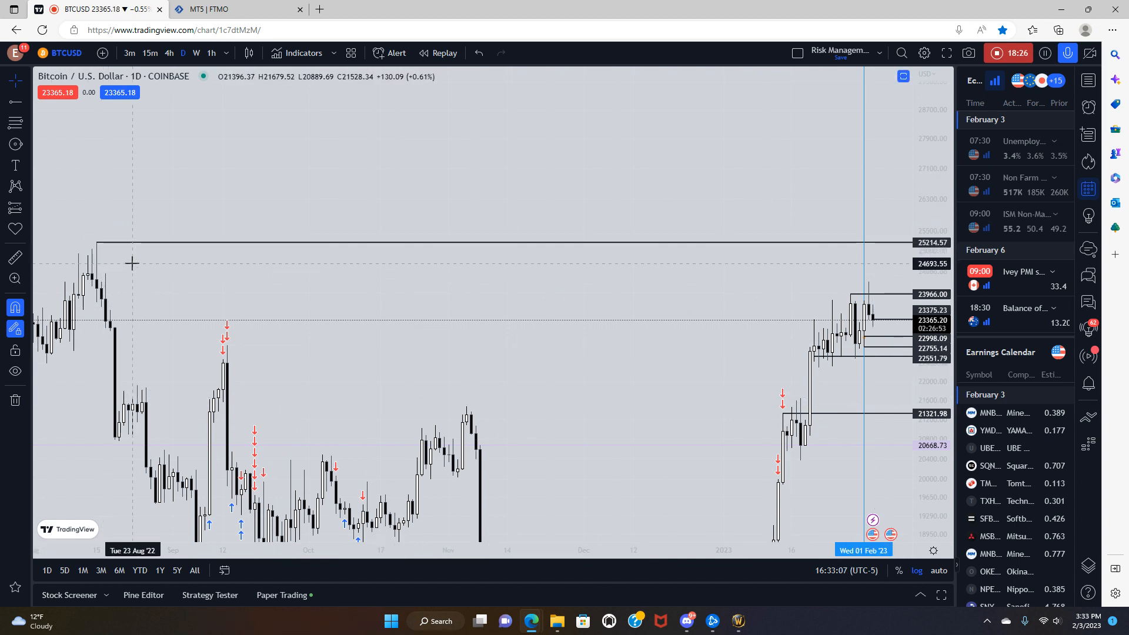
mouse_move(715, 268)
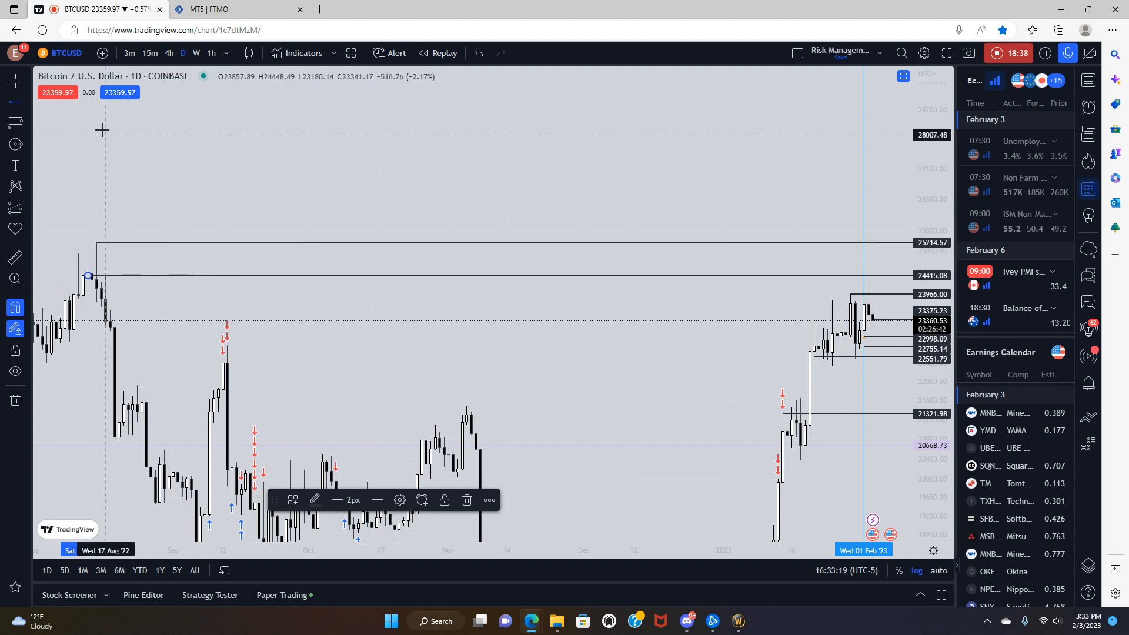
mouse_move(893, 264)
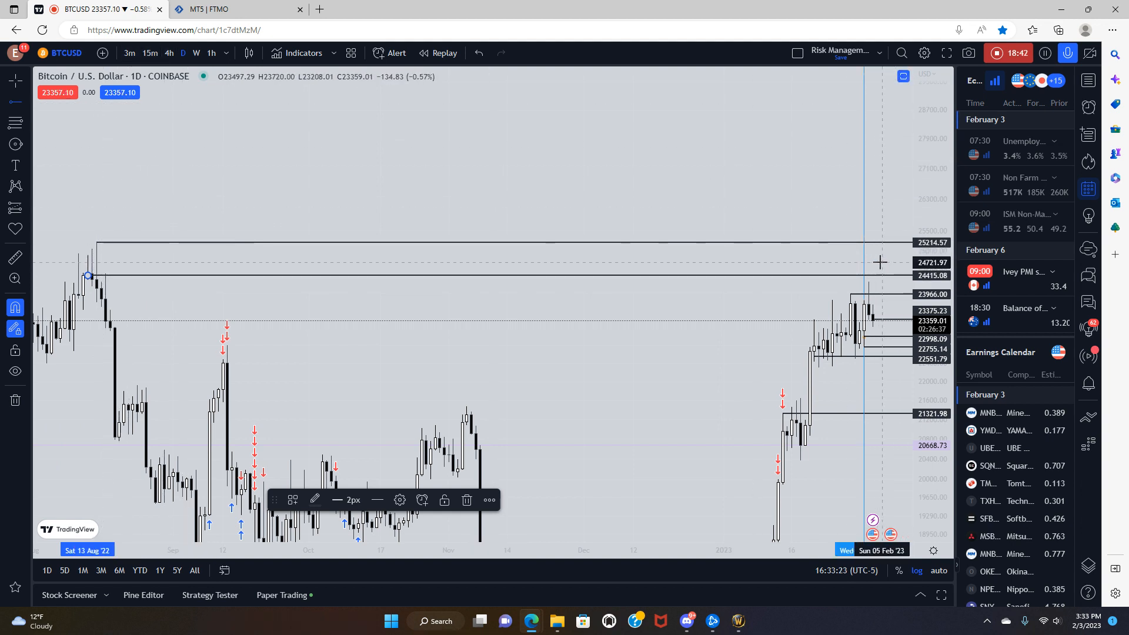
click(195, 53)
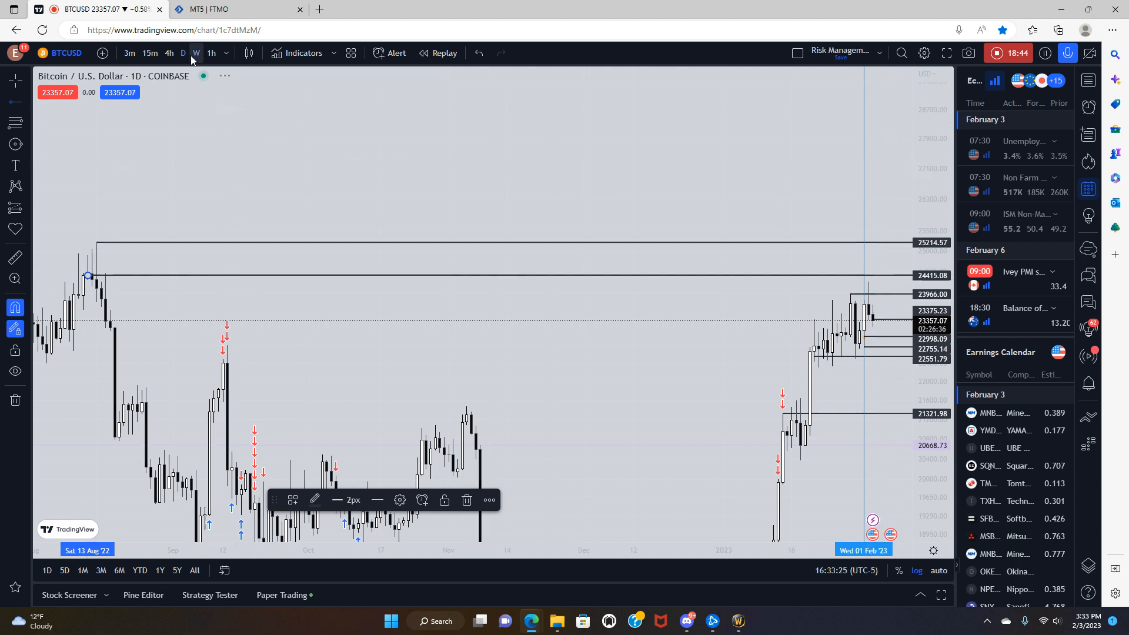
Show weekly candles and bring up actions for the stray ray at 26593.17
click(196, 53)
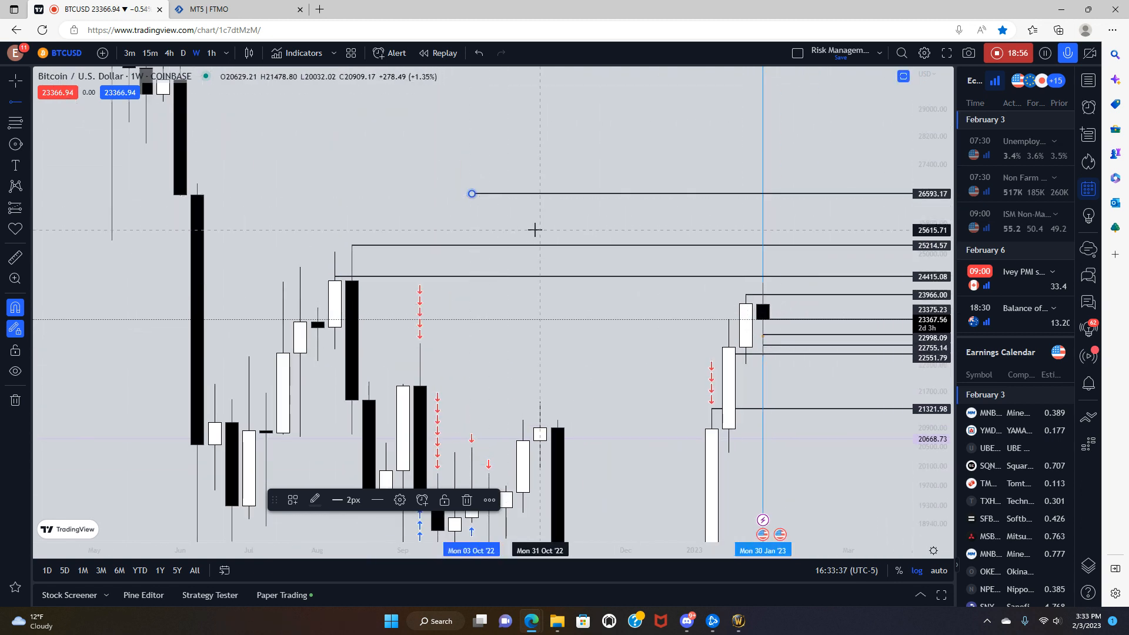
right_click(535, 229)
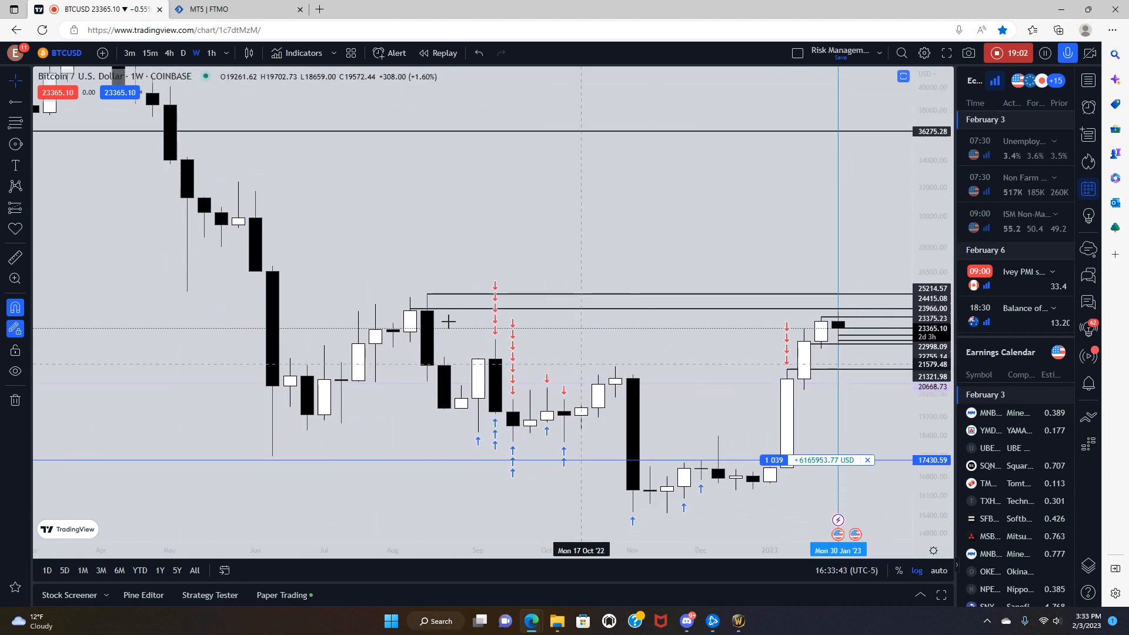
mouse_move(465, 252)
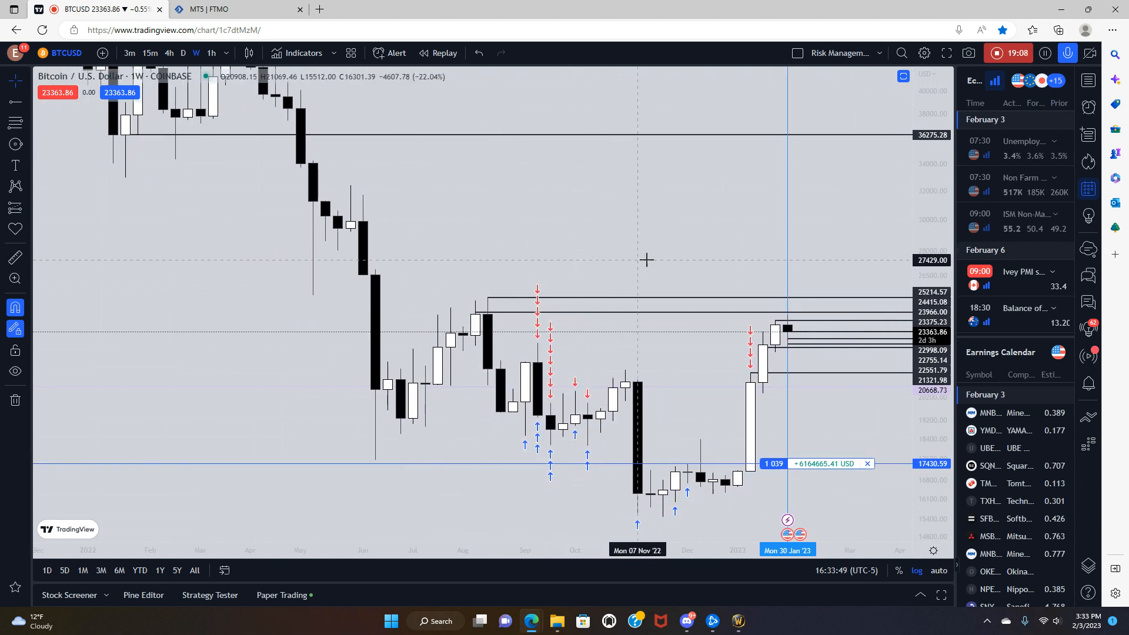
mouse_move(685, 268)
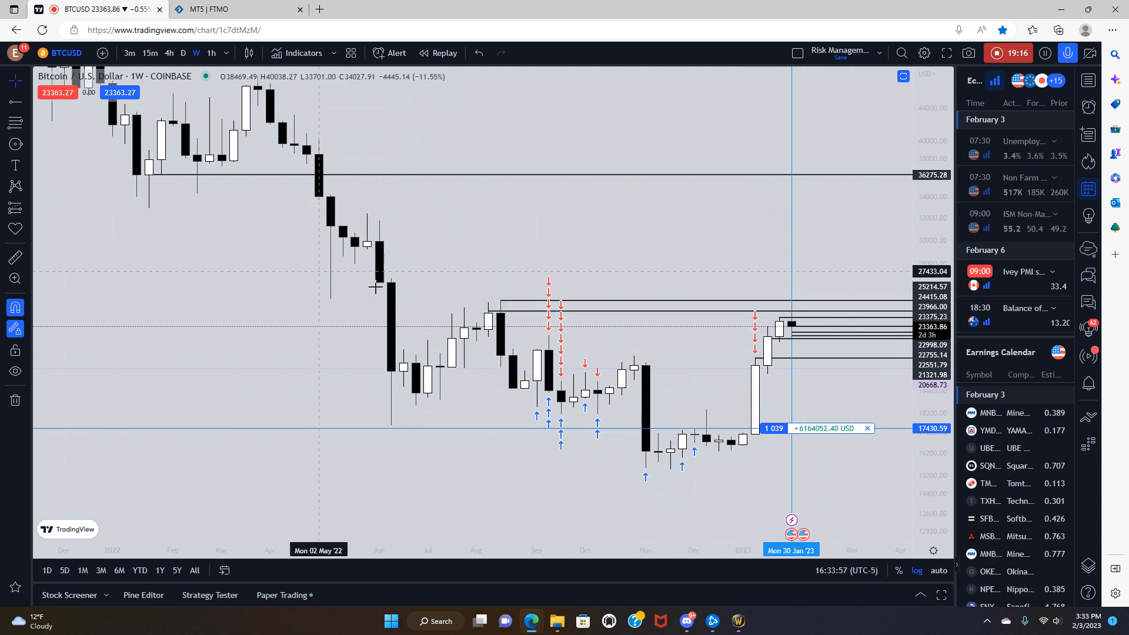
mouse_move(145, 182)
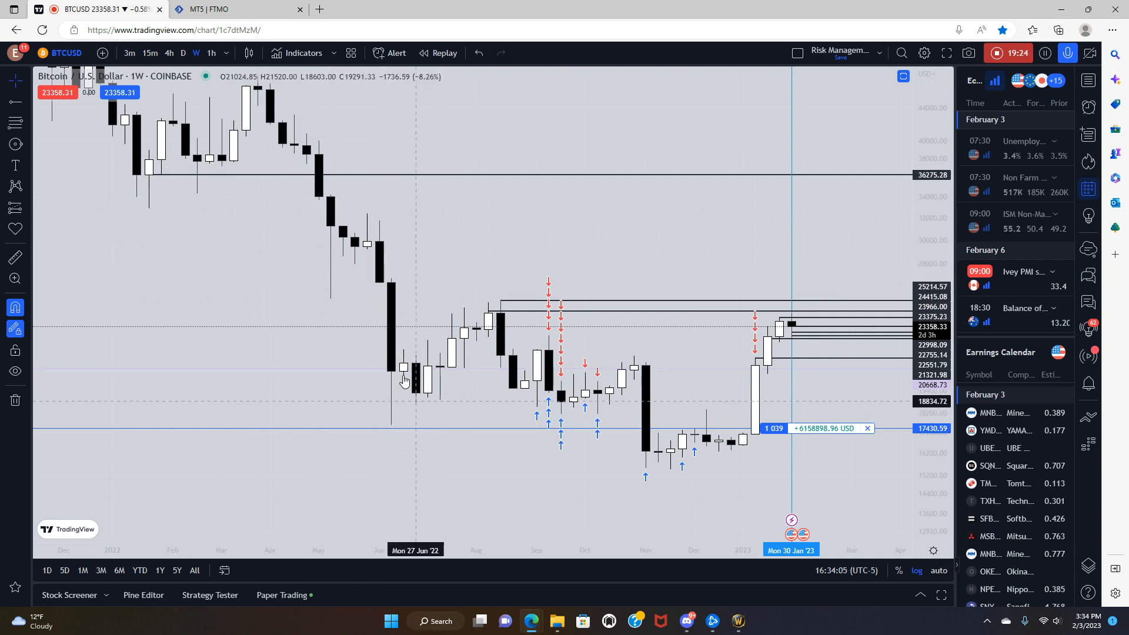
mouse_move(339, 252)
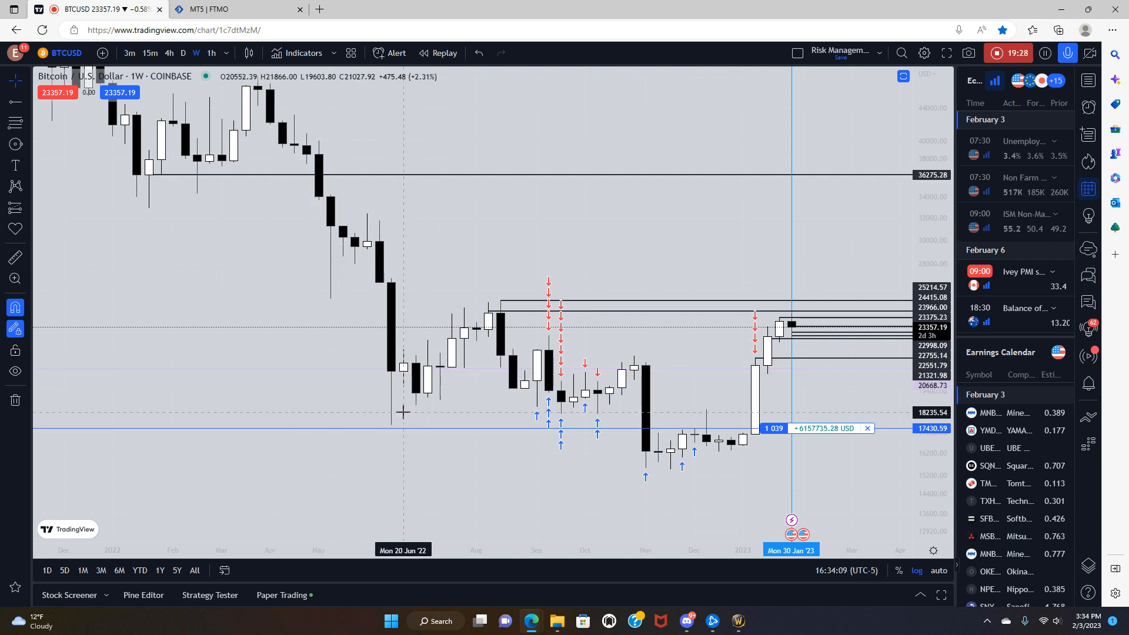
mouse_move(428, 420)
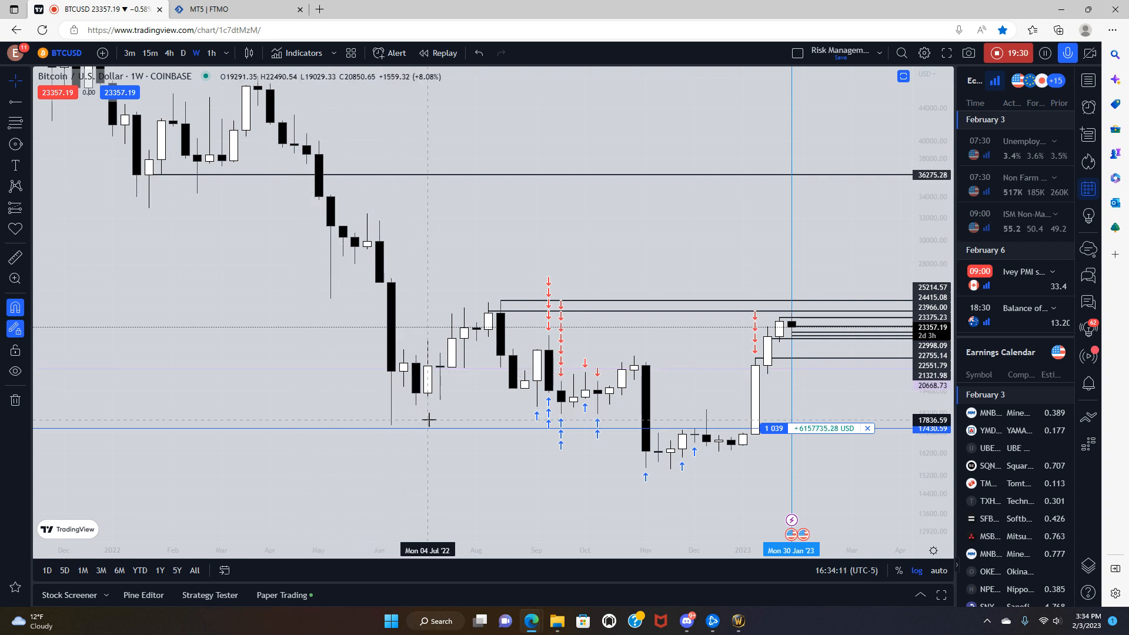
mouse_move(697, 393)
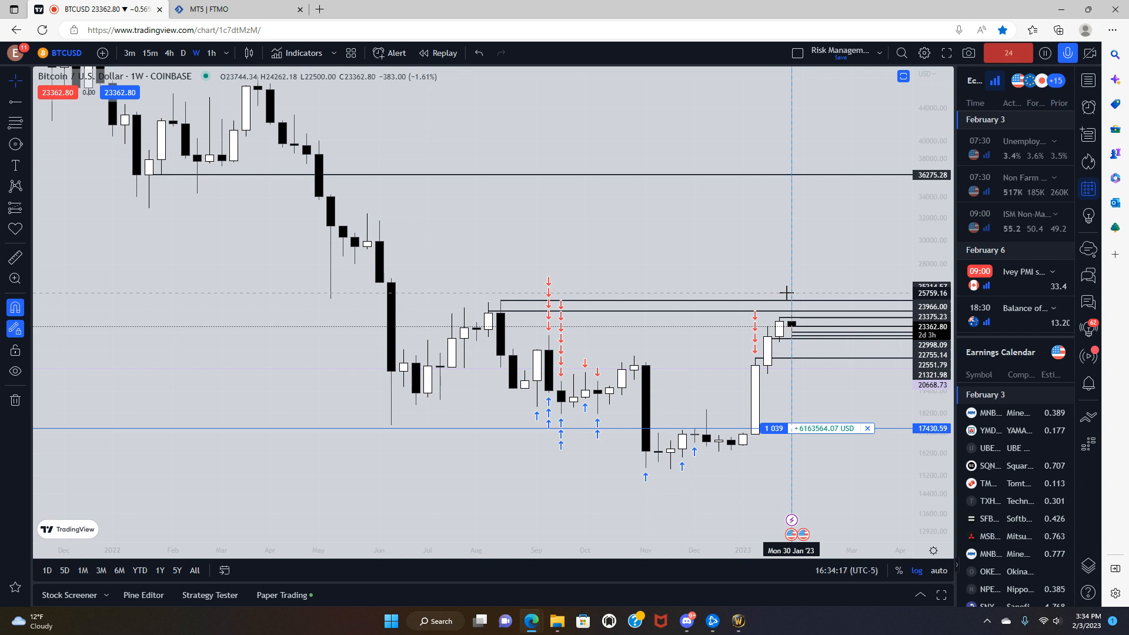
mouse_move(707, 283)
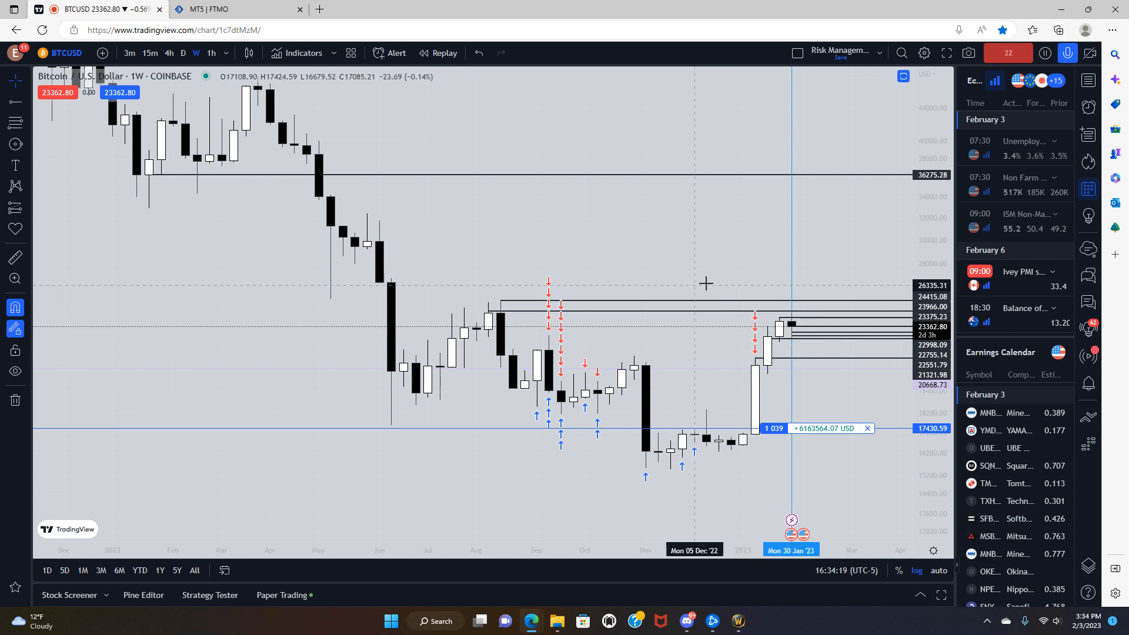